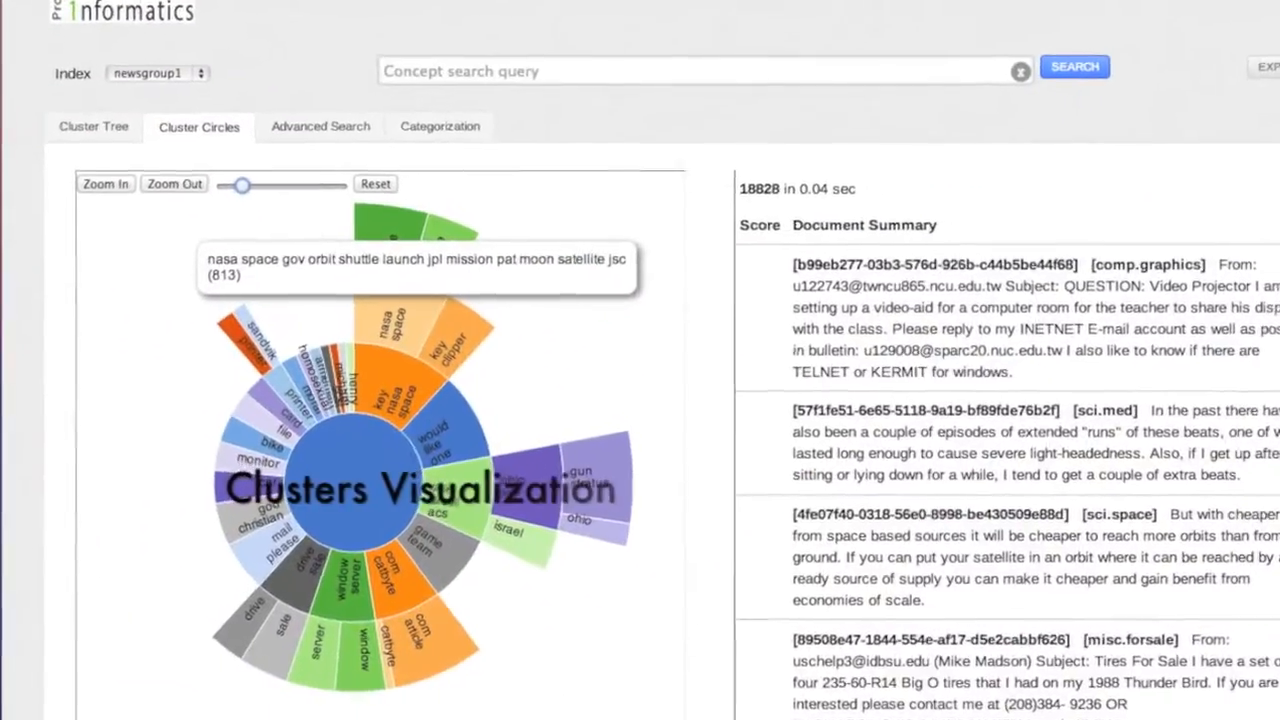
Step: Enter index ID newsgroup1 with description '20 Newsgroups dataset'
scroll(down, 3)
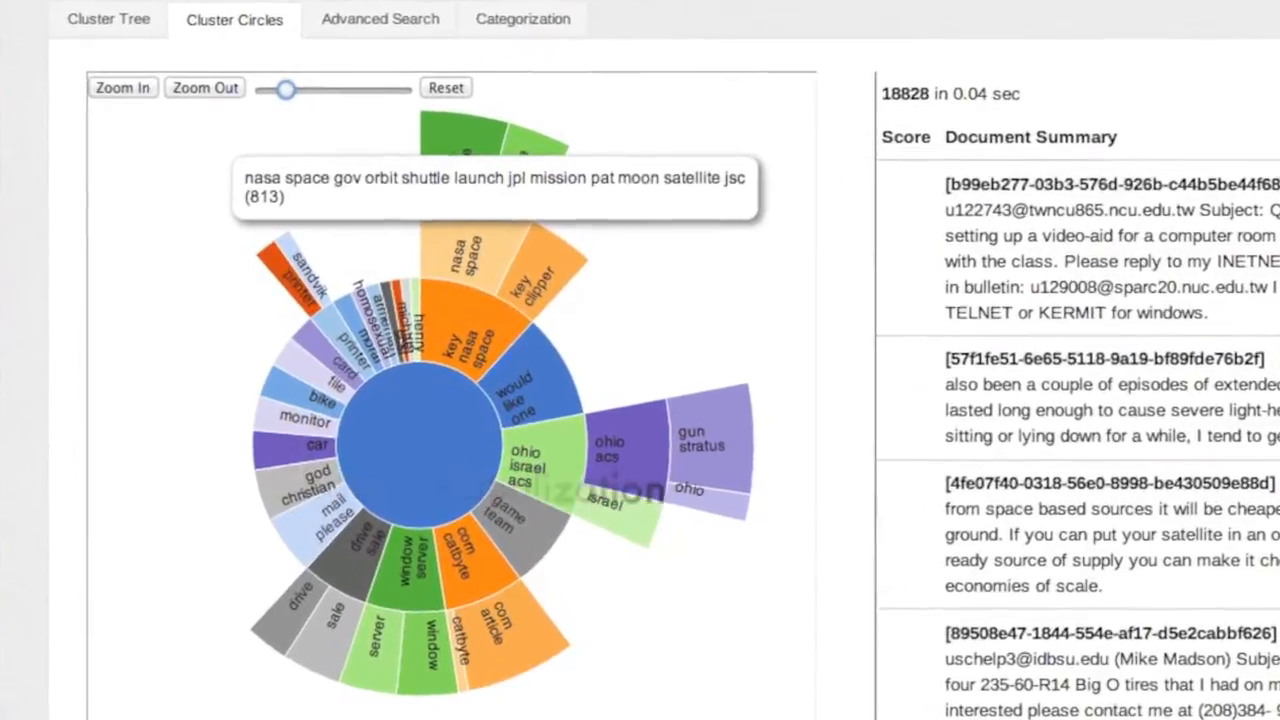
text(moon orbit spacewalk duration)
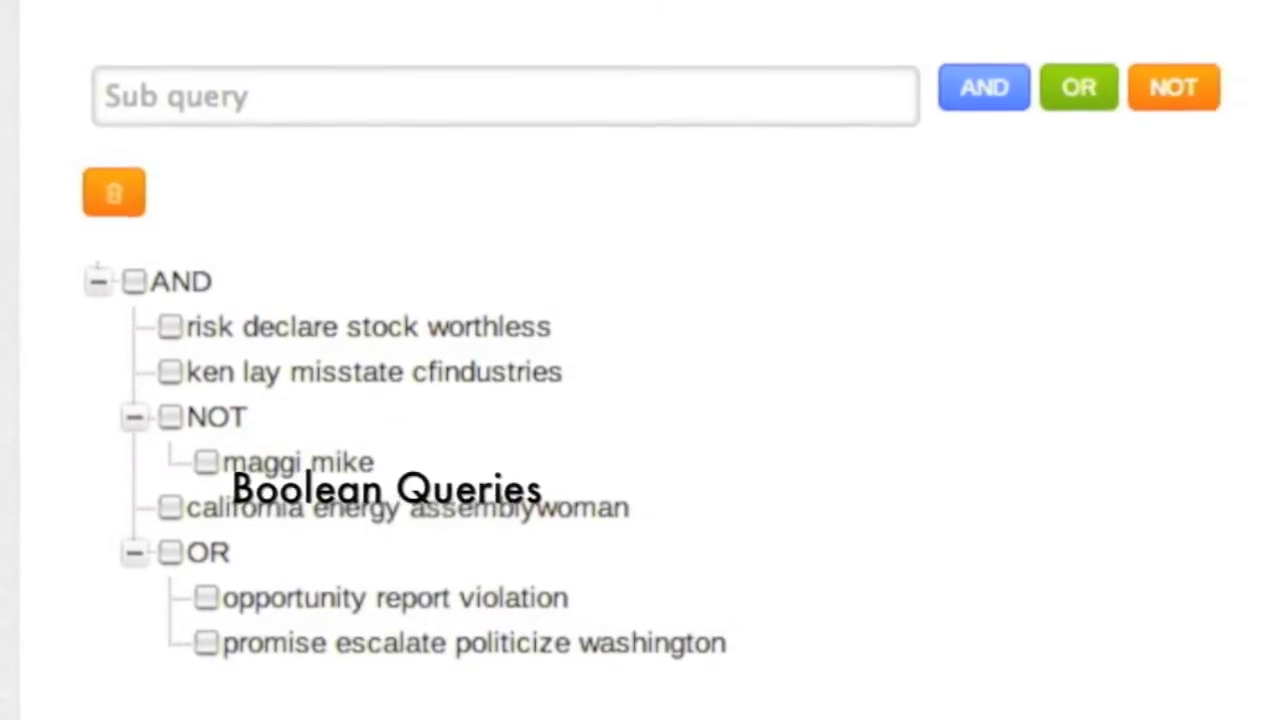
scroll(down, 3)
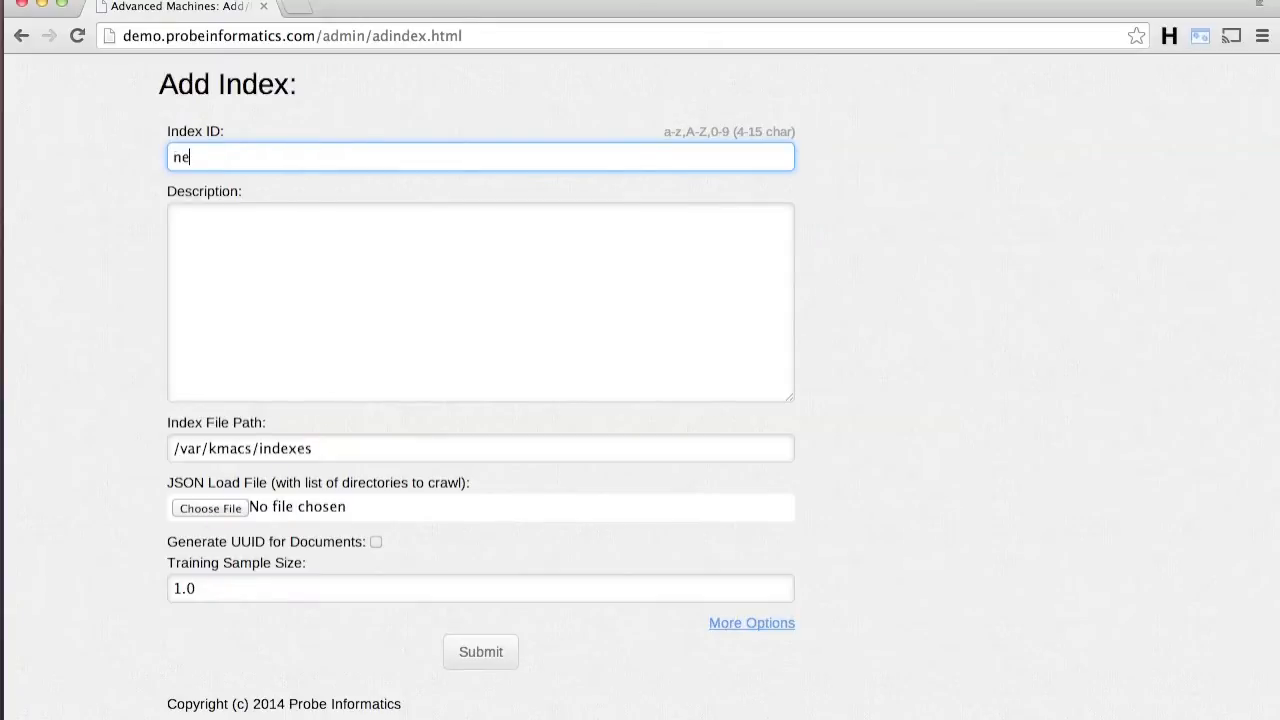
text(wsgroup)
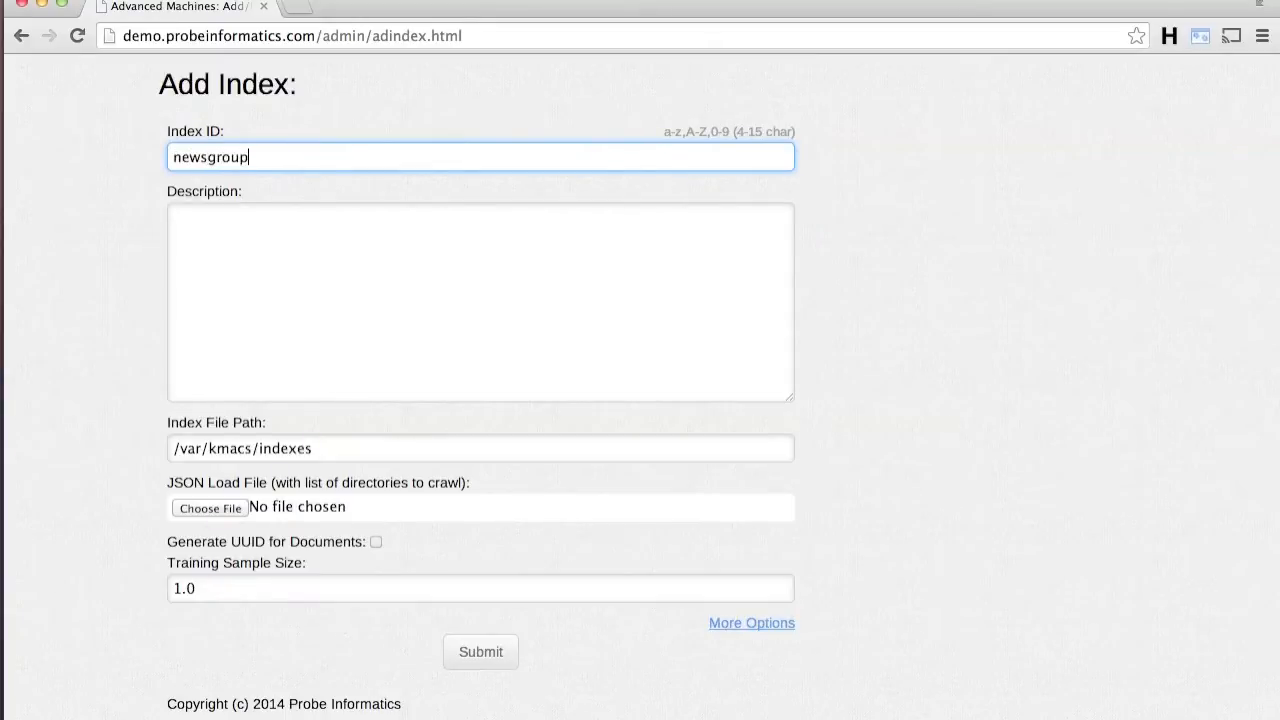
text(2)
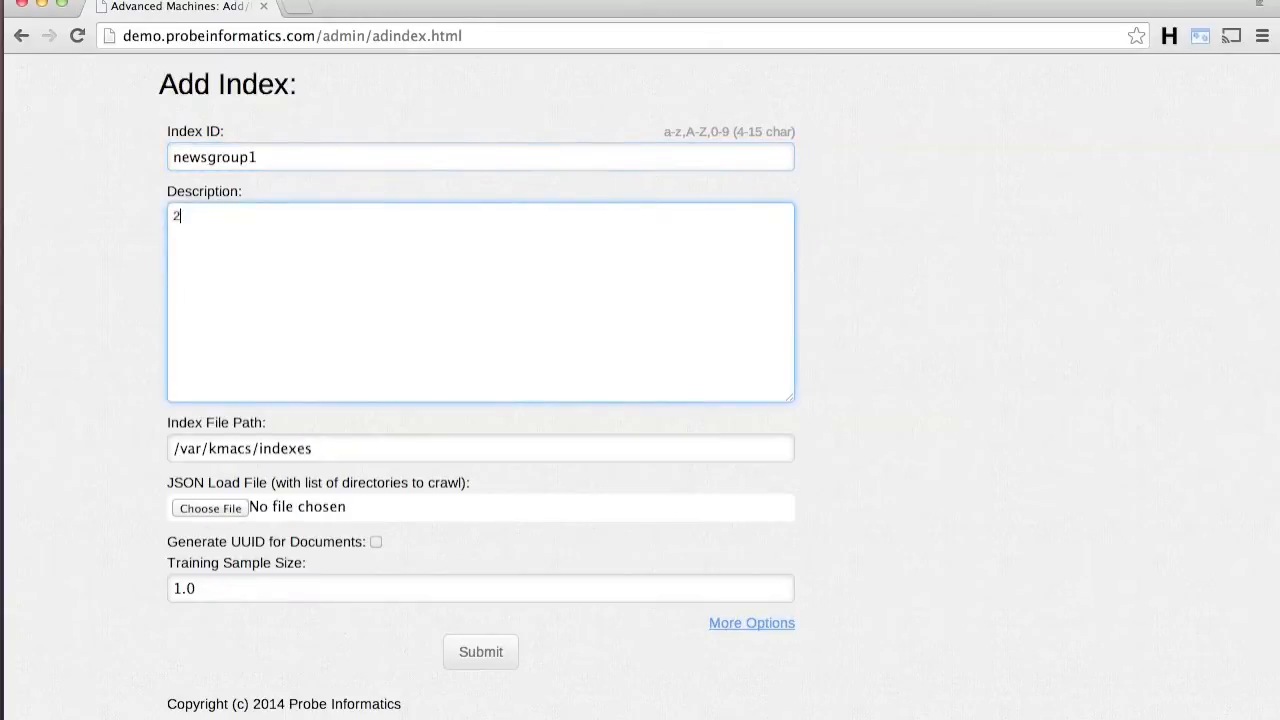
text(0 Newsg)
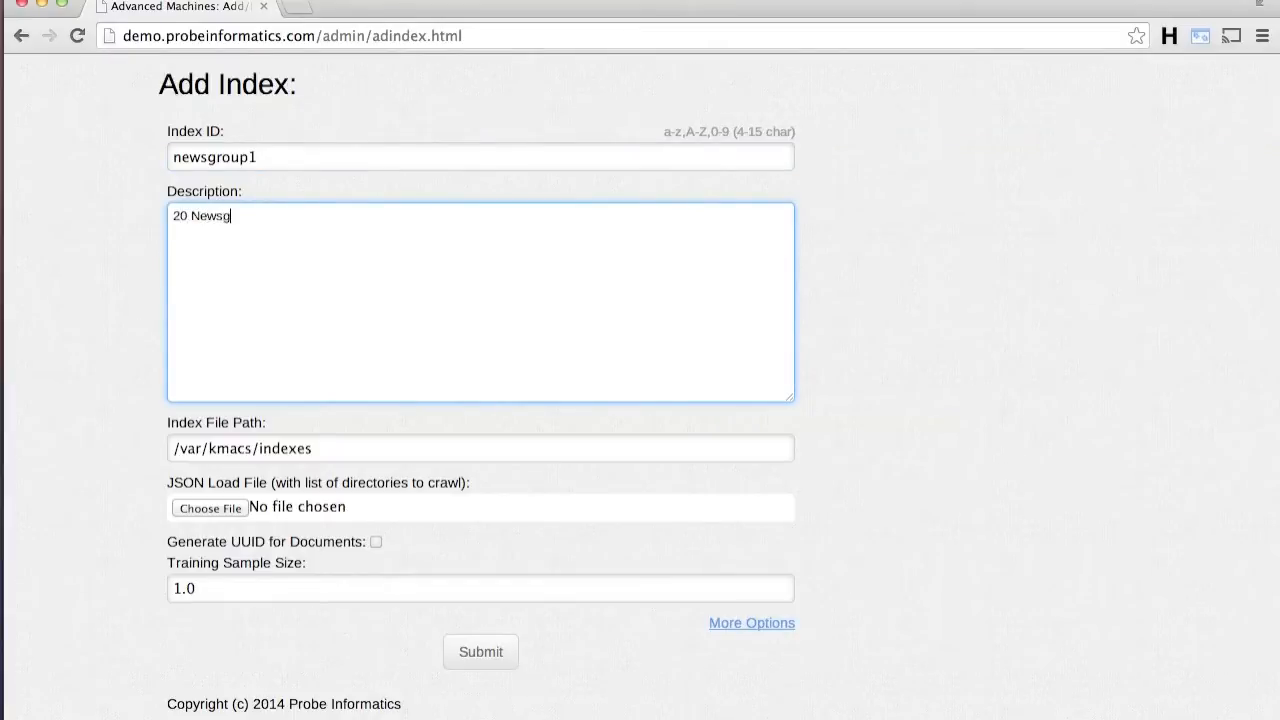
text(roups)
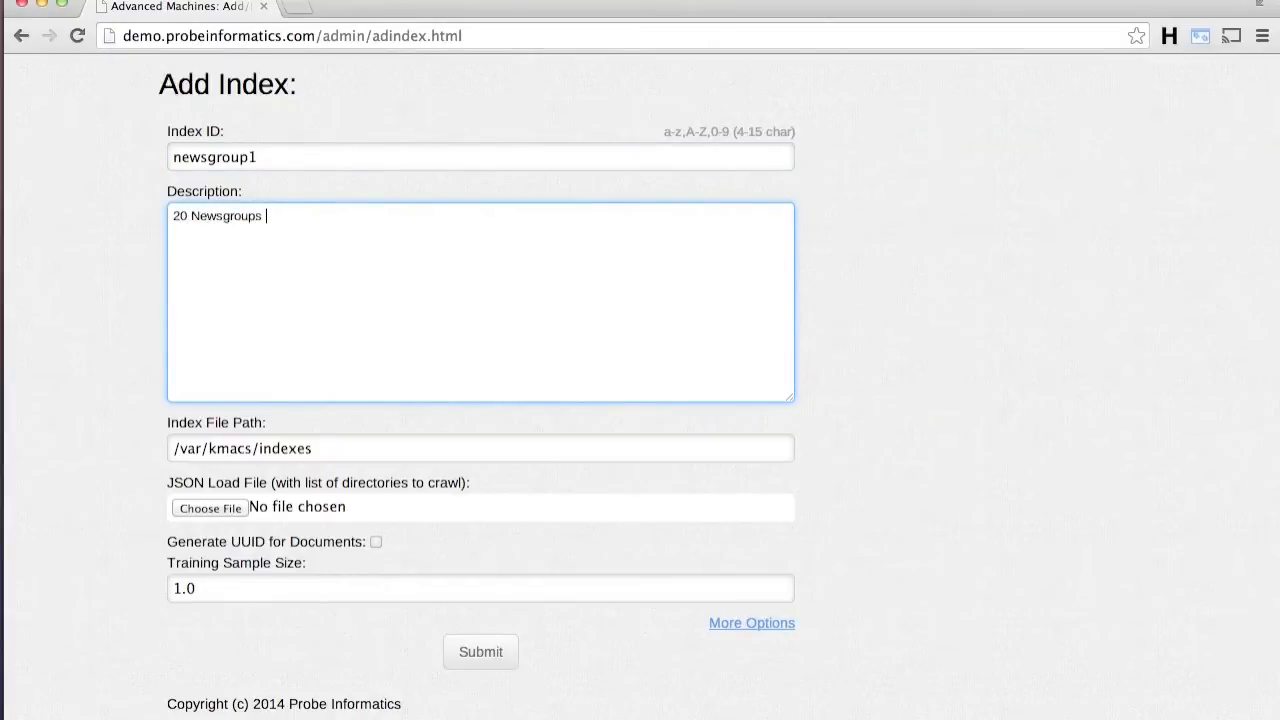
text(dataset)
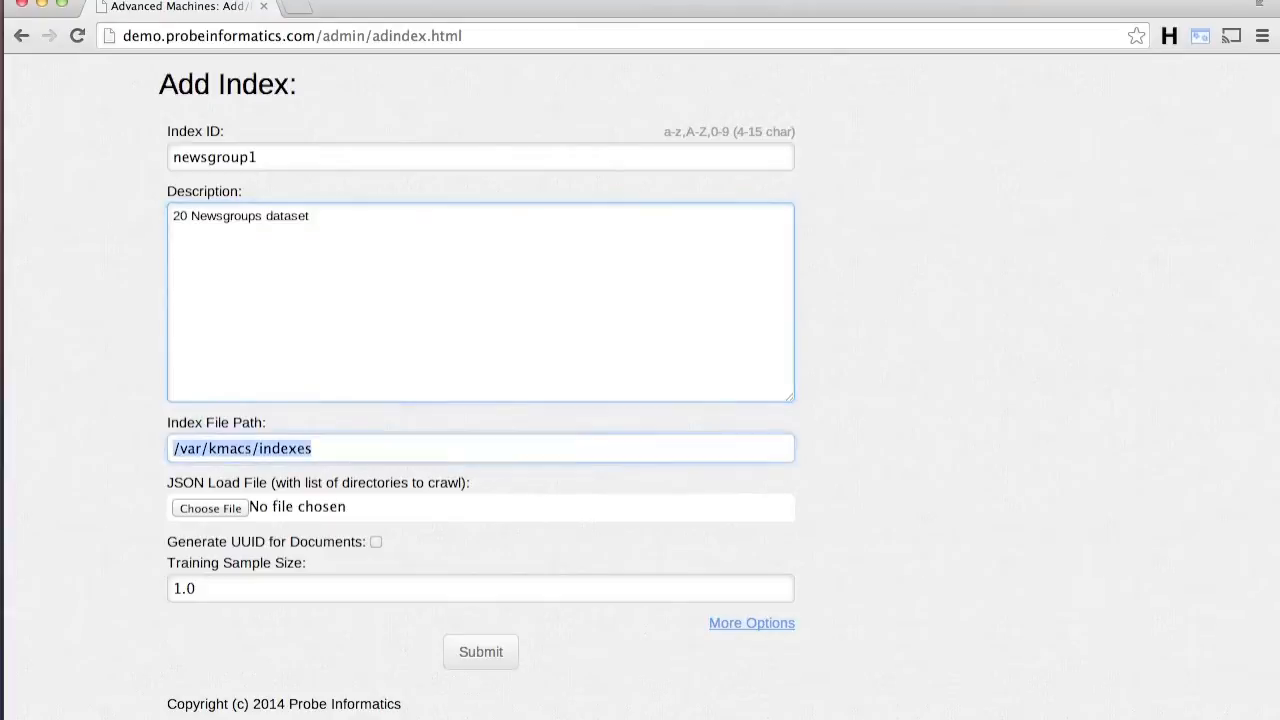
Step: Load newsgroups.json, set training sample size 3000, and submit the index
click(210, 508)
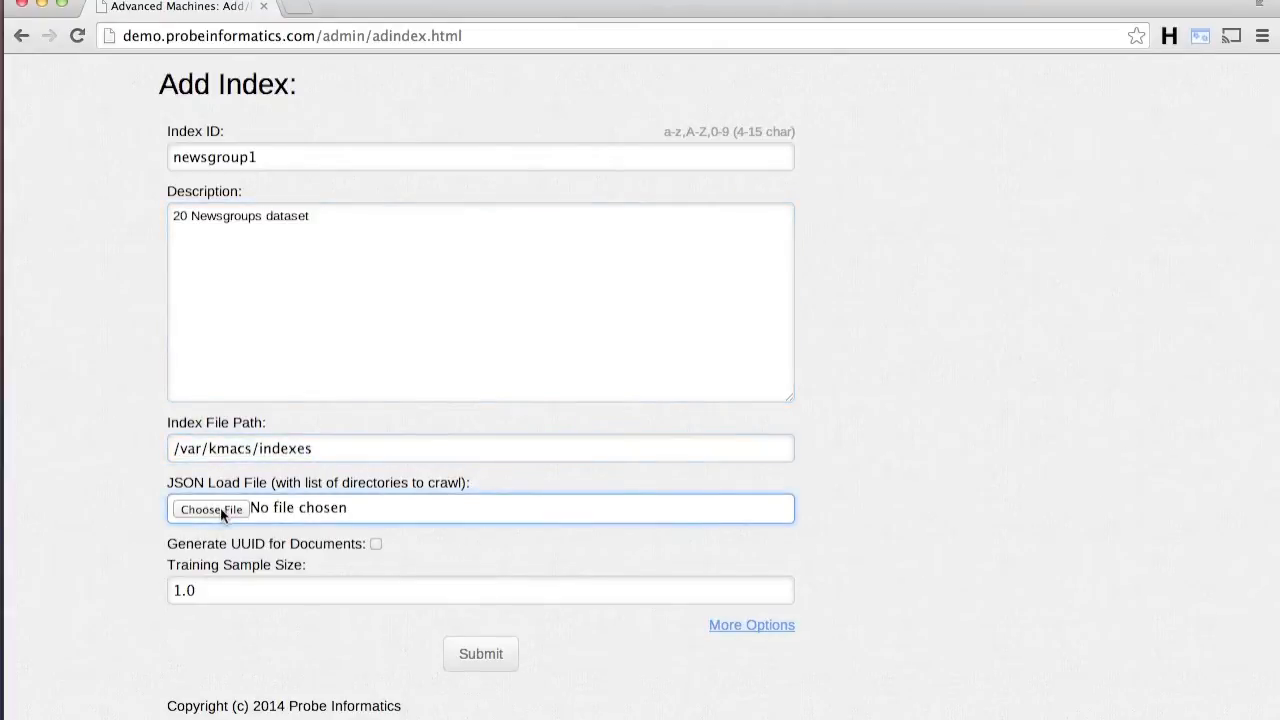
click(210, 508)
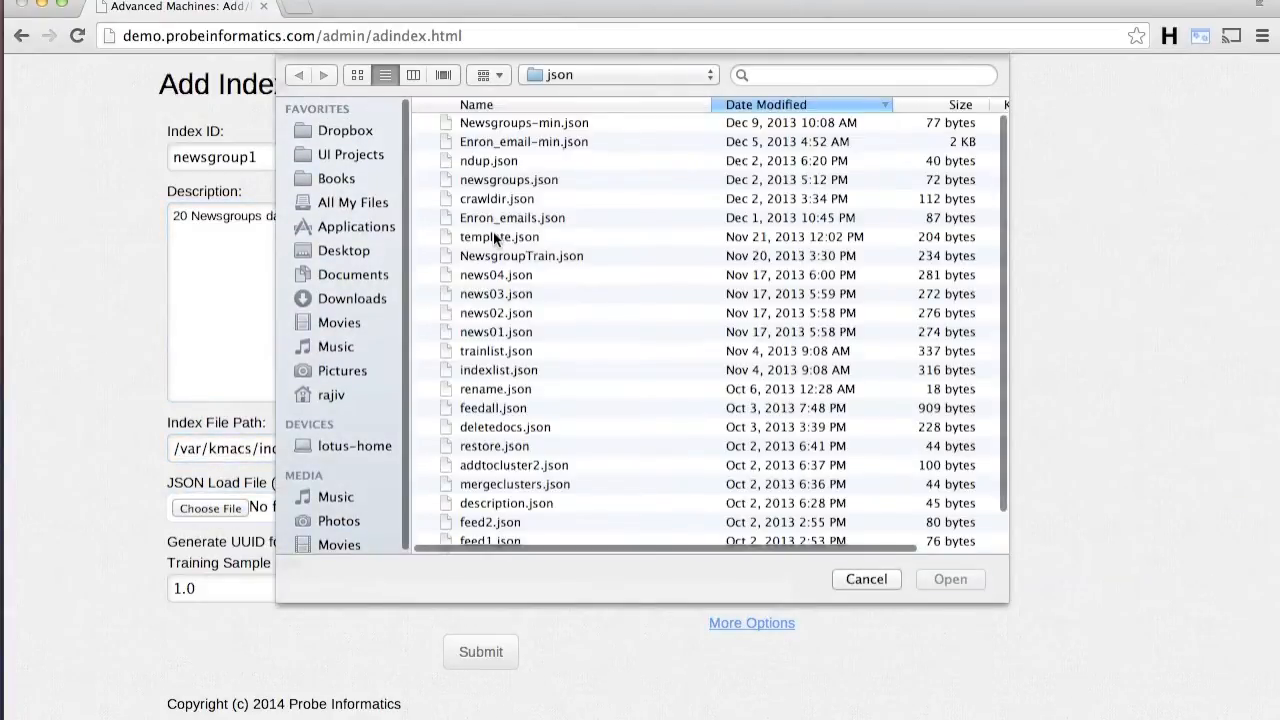
click(508, 179)
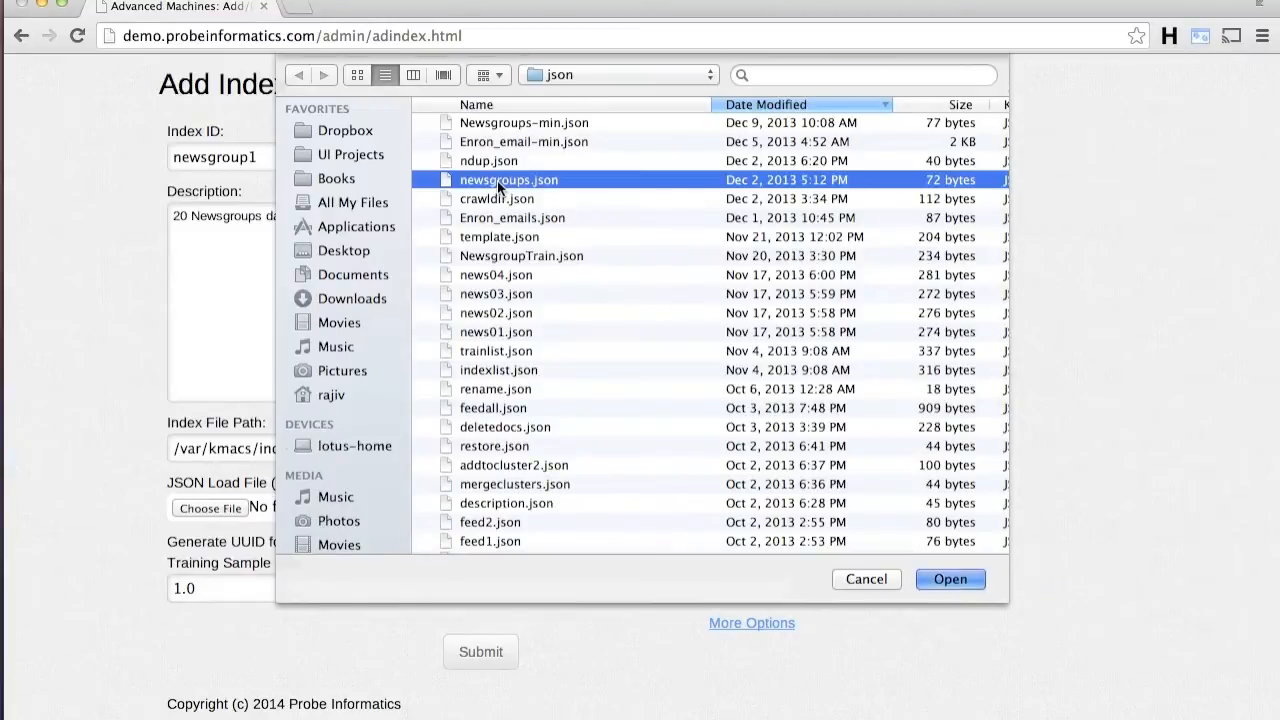
click(949, 579)
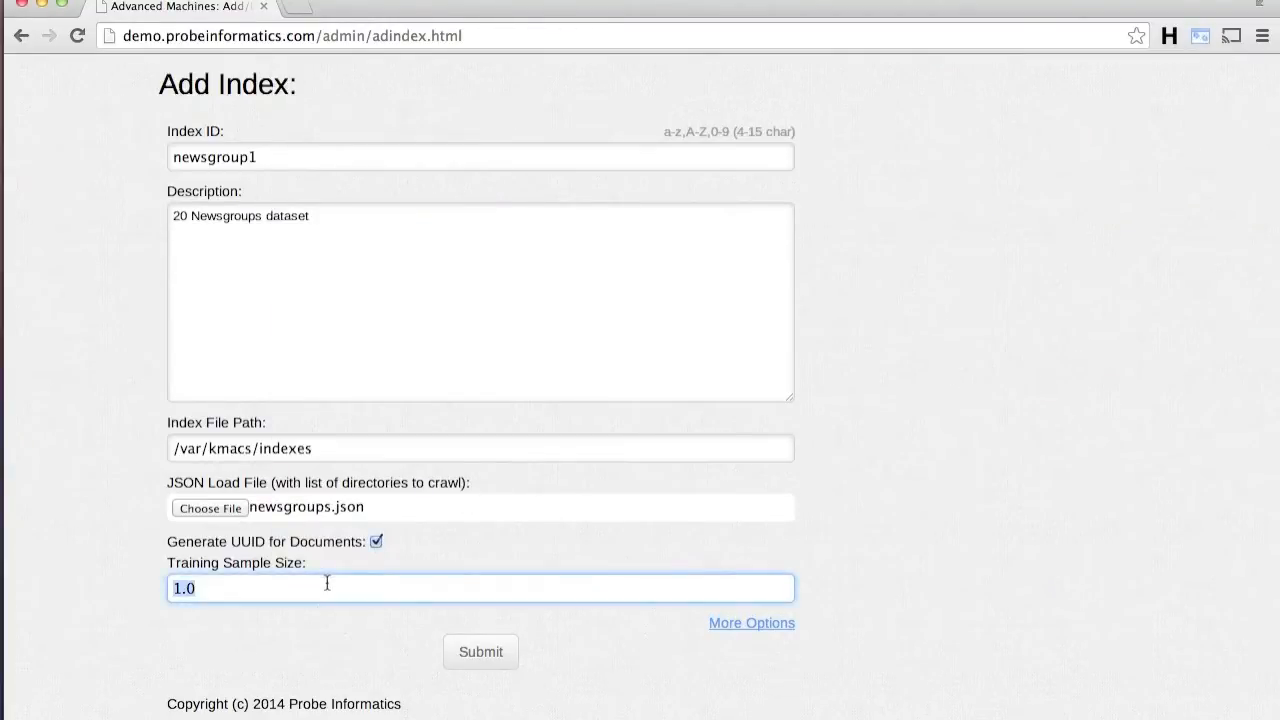
text(3000)
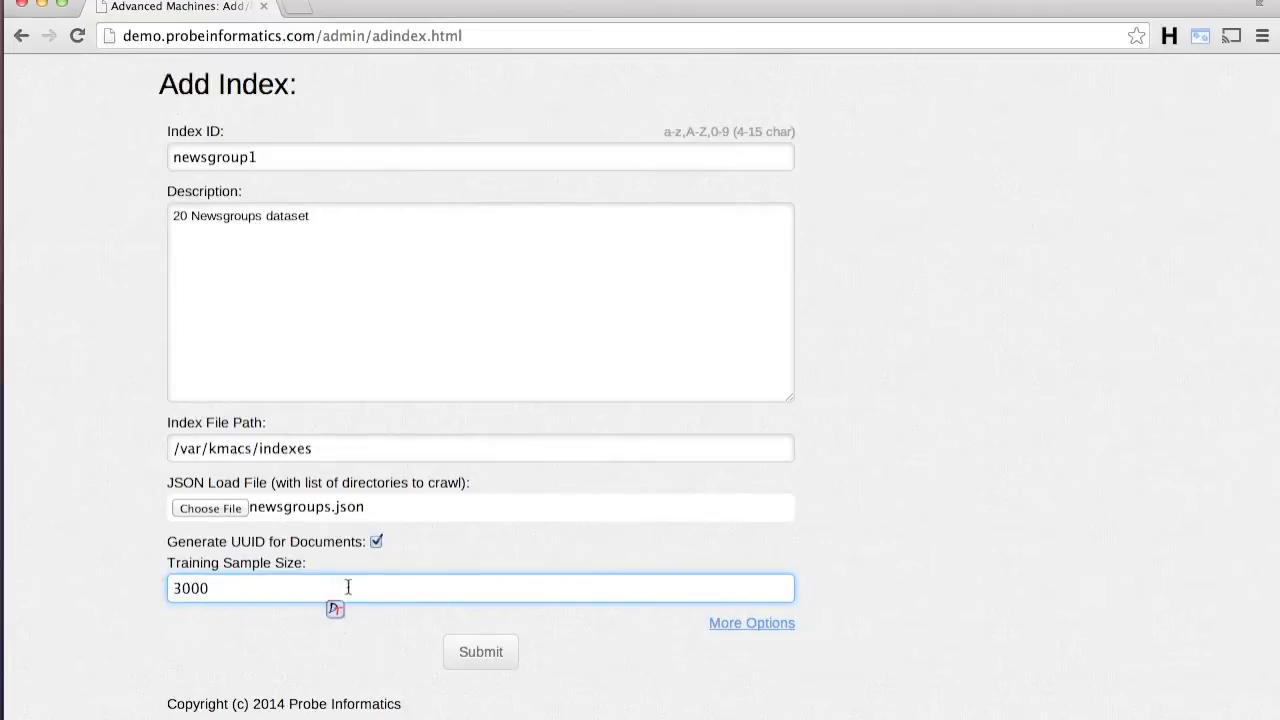
click(480, 651)
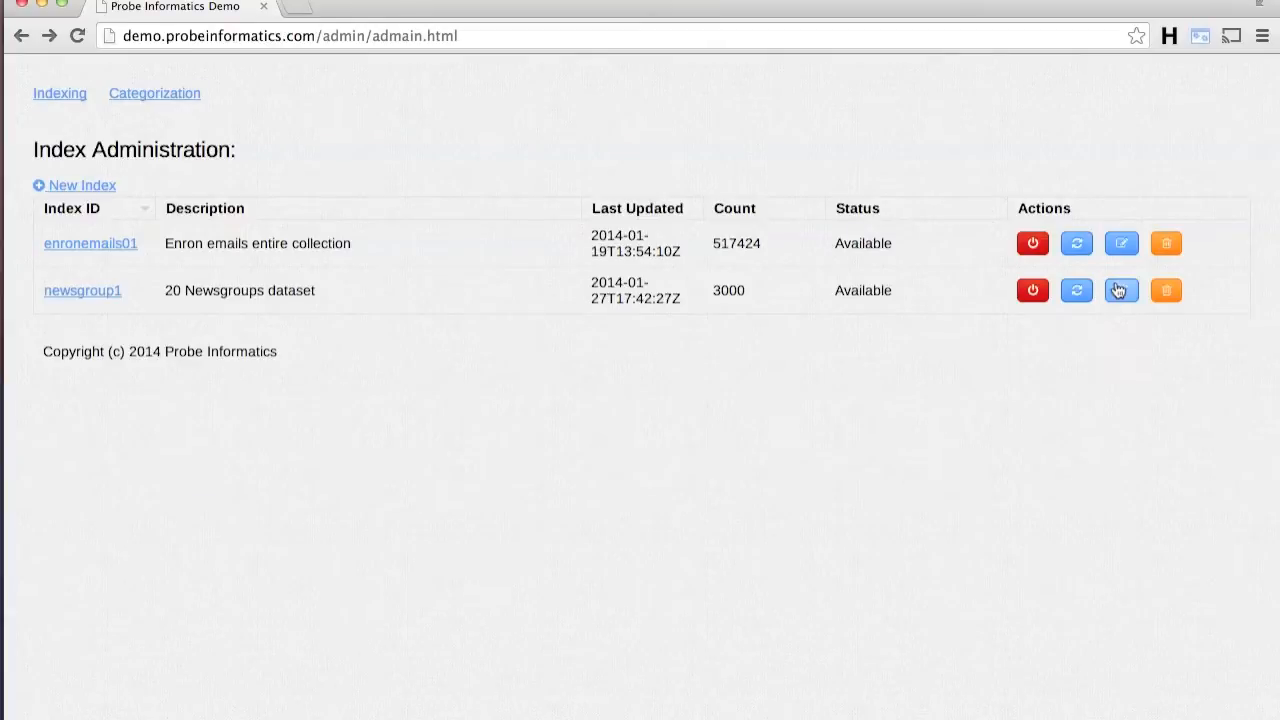
Step: Reload newsgroup1 from newsgroups.json and refresh until it shows 18,828 documents
click(1121, 290)
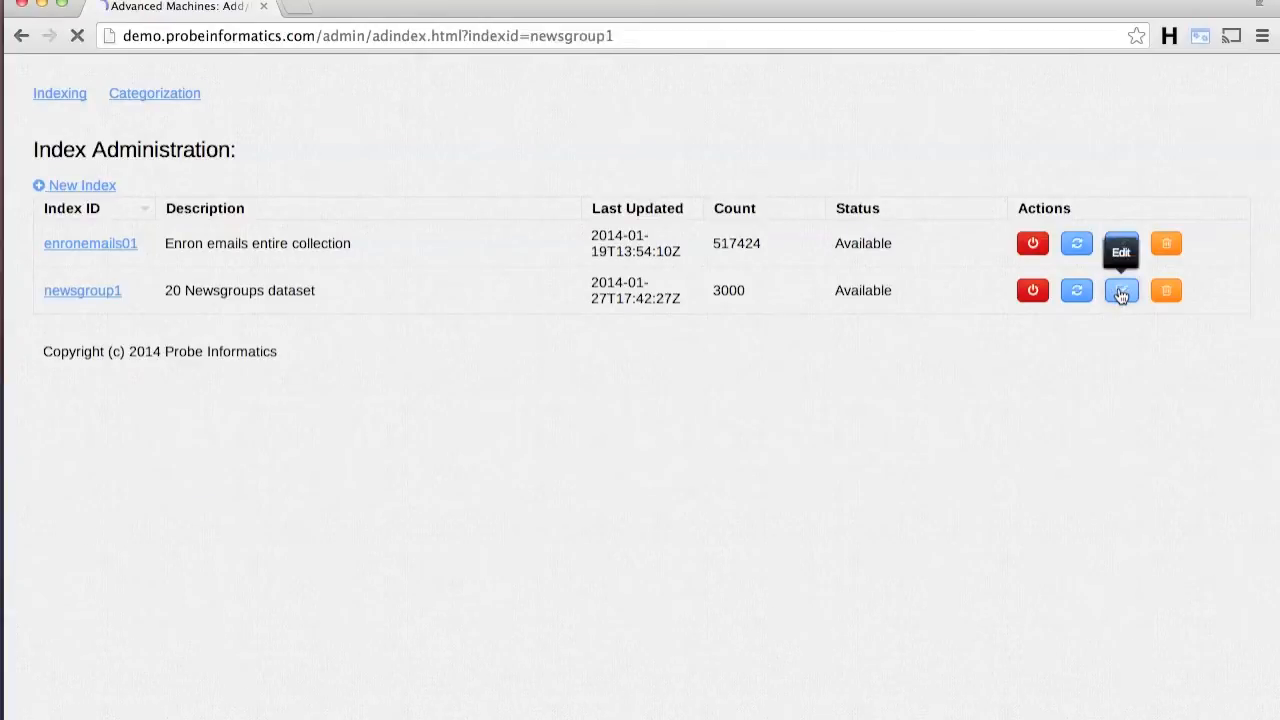
click(1121, 290)
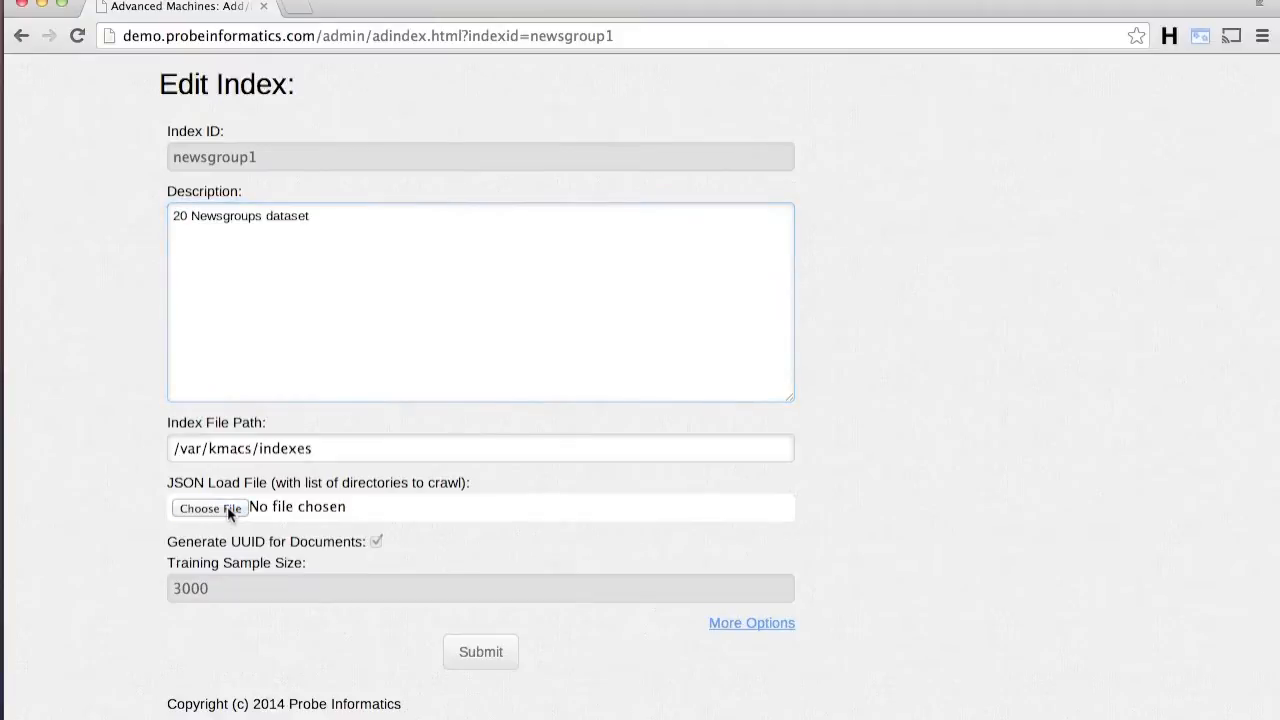
click(210, 508)
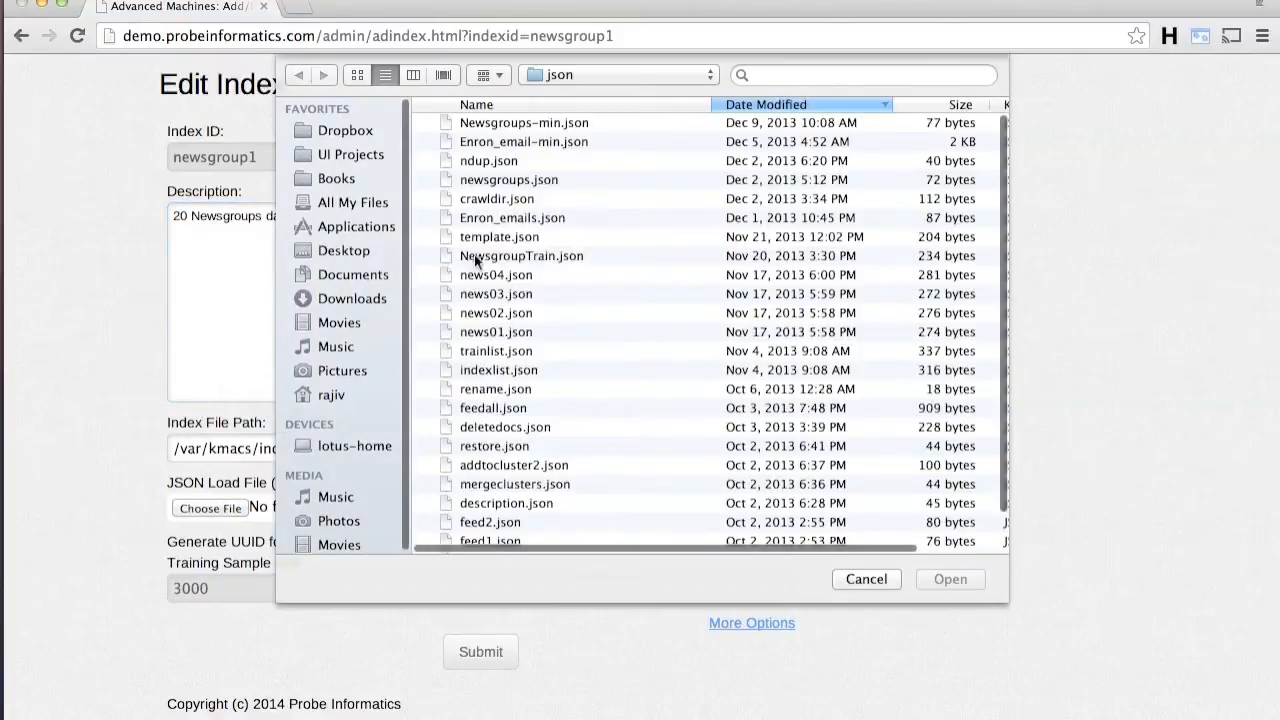
click(508, 179)
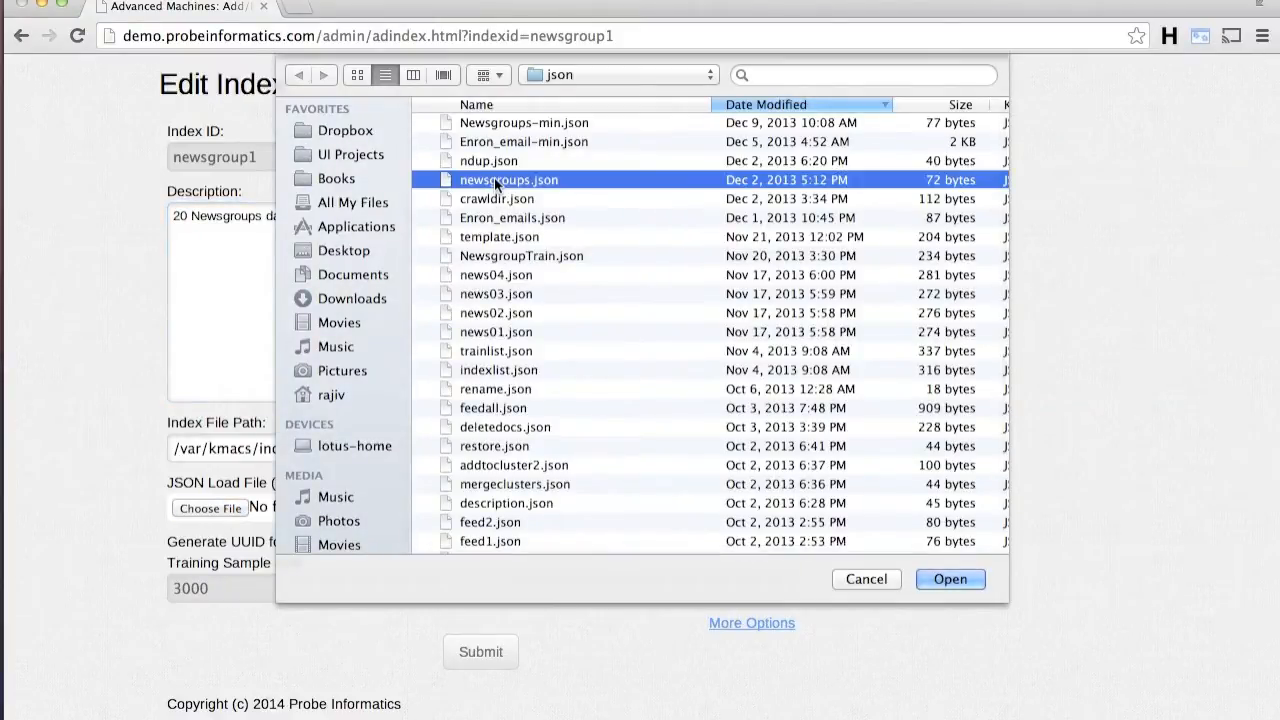
click(948, 579)
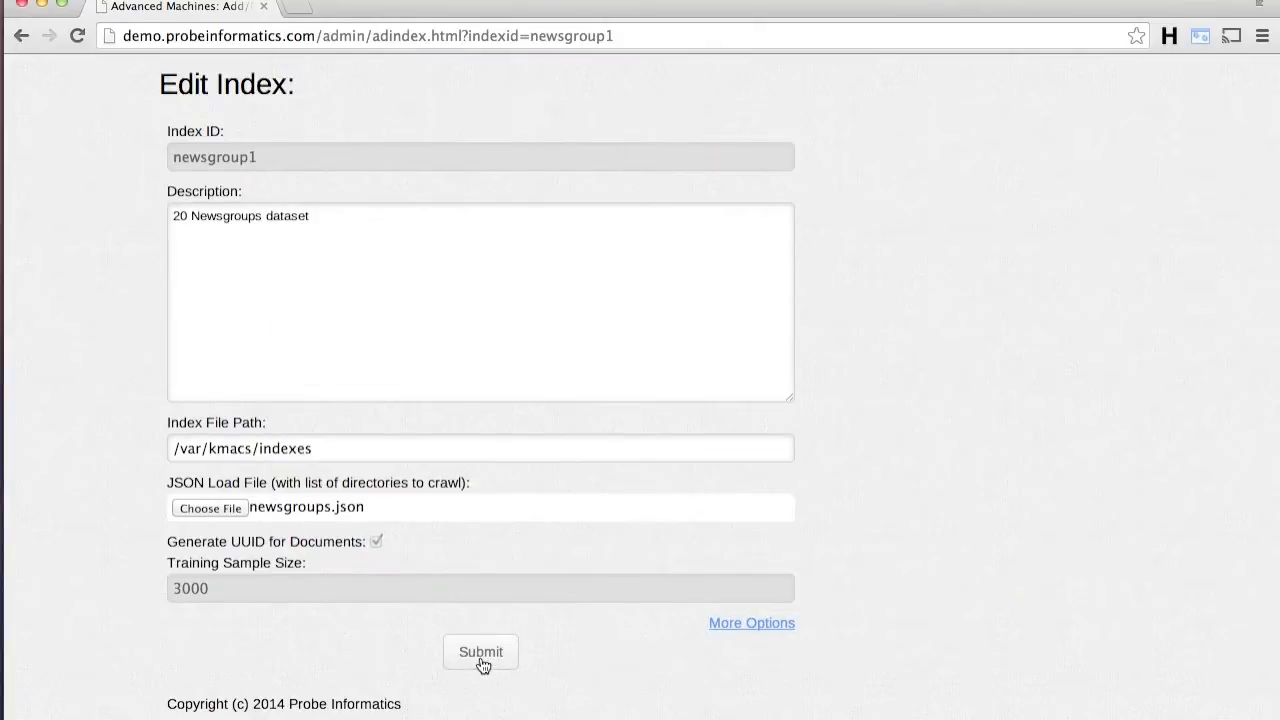
click(480, 651)
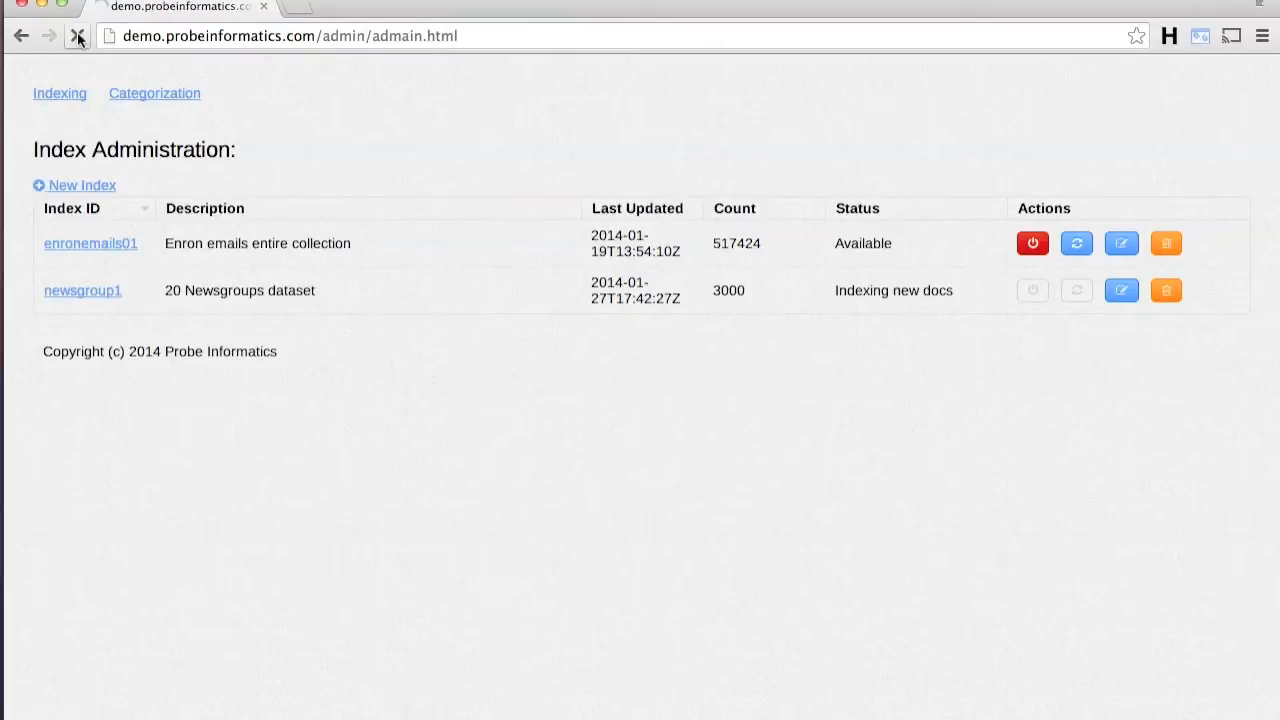
click(78, 35)
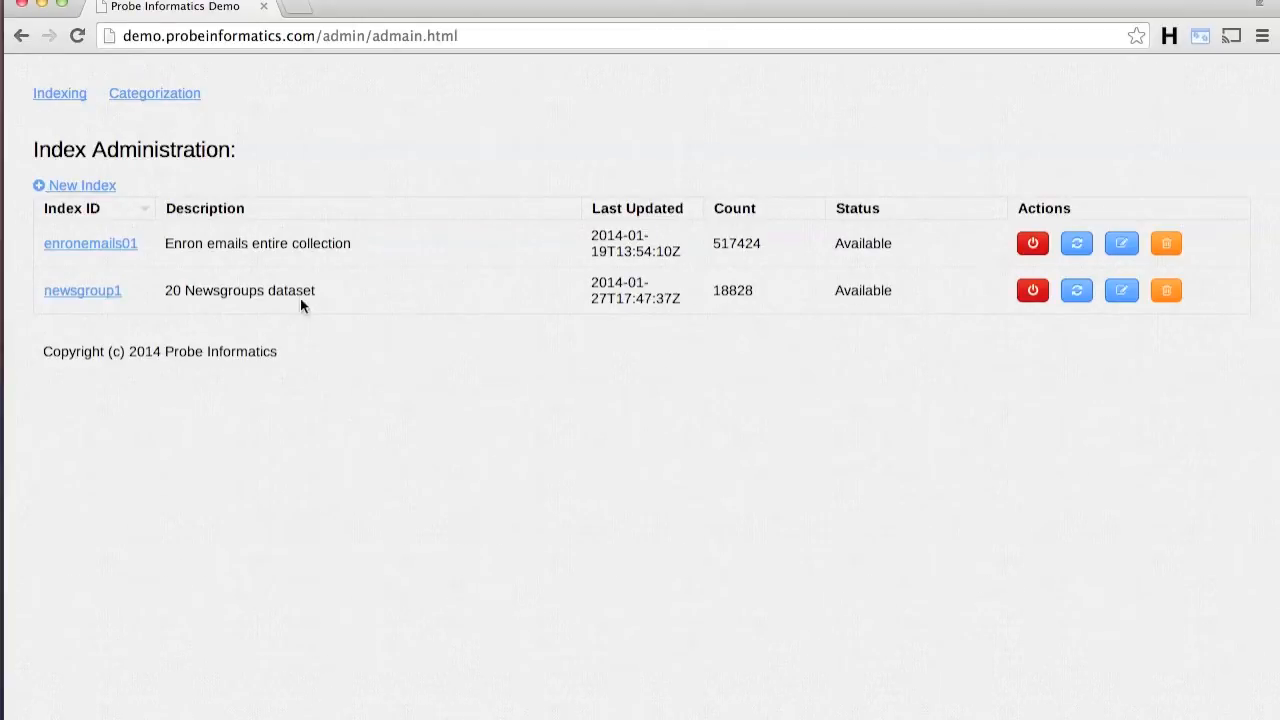
Step: Show newsgroup1's 18,828 documents as cluster circles at depth 3
click(82, 290)
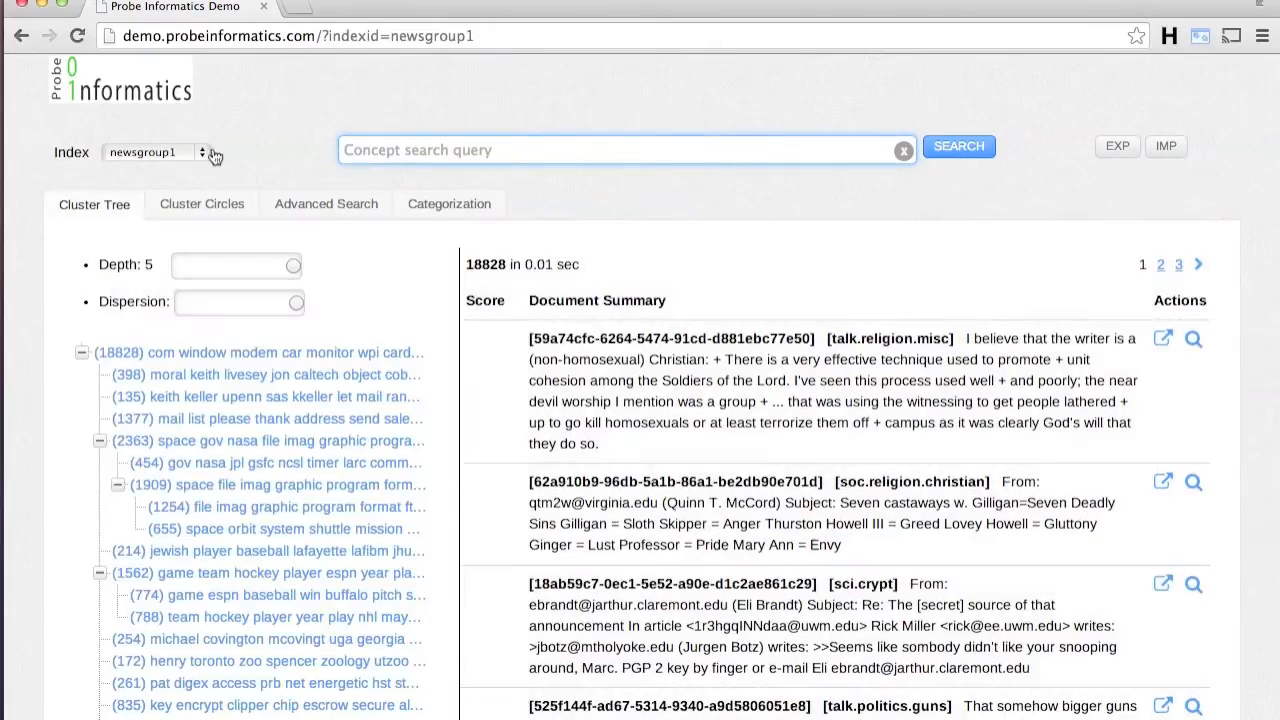
scroll(down, 3)
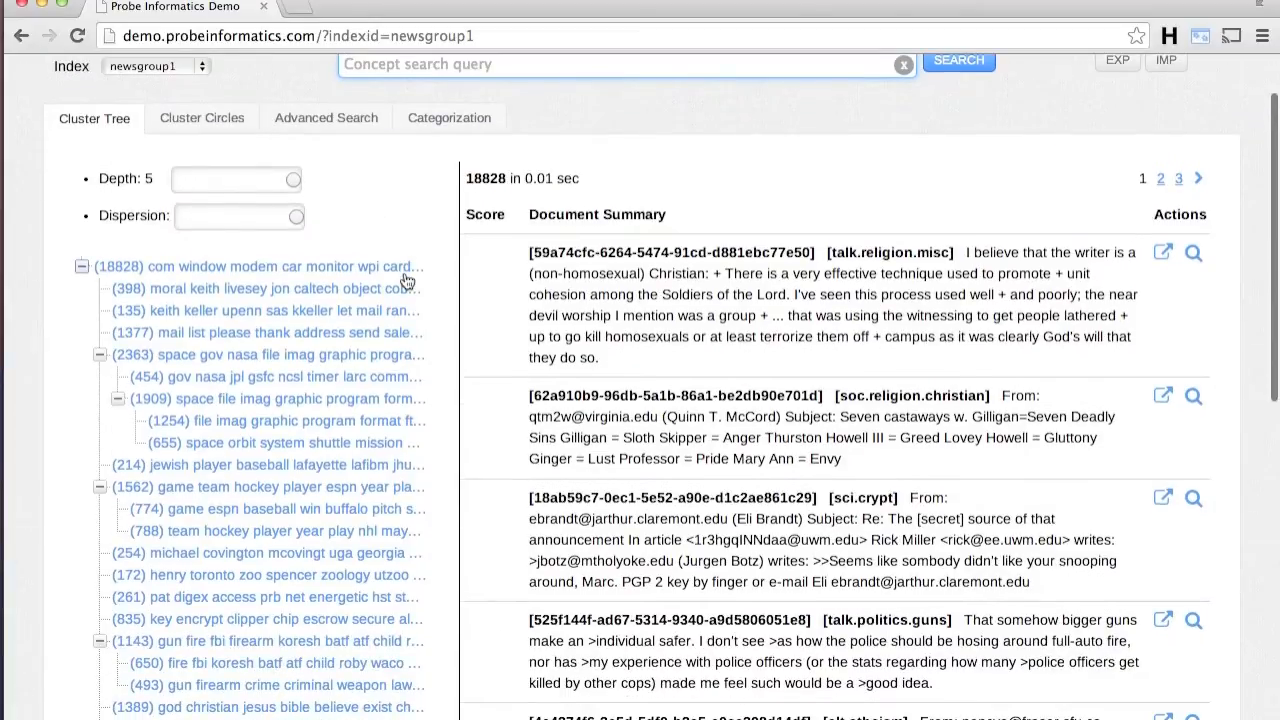
click(201, 117)
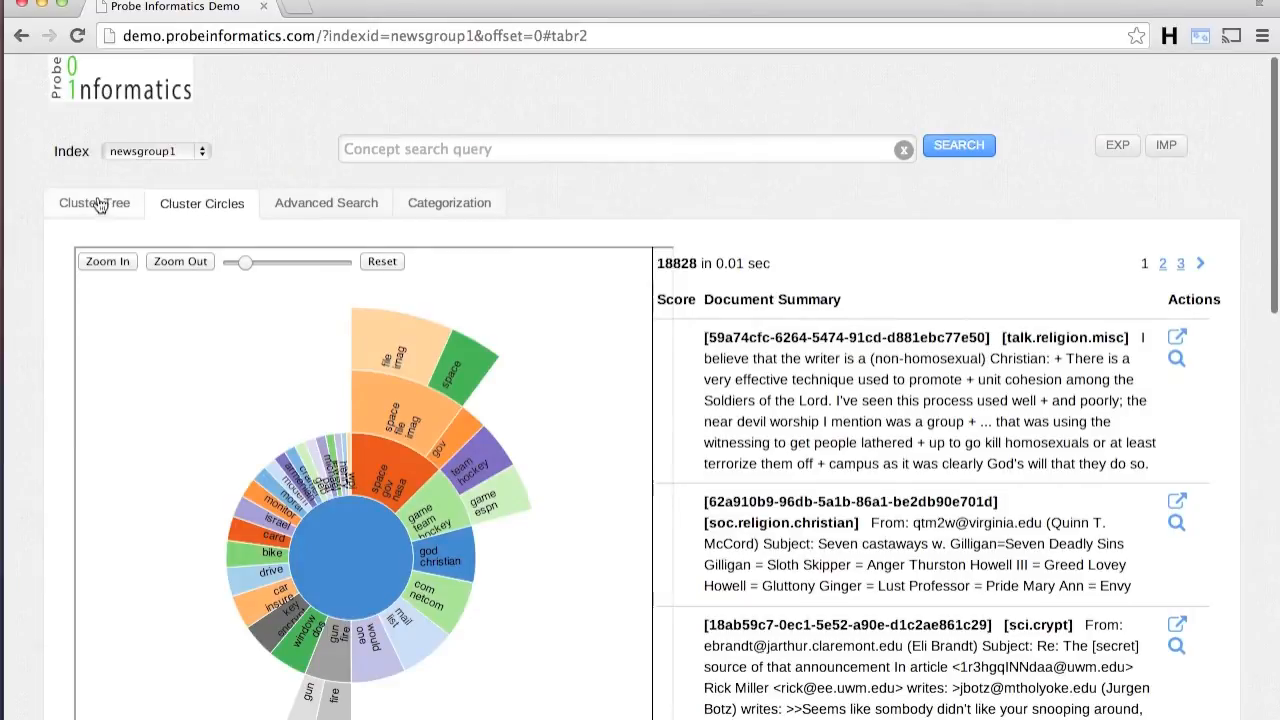
click(93, 203)
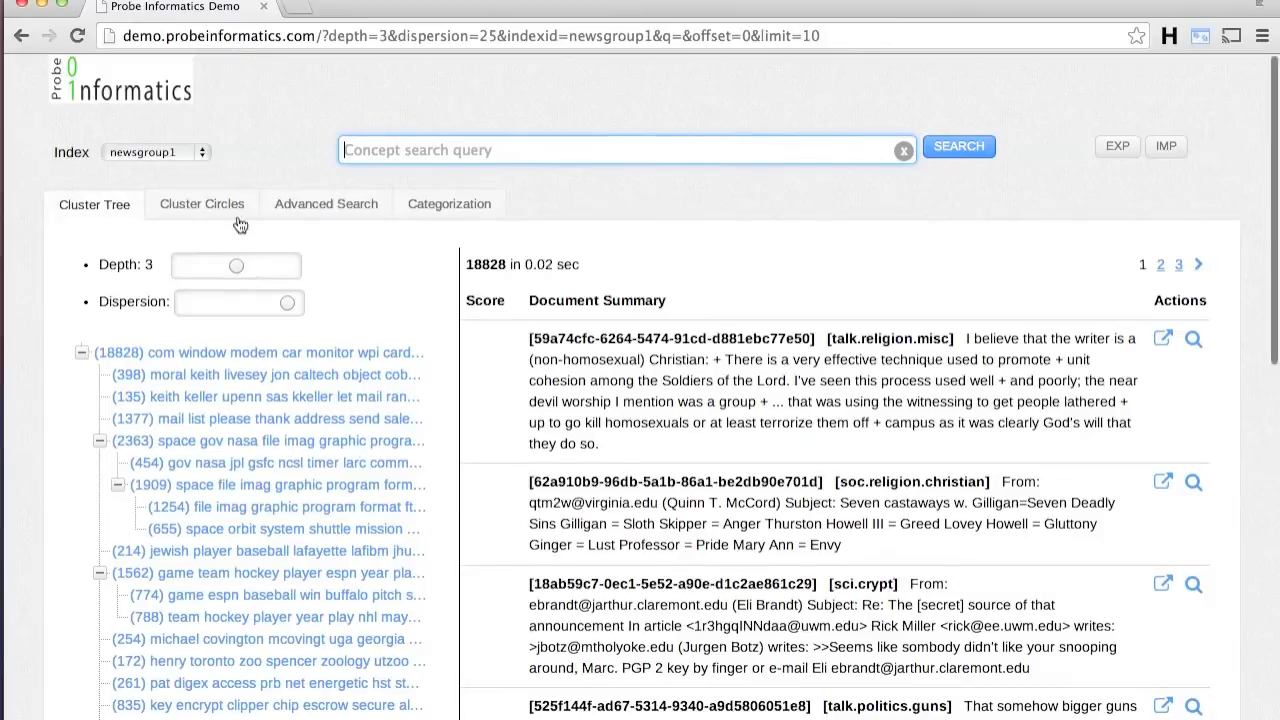
click(202, 204)
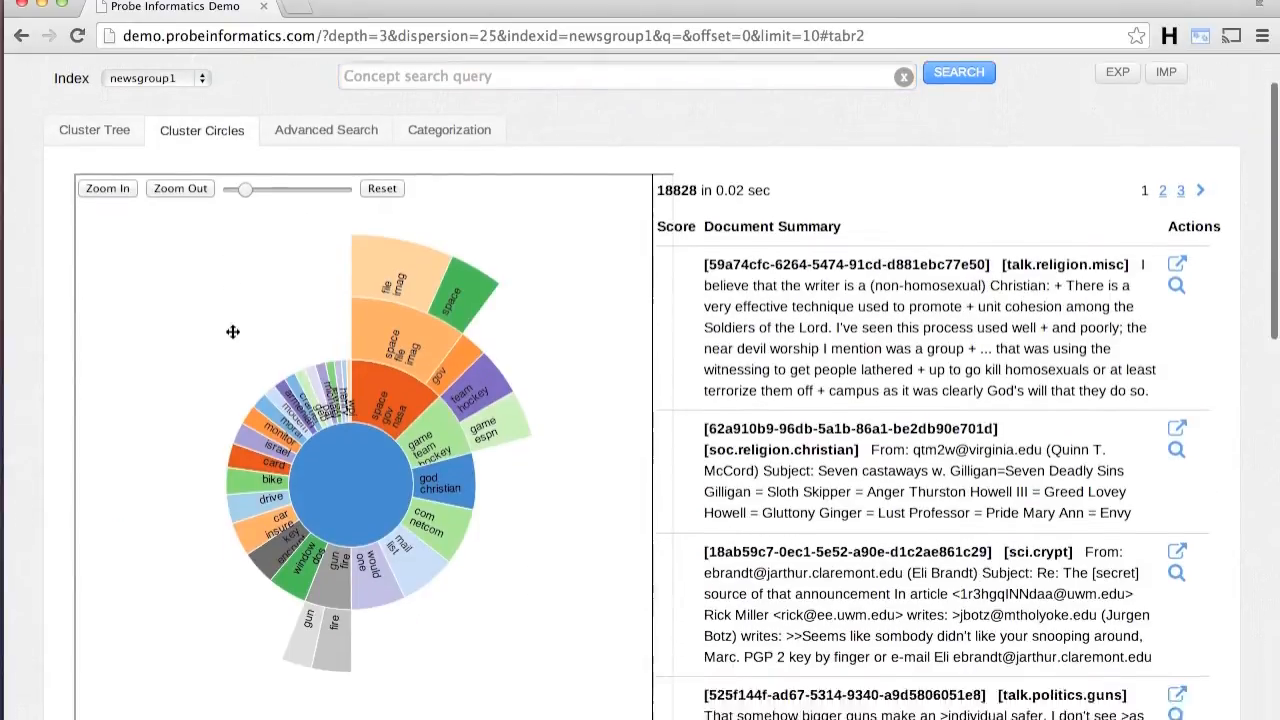
scroll(down, 3)
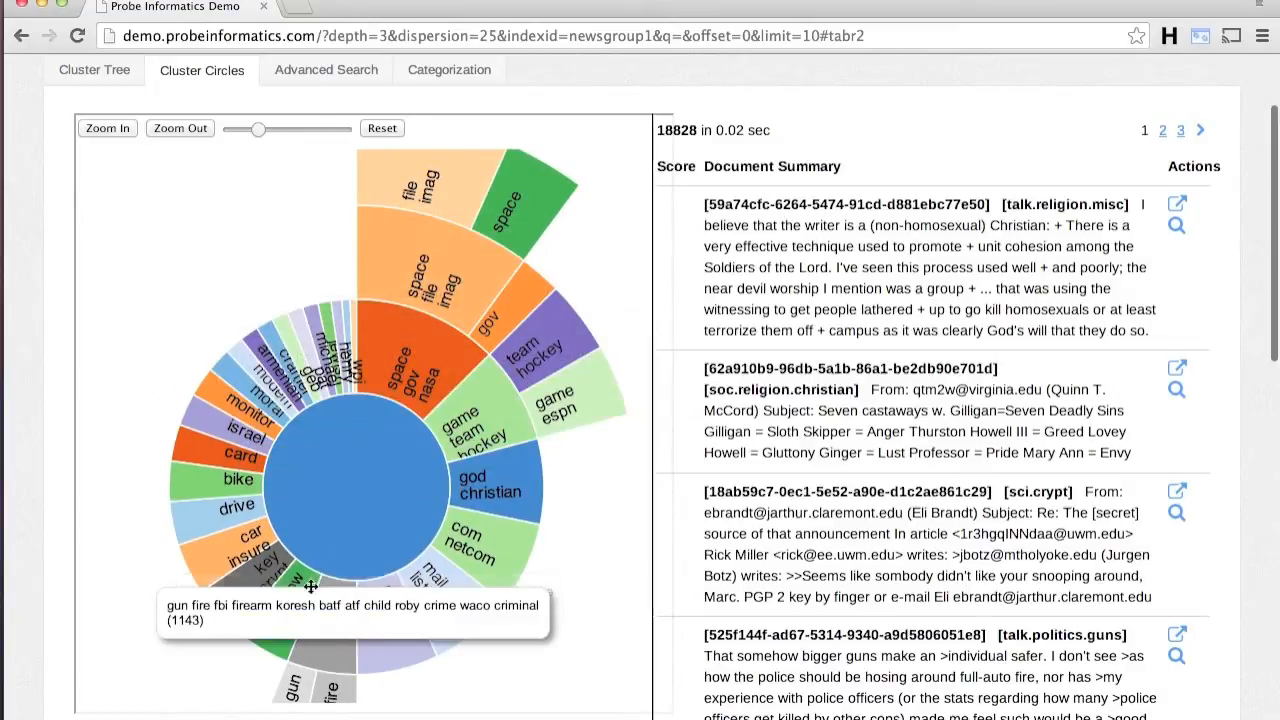
Step: Run a concept search for 'moon earth orbit spacewalk', matching 2,282 documents
text(moon)
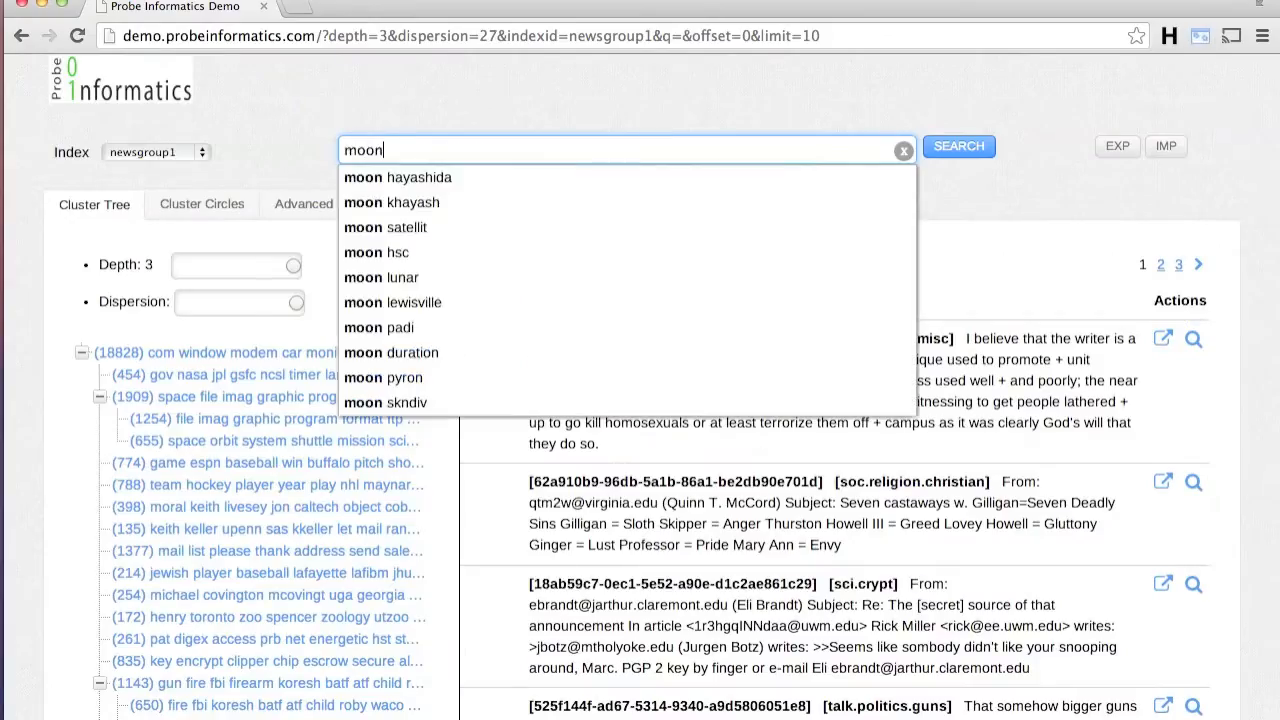
text(earth orbit spacewal)
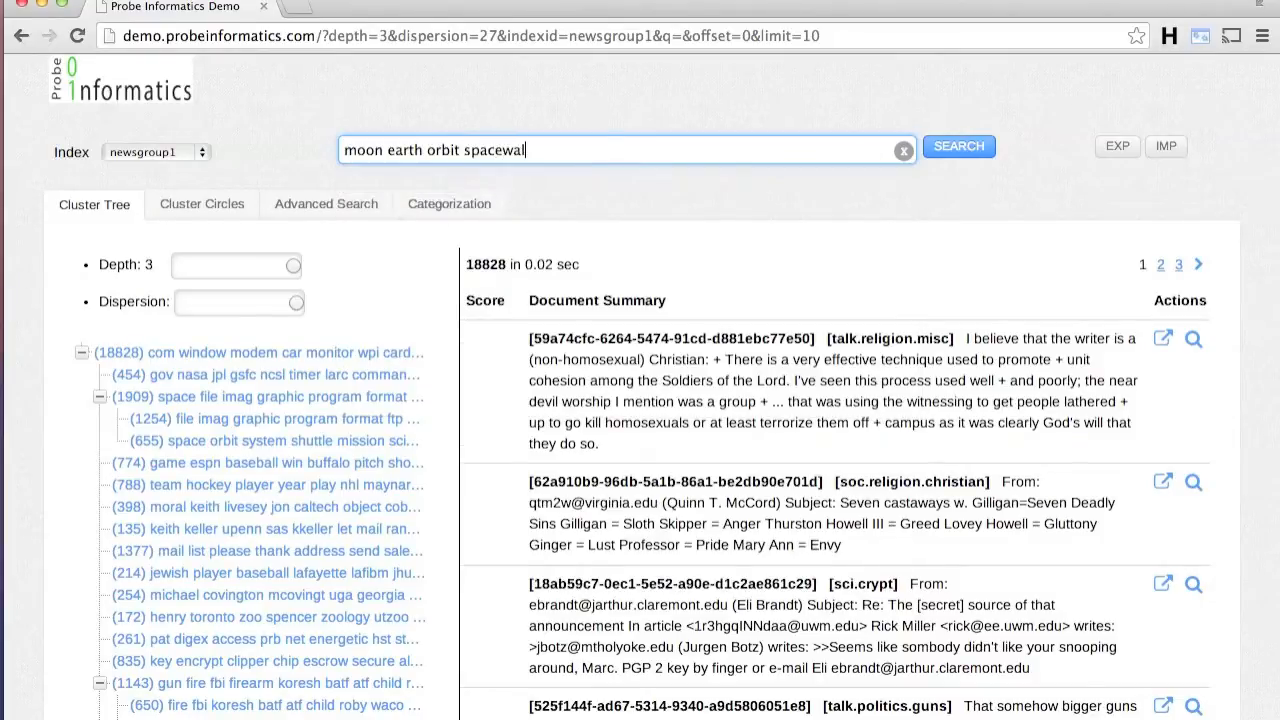
click(957, 146)
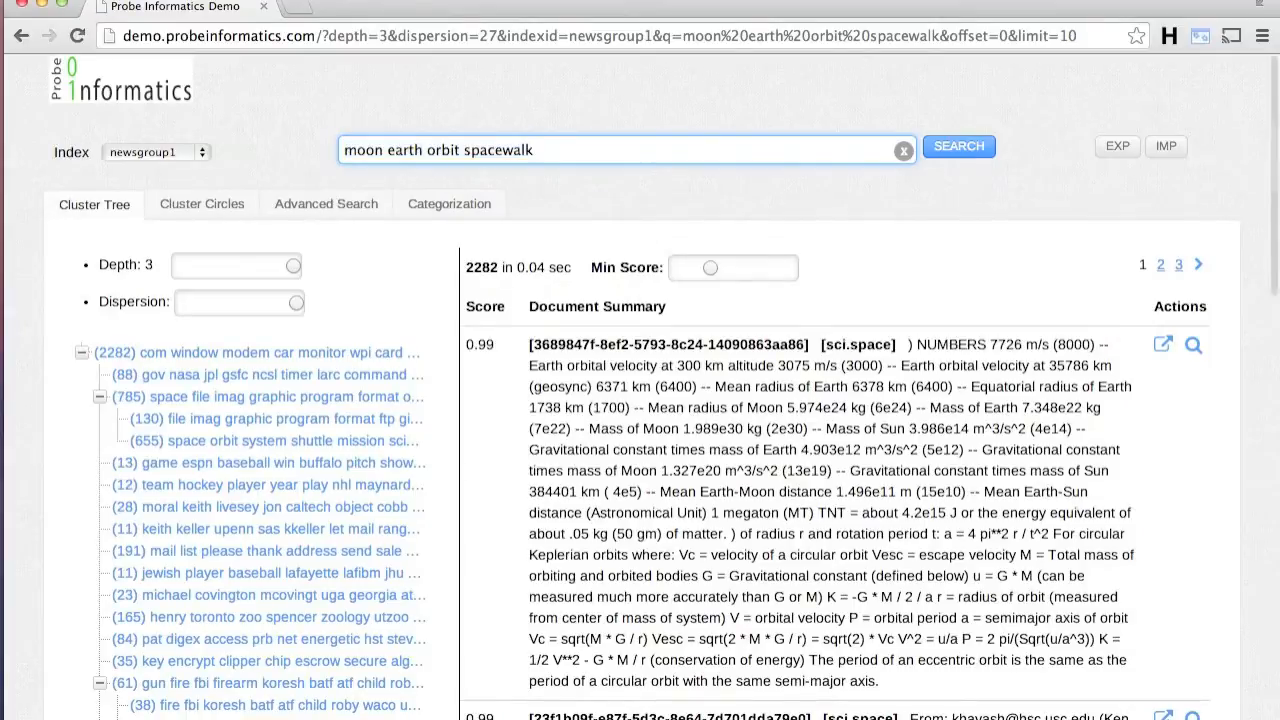
scroll(down, 3)
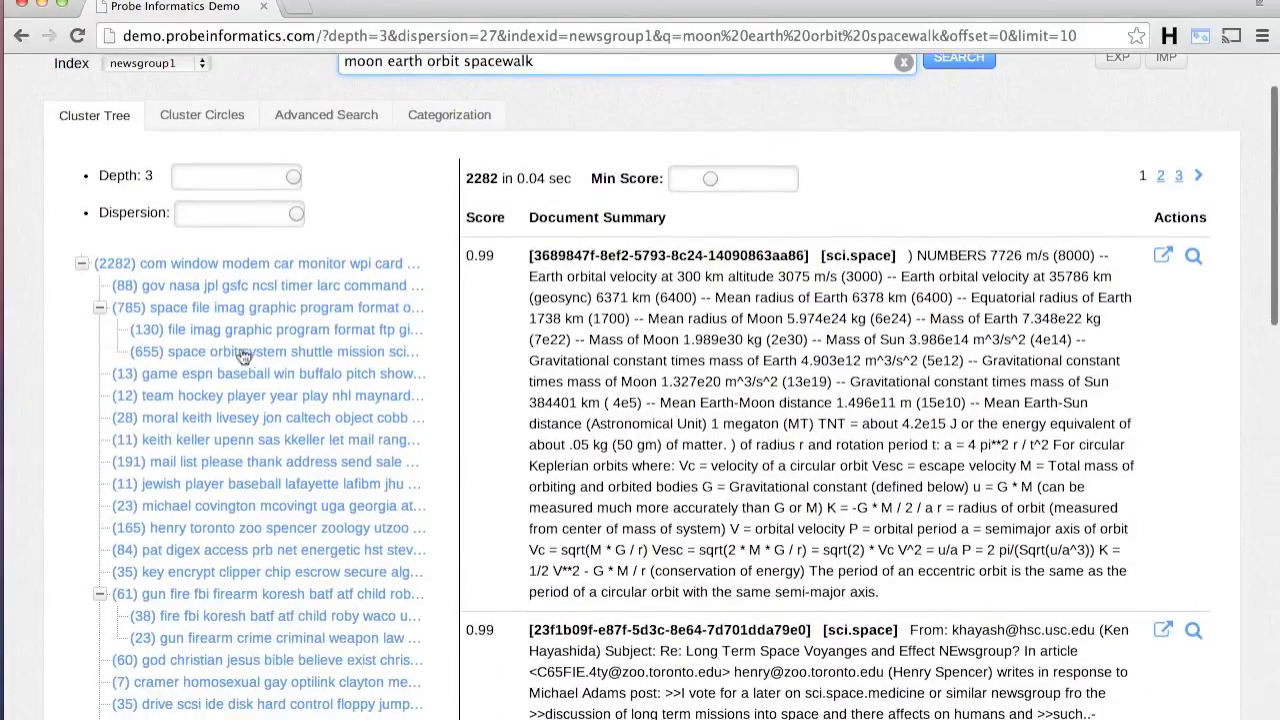
mouse_move(206, 467)
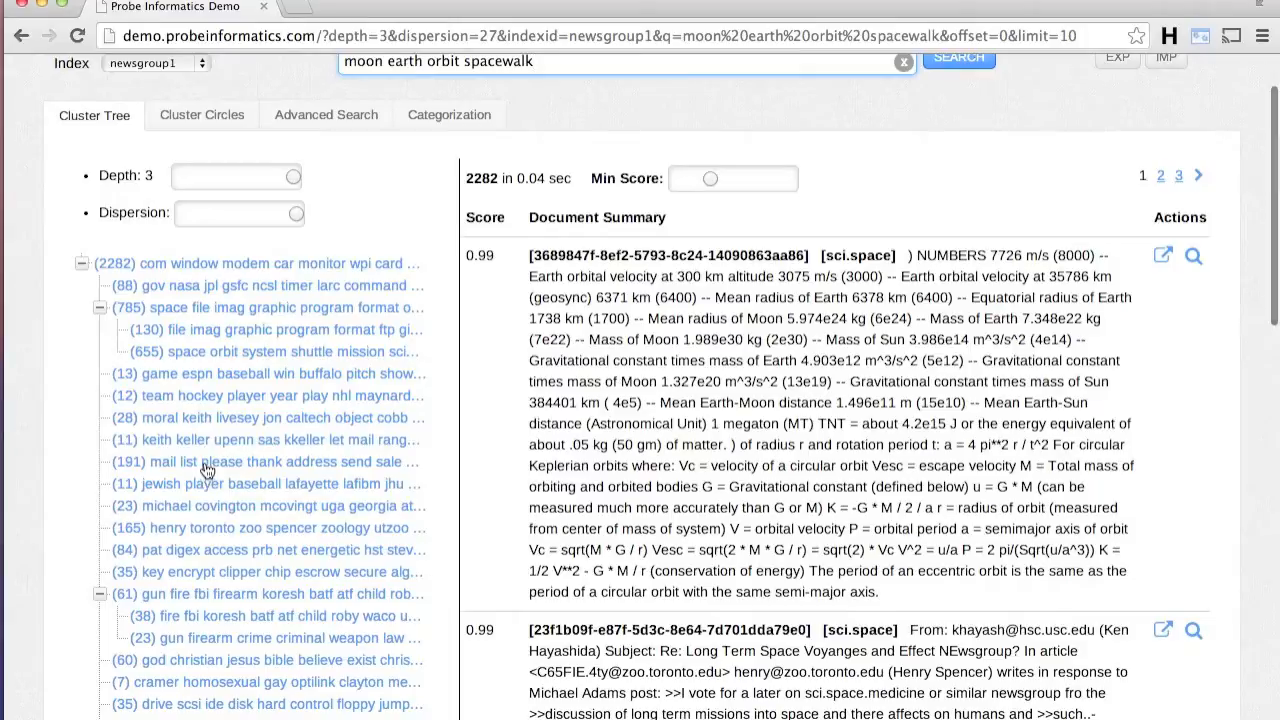
Step: Narrow results to the 191-document mail list cluster, then clear the search
click(265, 461)
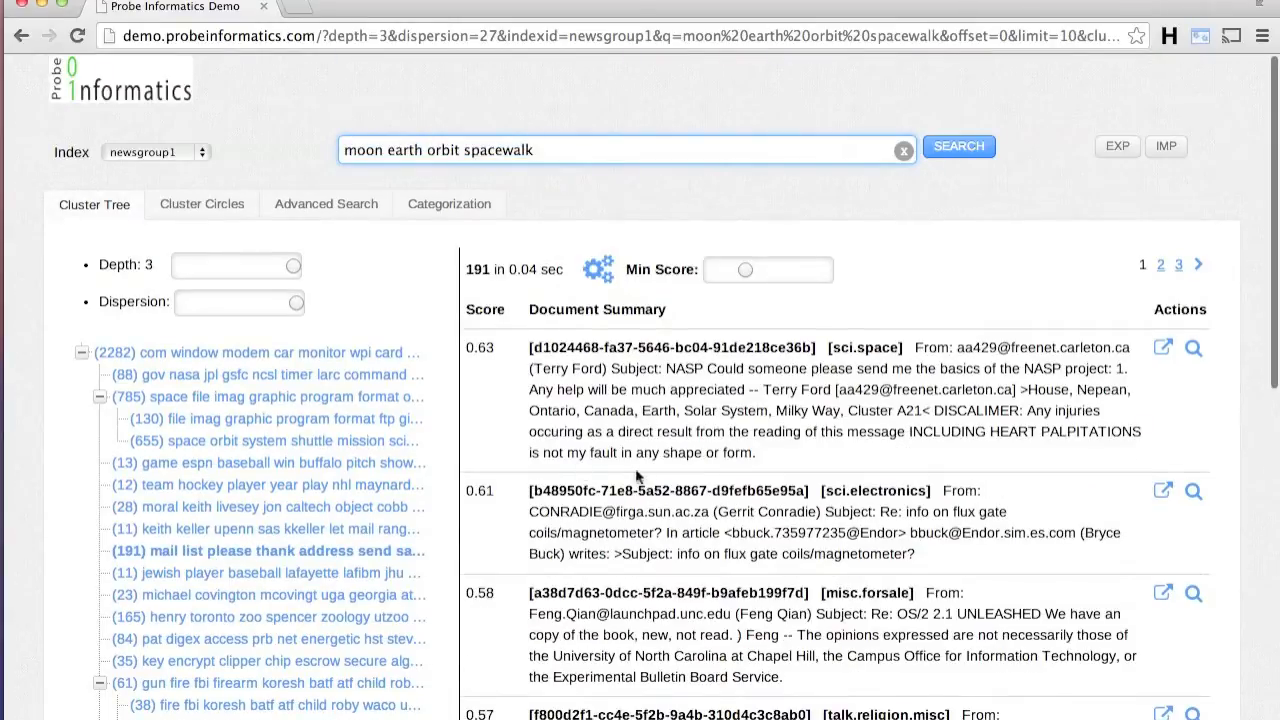
scroll(down, 3)
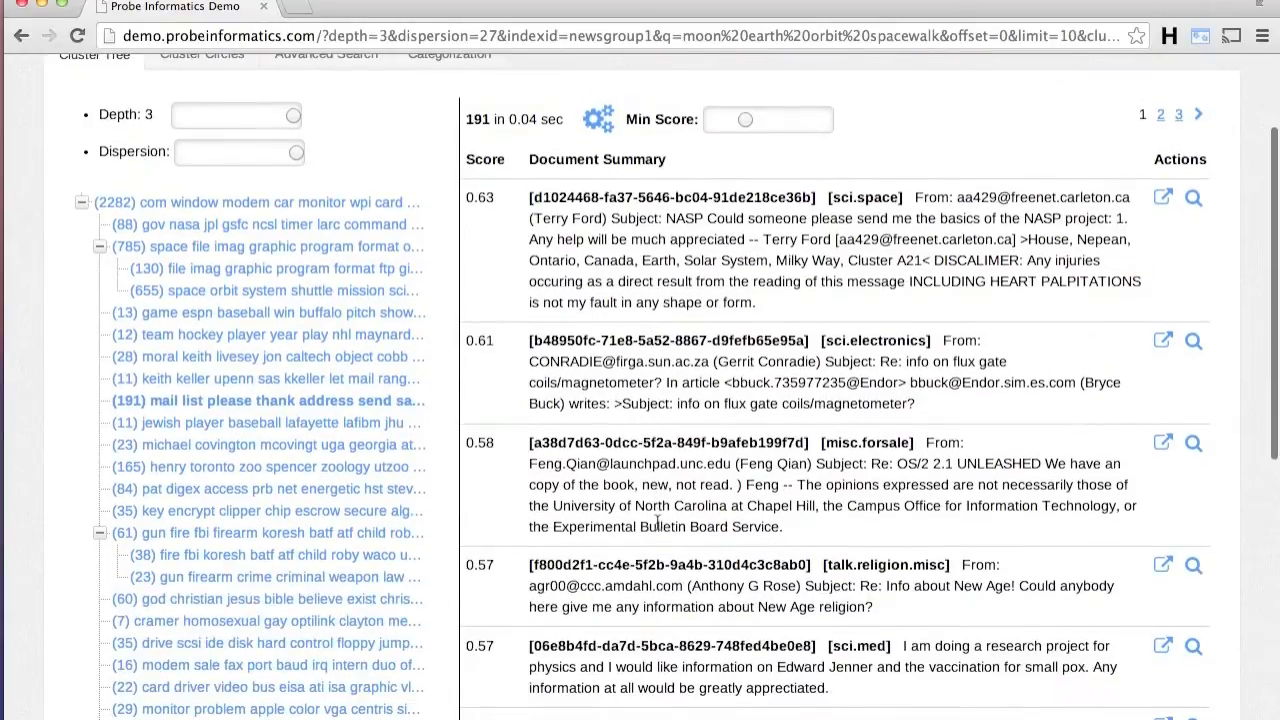
click(140, 151)
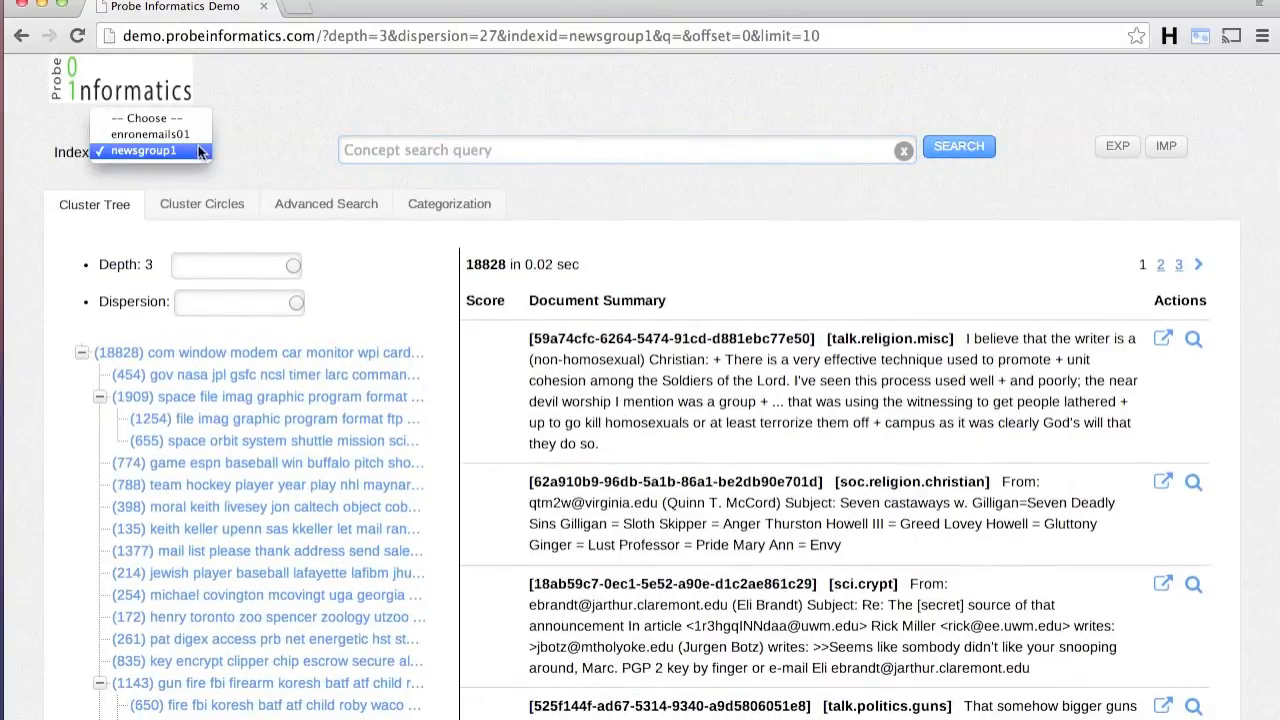
Step: Switch to enronemails01, try a test concept query, then clear it
click(148, 135)
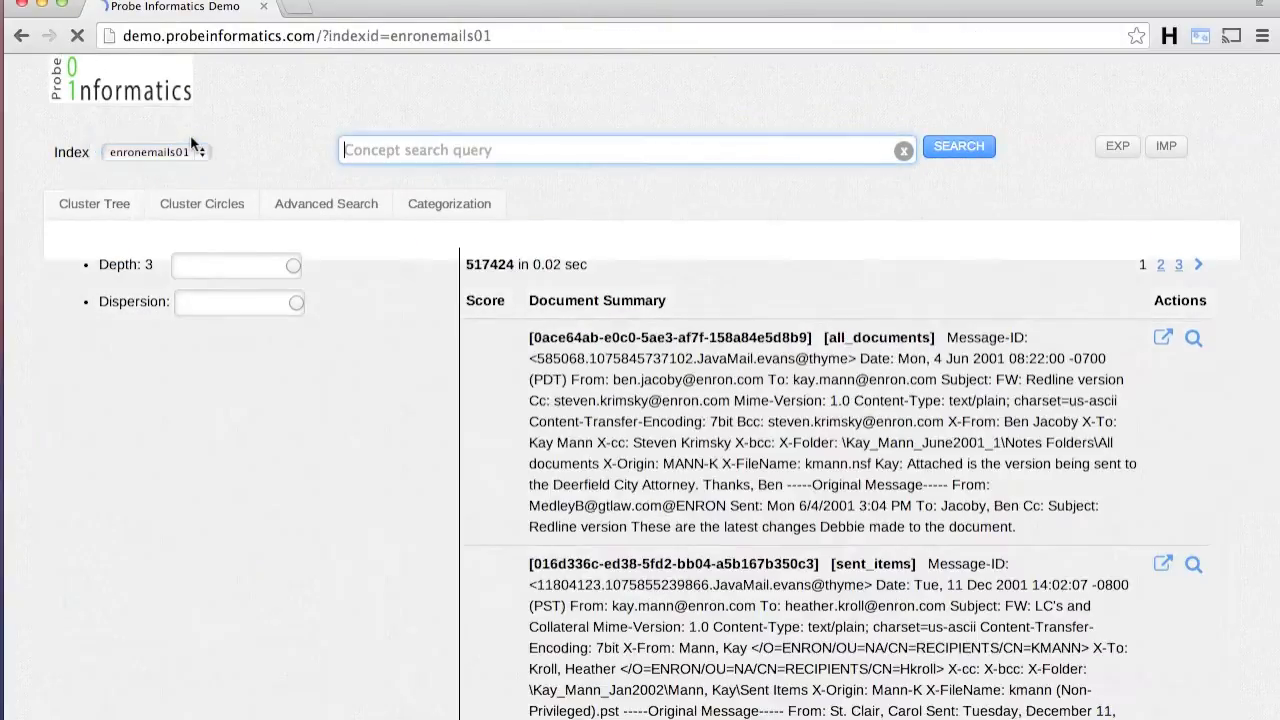
text(antitrust otc wilshire)
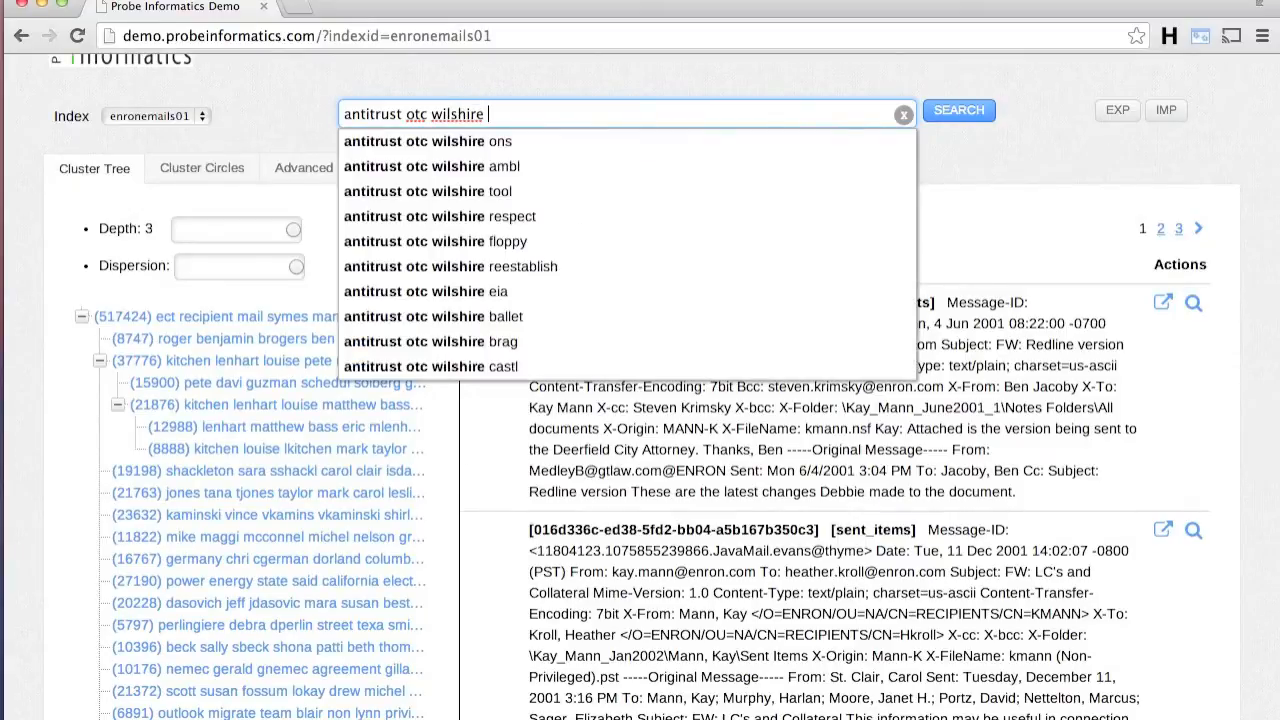
text(misuse)
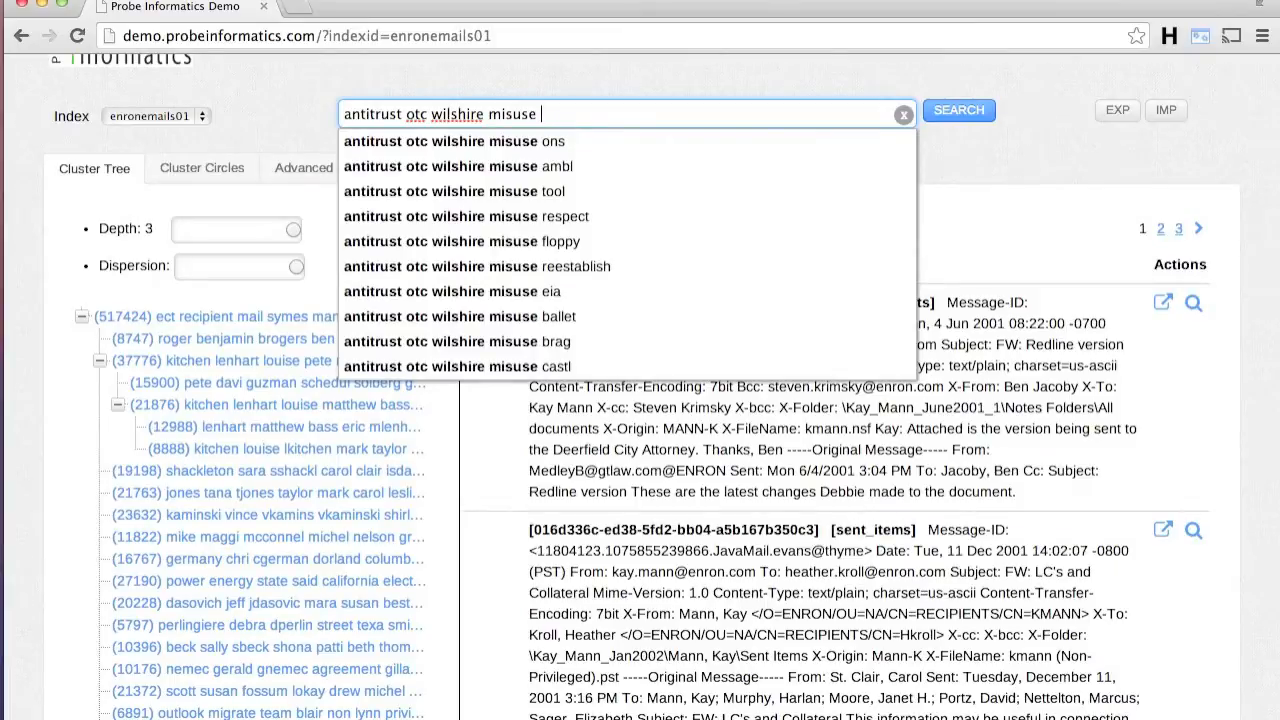
click(957, 110)
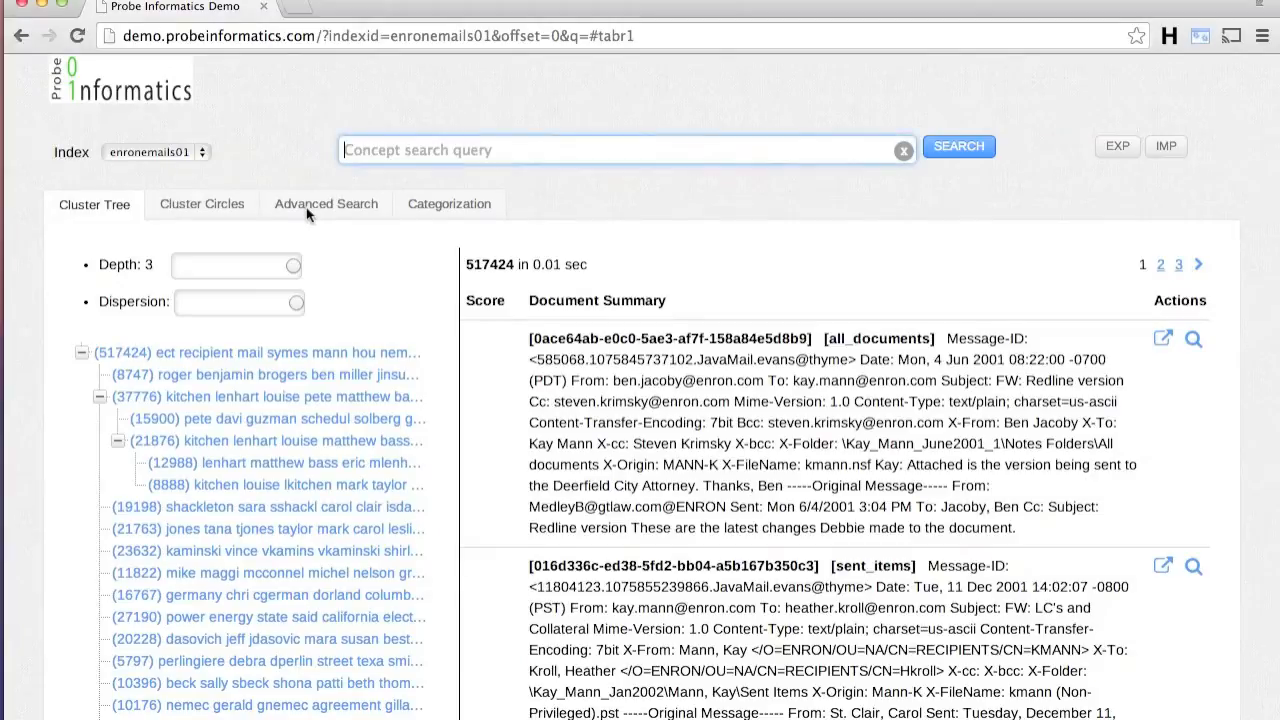
Step: Build a trial AND of 'energy state california' and 'misstate misuse', then clear it
click(326, 204)
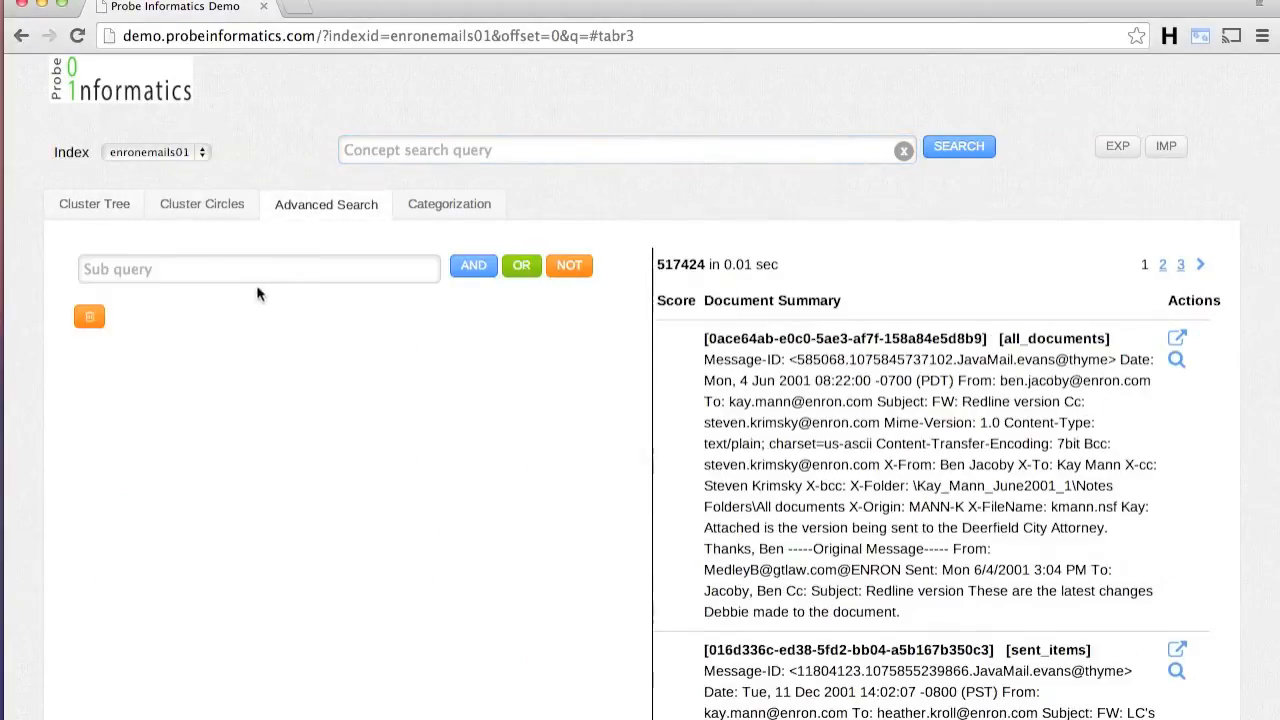
text(energy state california)
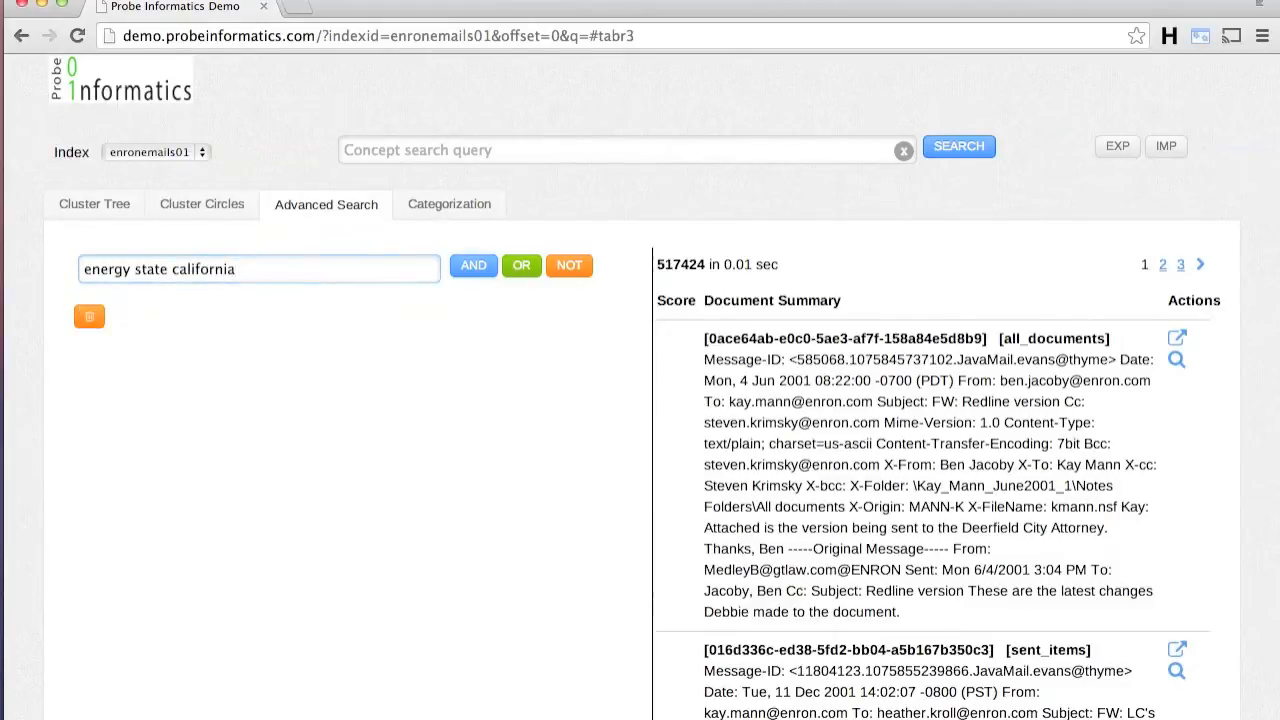
text(mis)
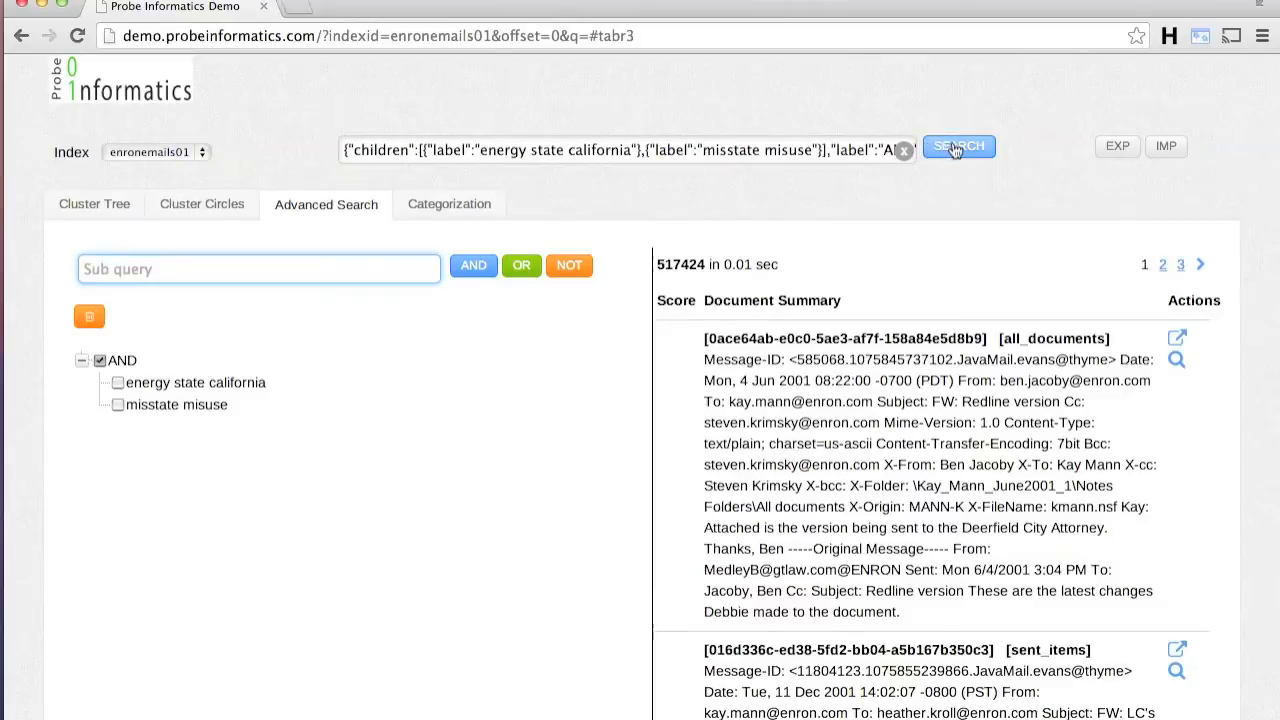
click(958, 146)
text(sally be)
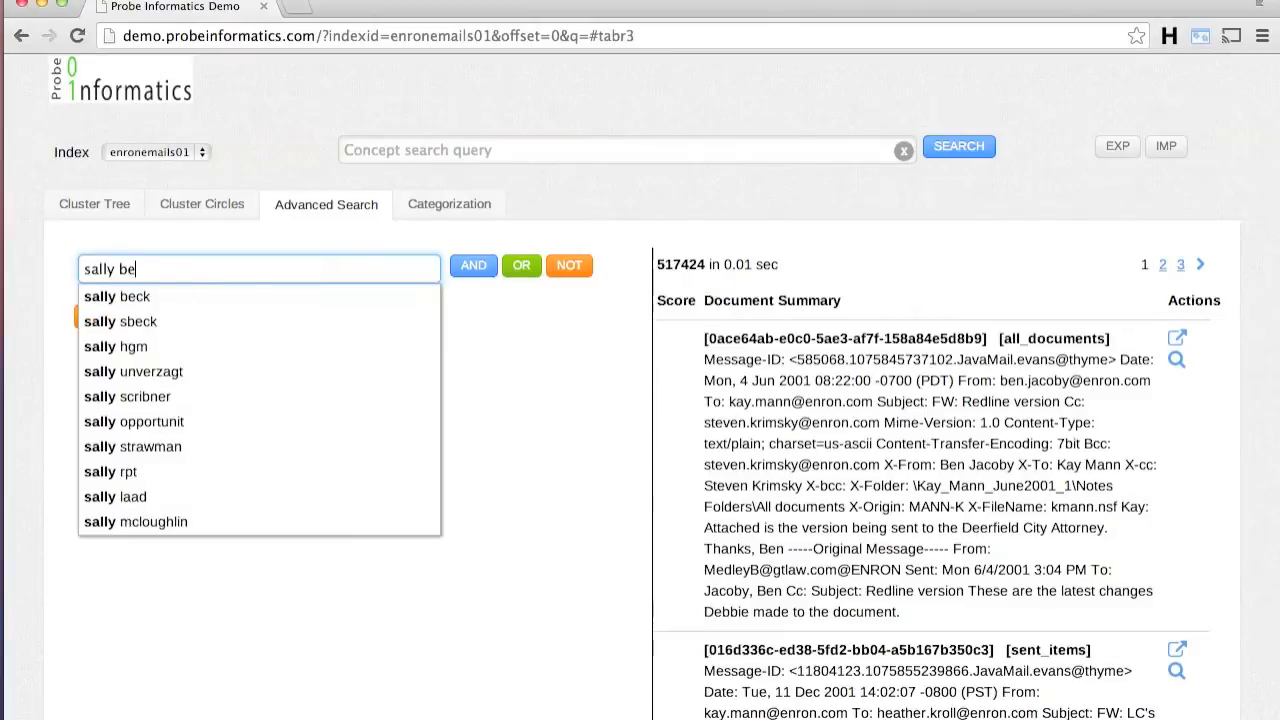
click(116, 296)
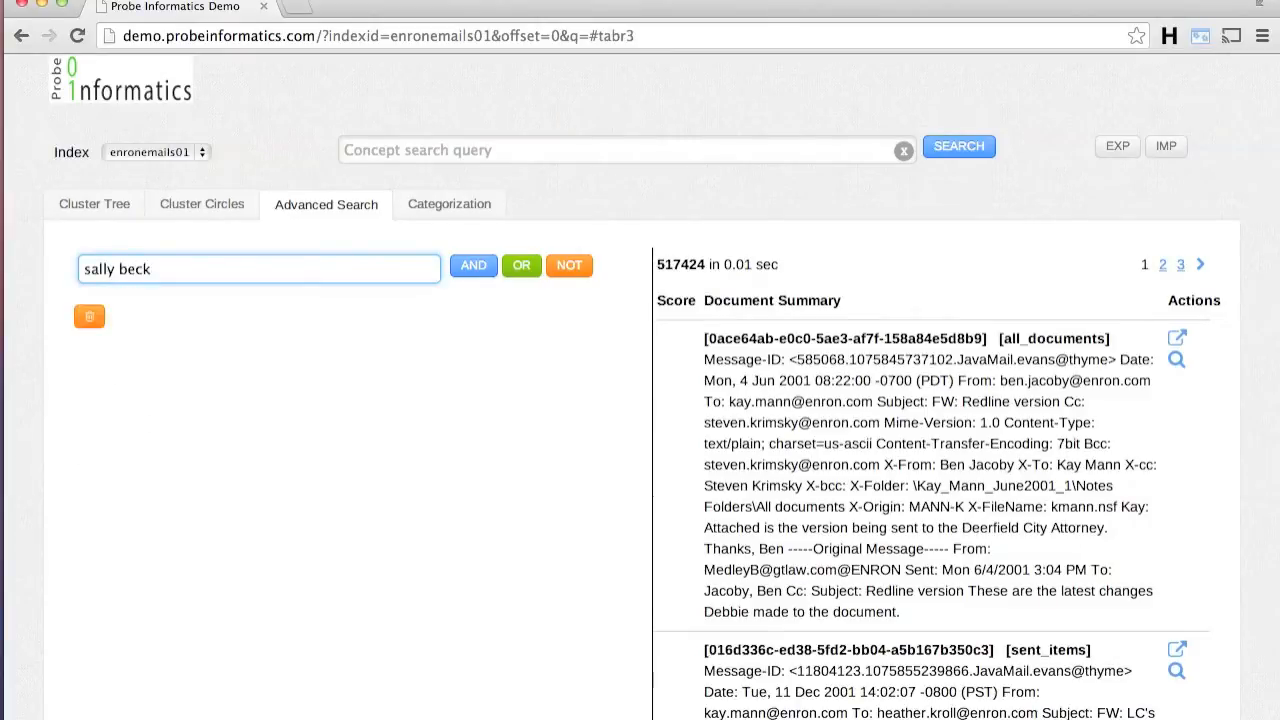
click(472, 265)
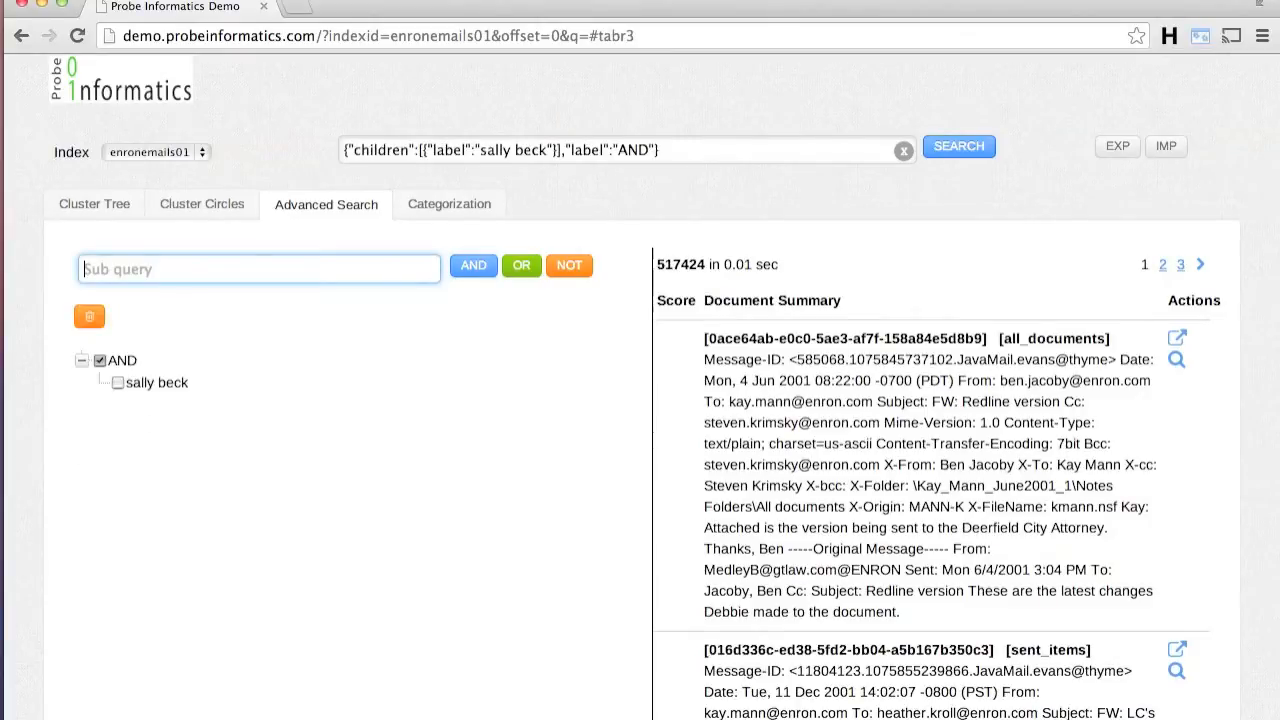
text(escalate viola)
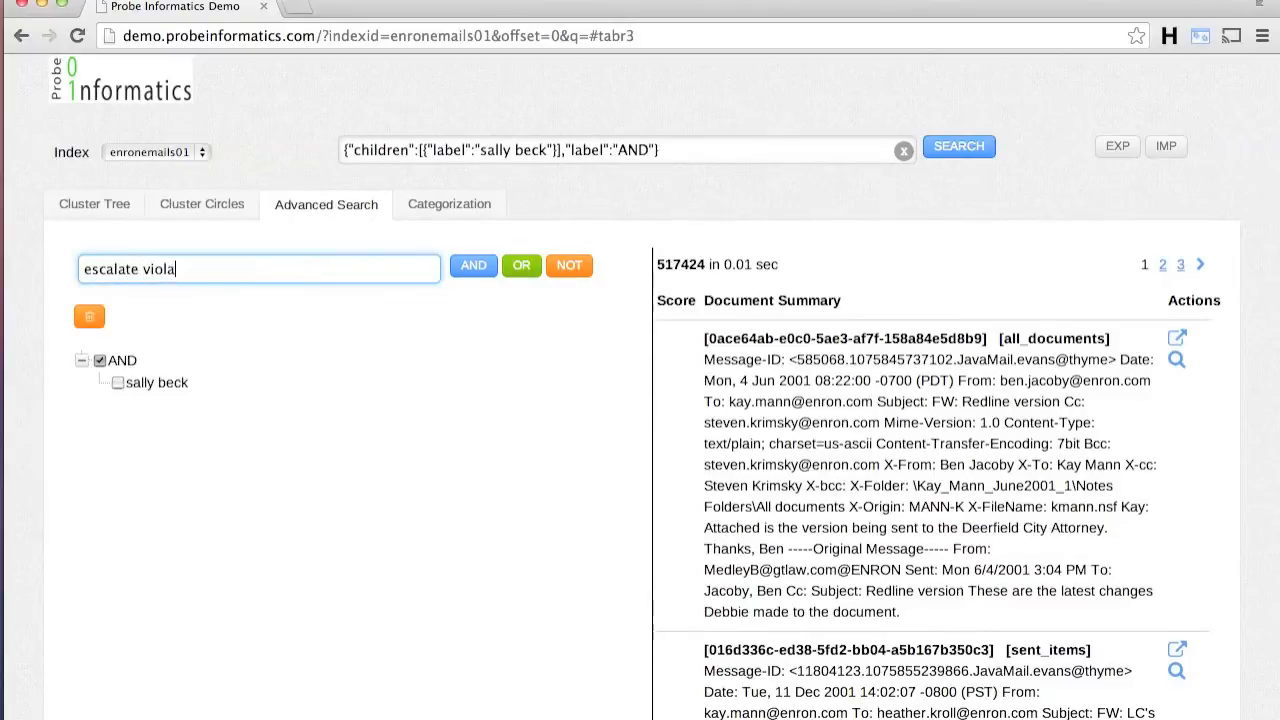
click(472, 265)
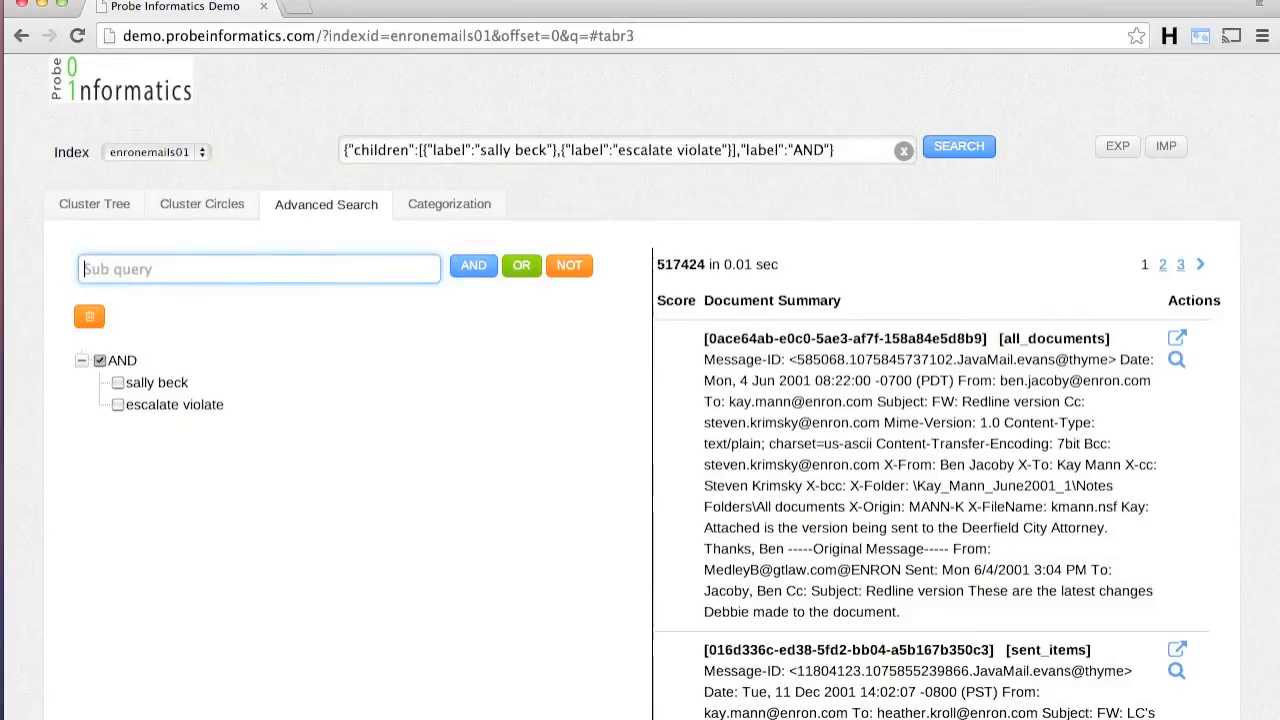
Step: OR 'risk declare stocks worthless' with 'opportunity report taxpay system' and search, matching 6,907 emails
text(risk declare stocks worthless)
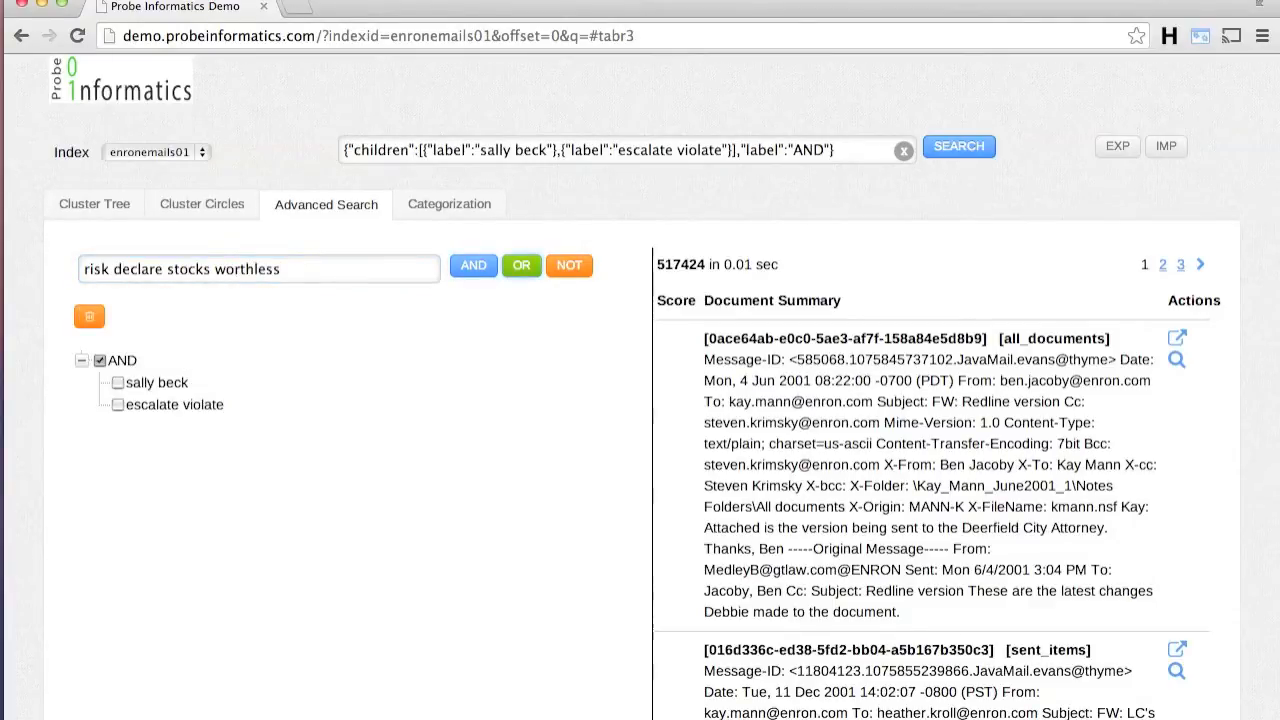
click(520, 265)
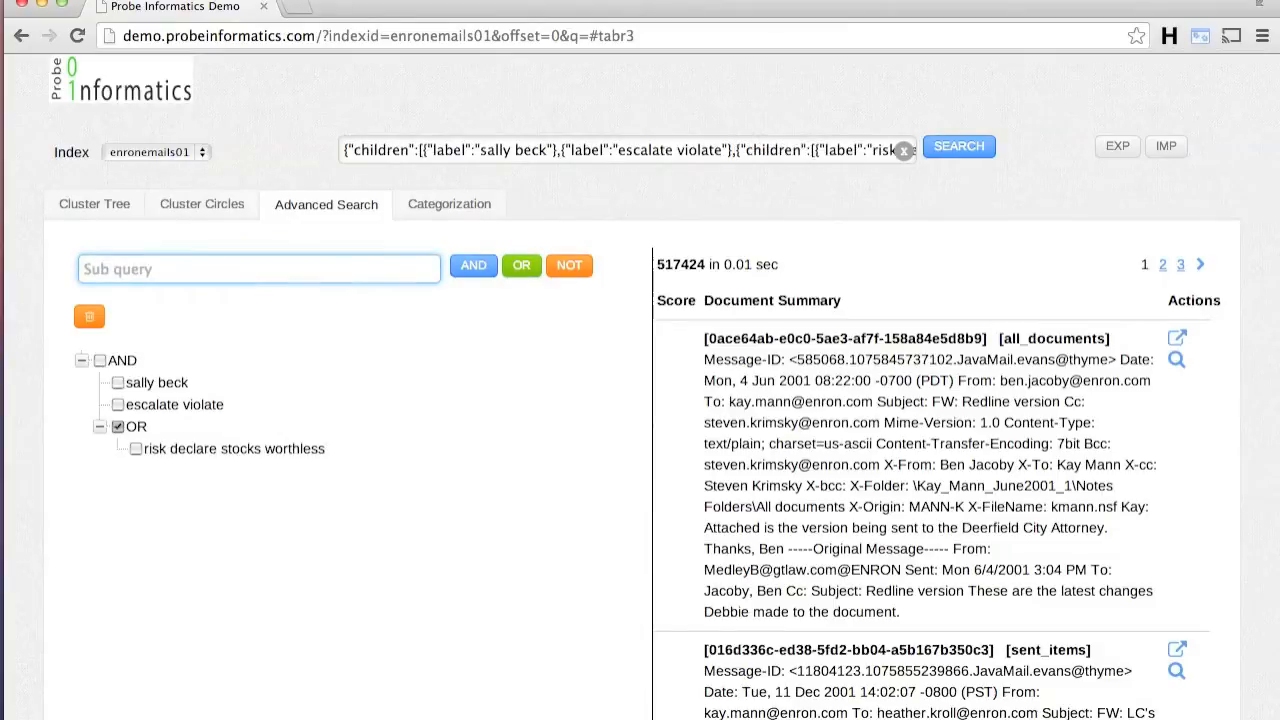
text(opportunity repor)
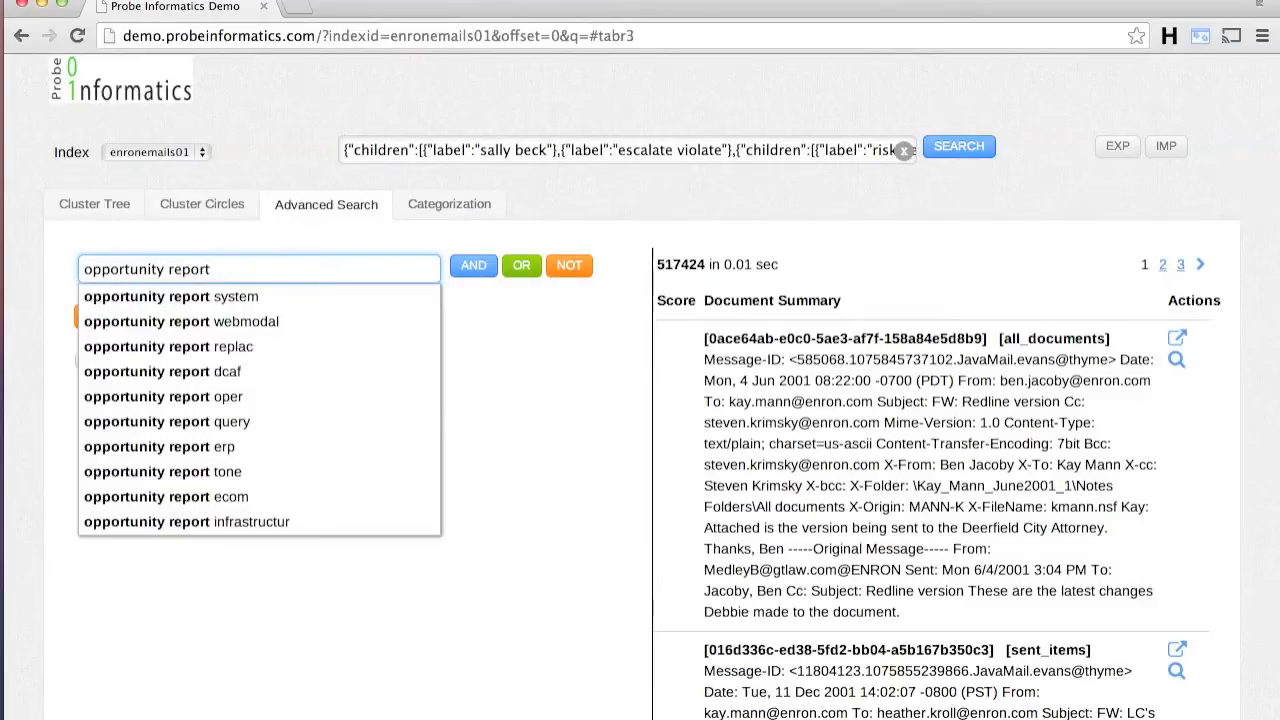
text(taxpay)
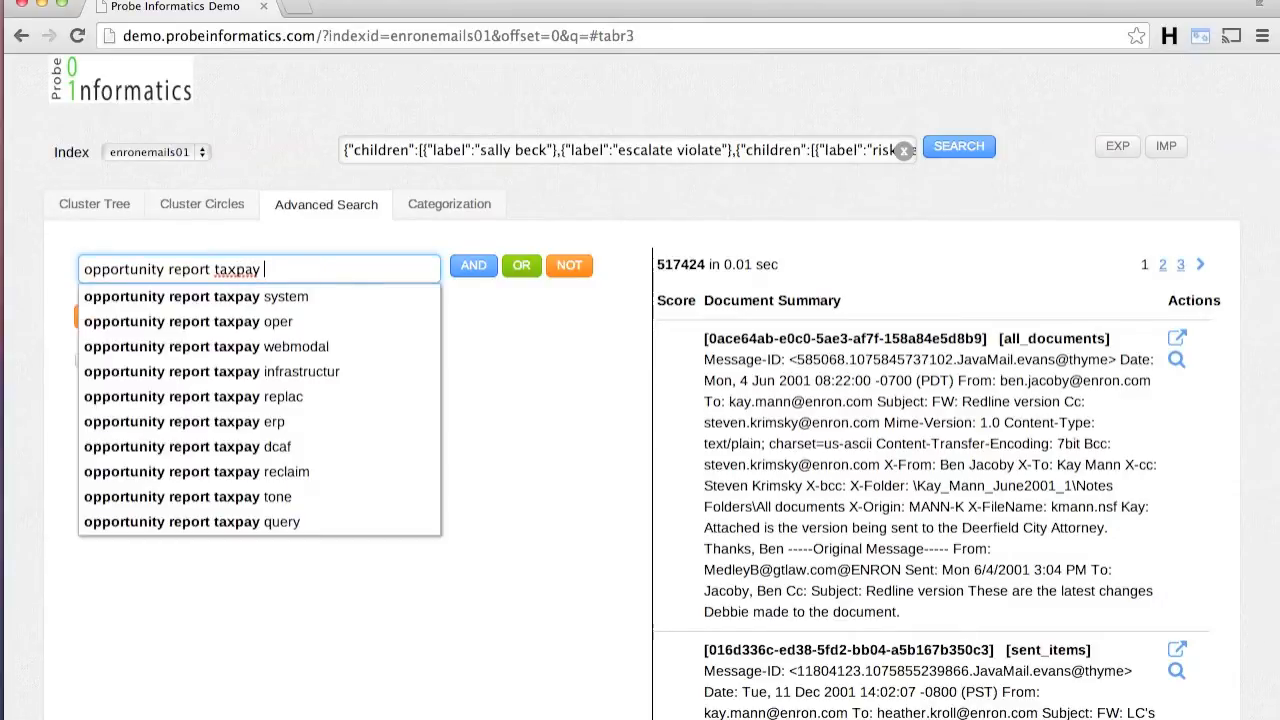
click(196, 296)
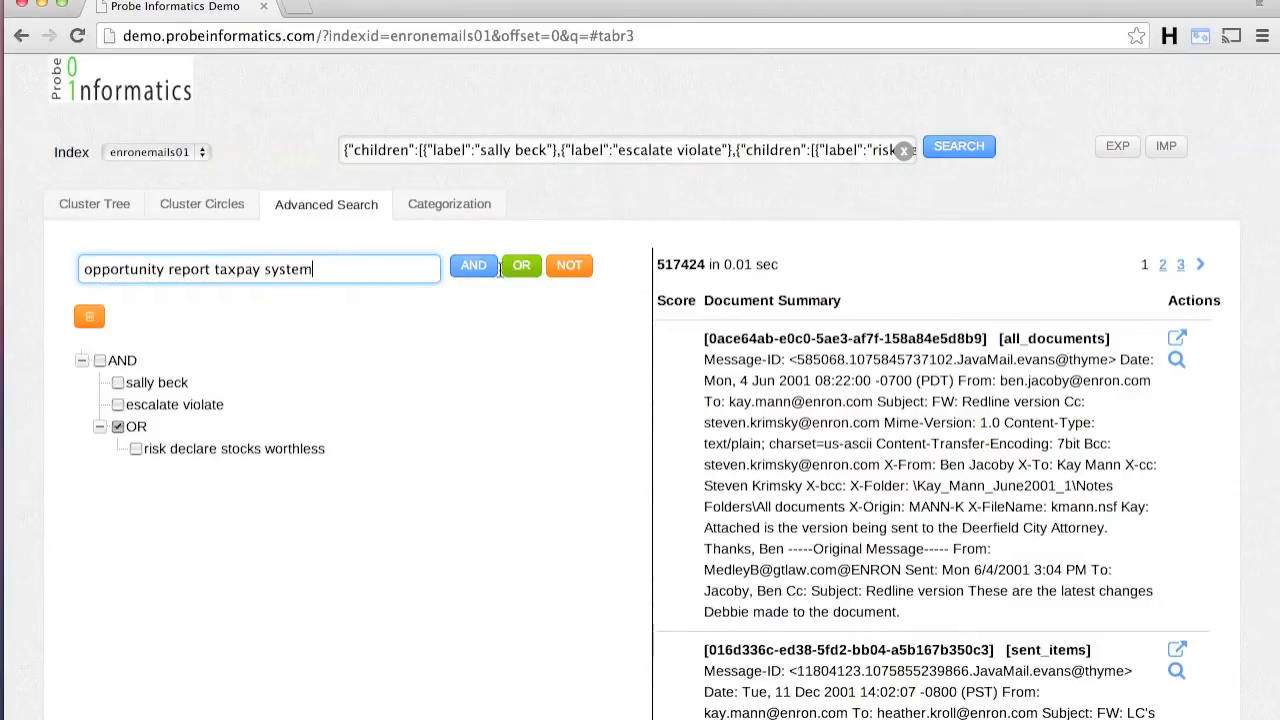
click(521, 265)
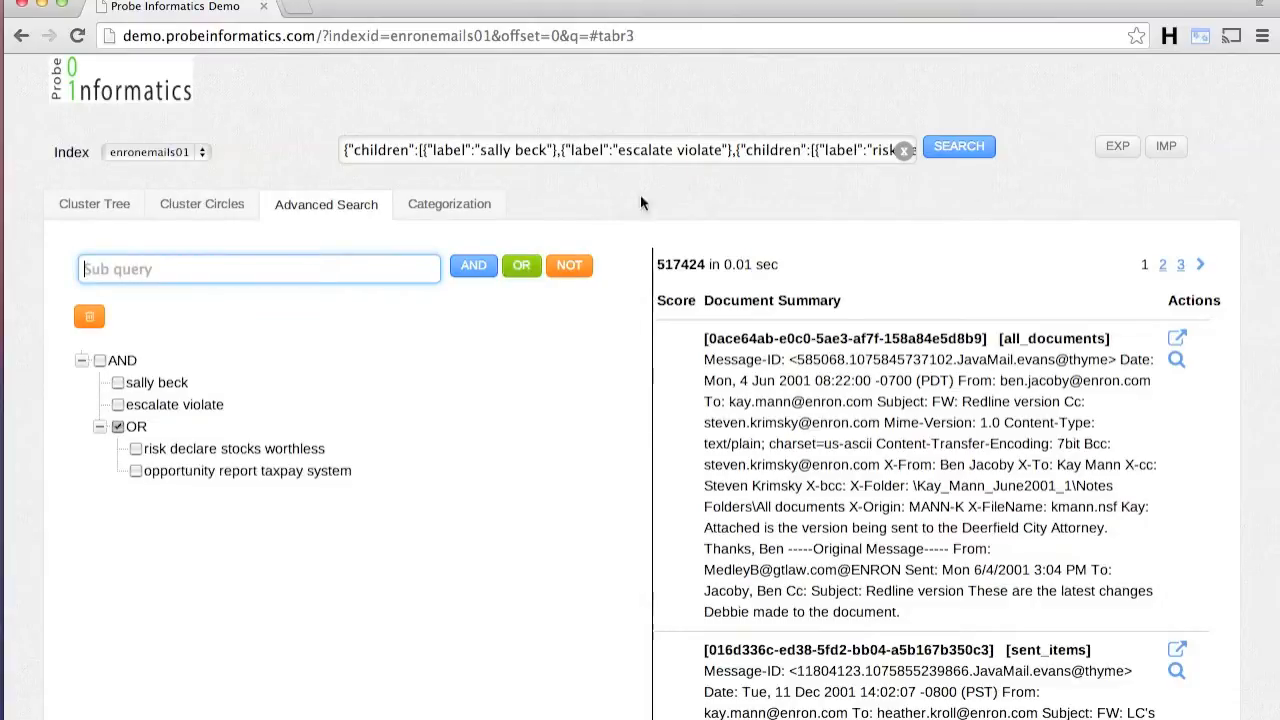
click(958, 147)
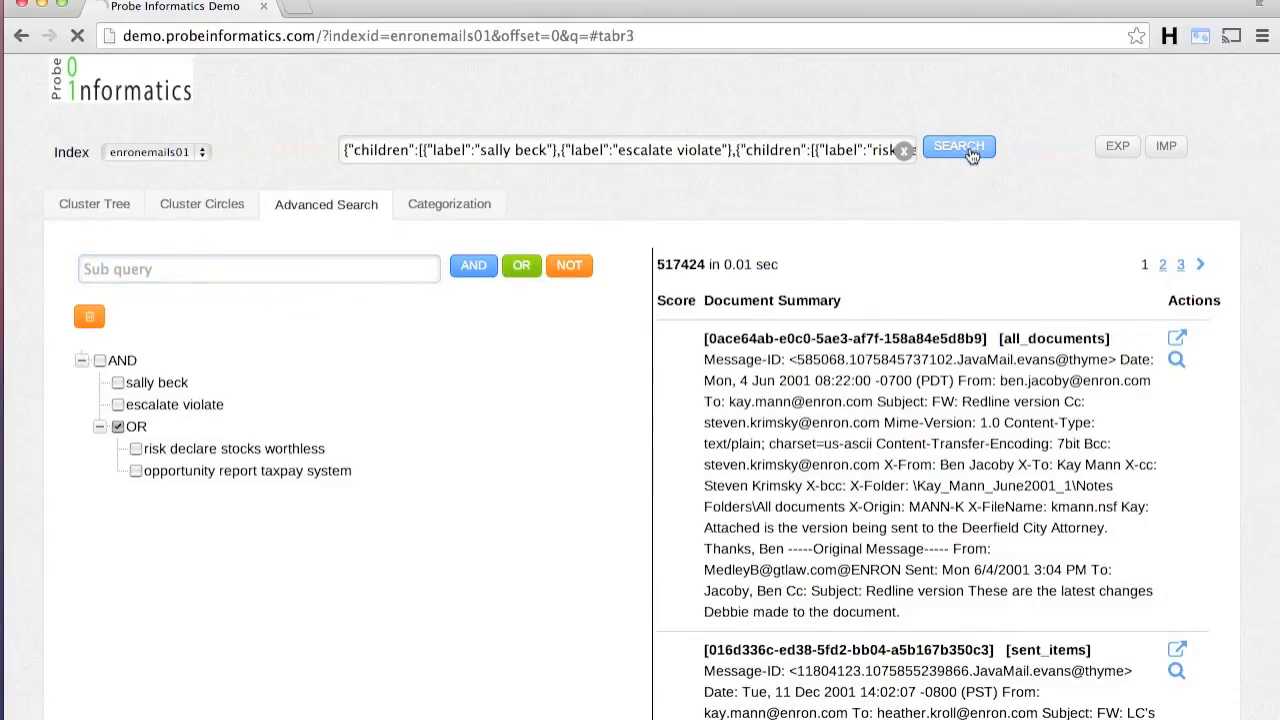
click(958, 146)
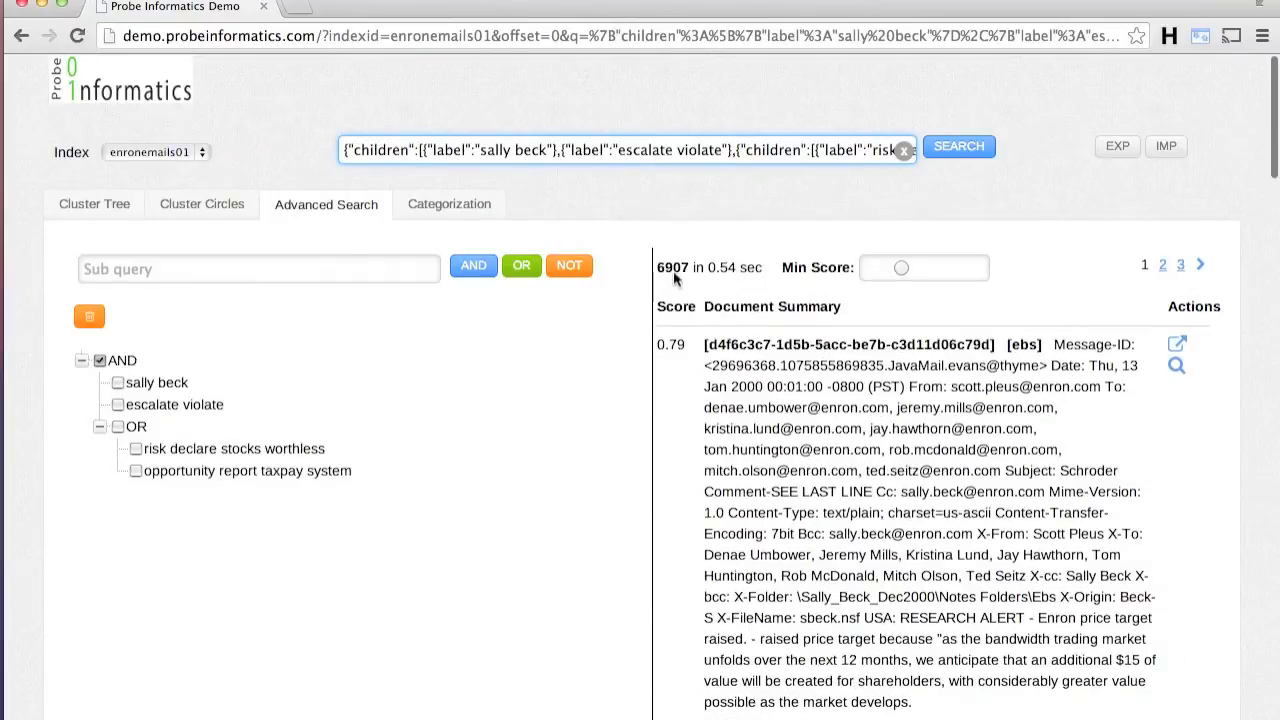
mouse_move(107, 208)
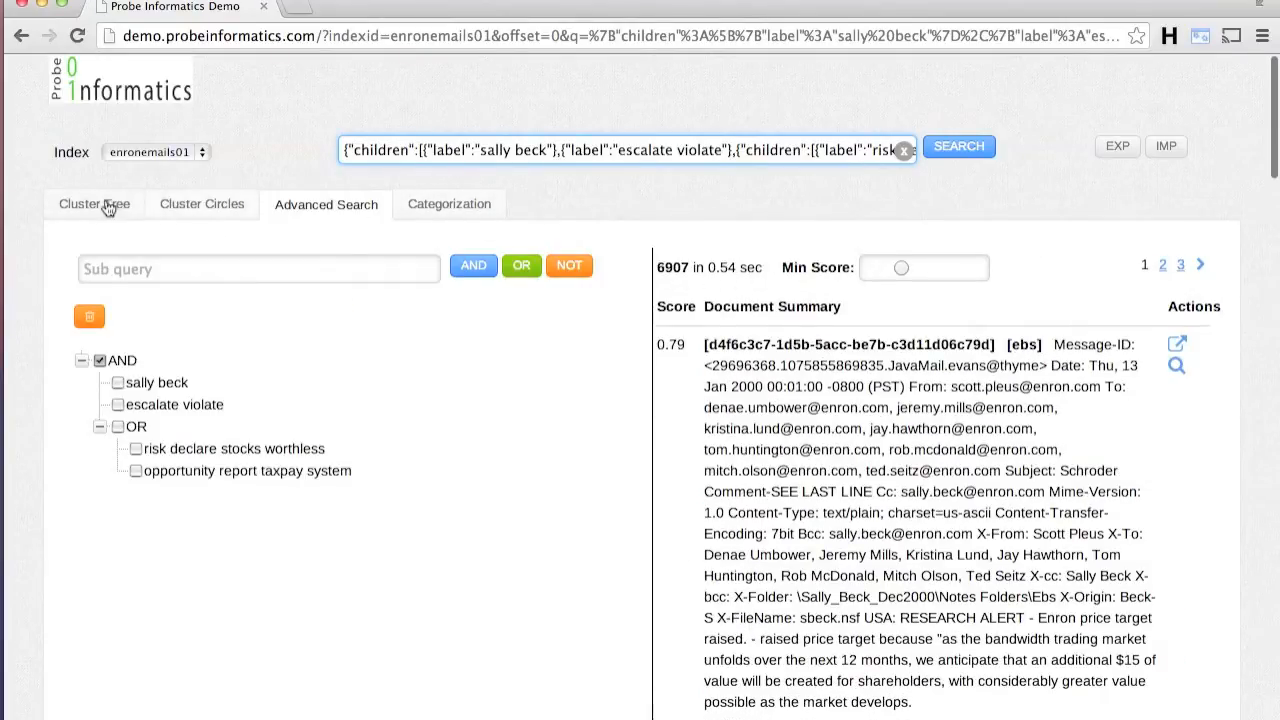
Step: Show results as a cluster tree and select the 45-email power energy state california cluster
click(94, 204)
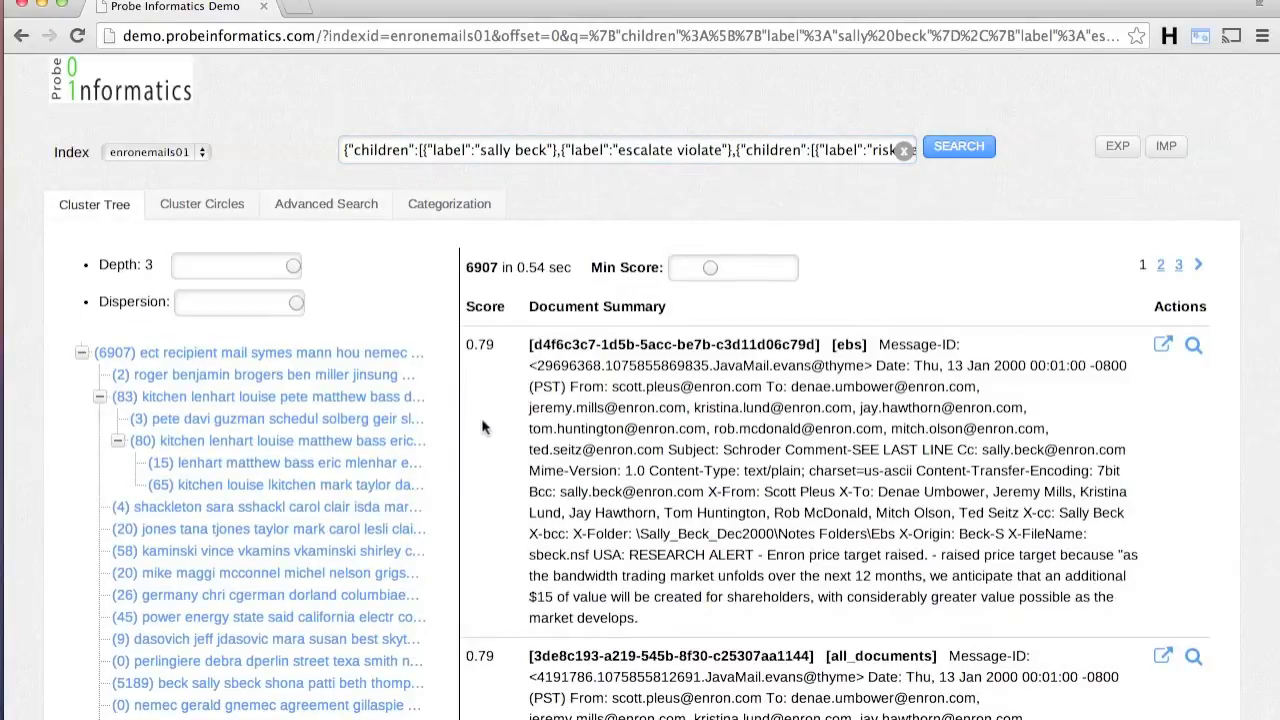
scroll(down, 3)
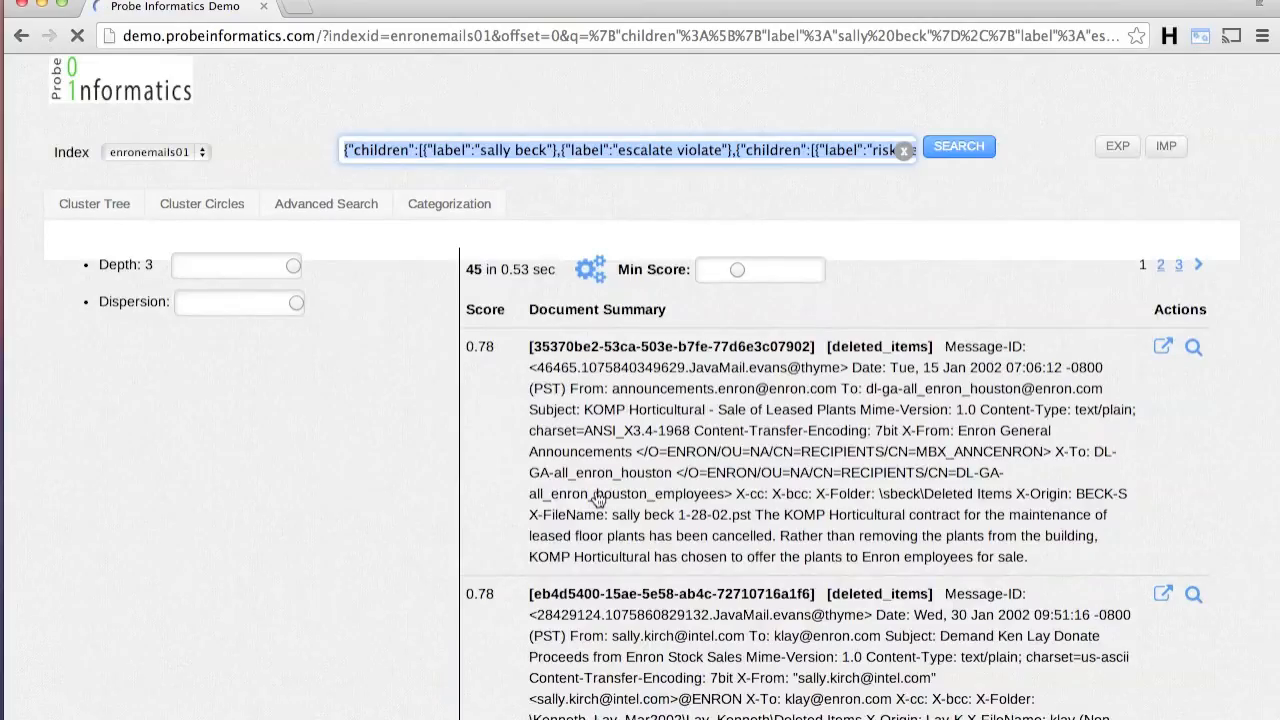
click(94, 204)
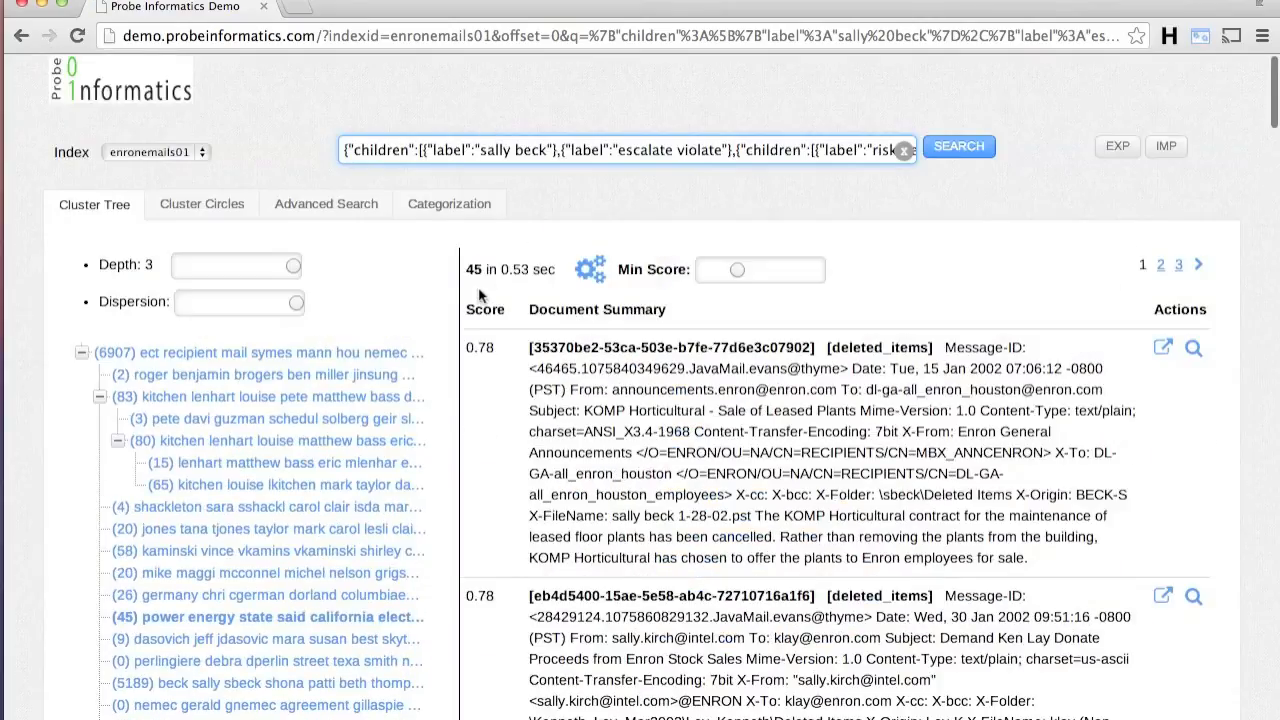
mouse_move(591, 270)
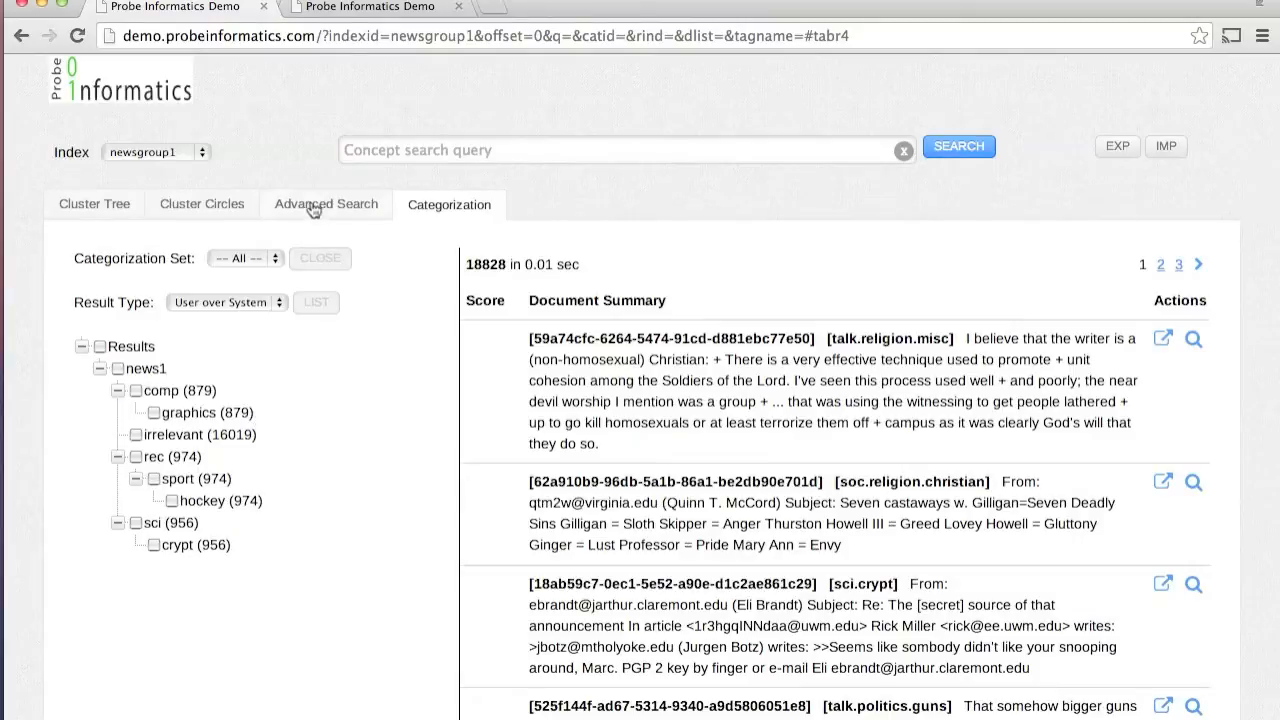
click(94, 204)
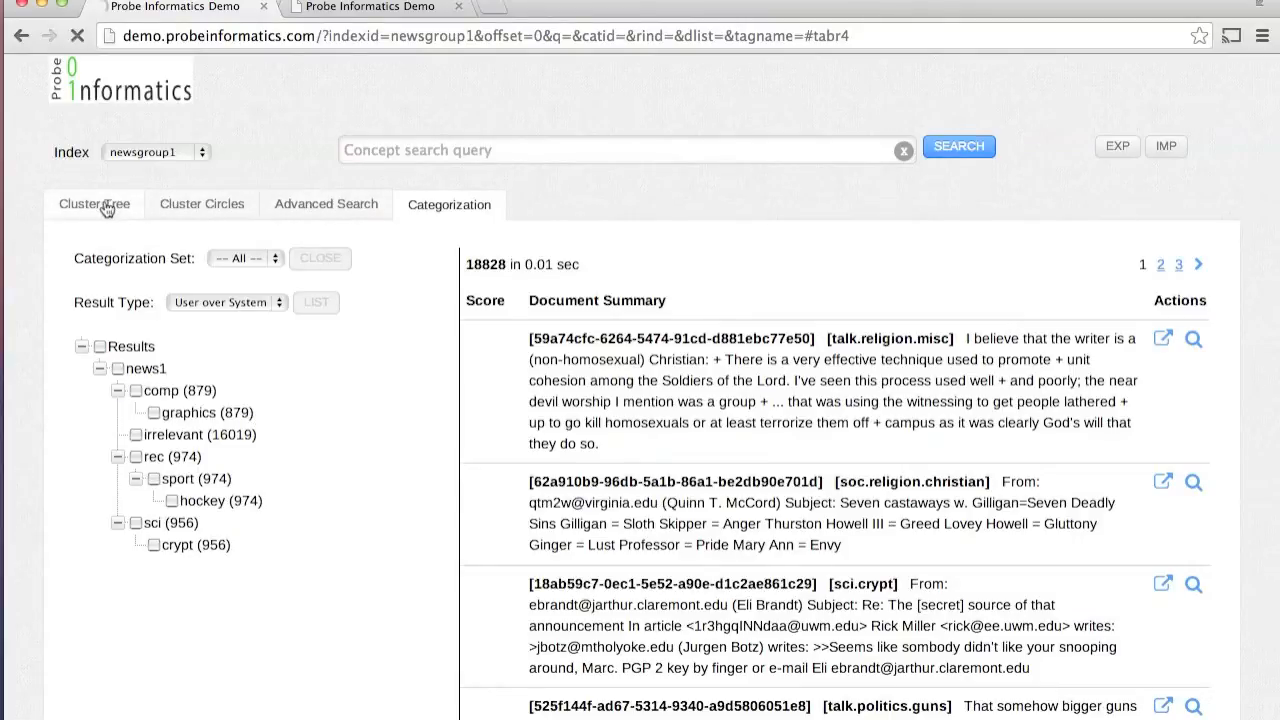
click(93, 203)
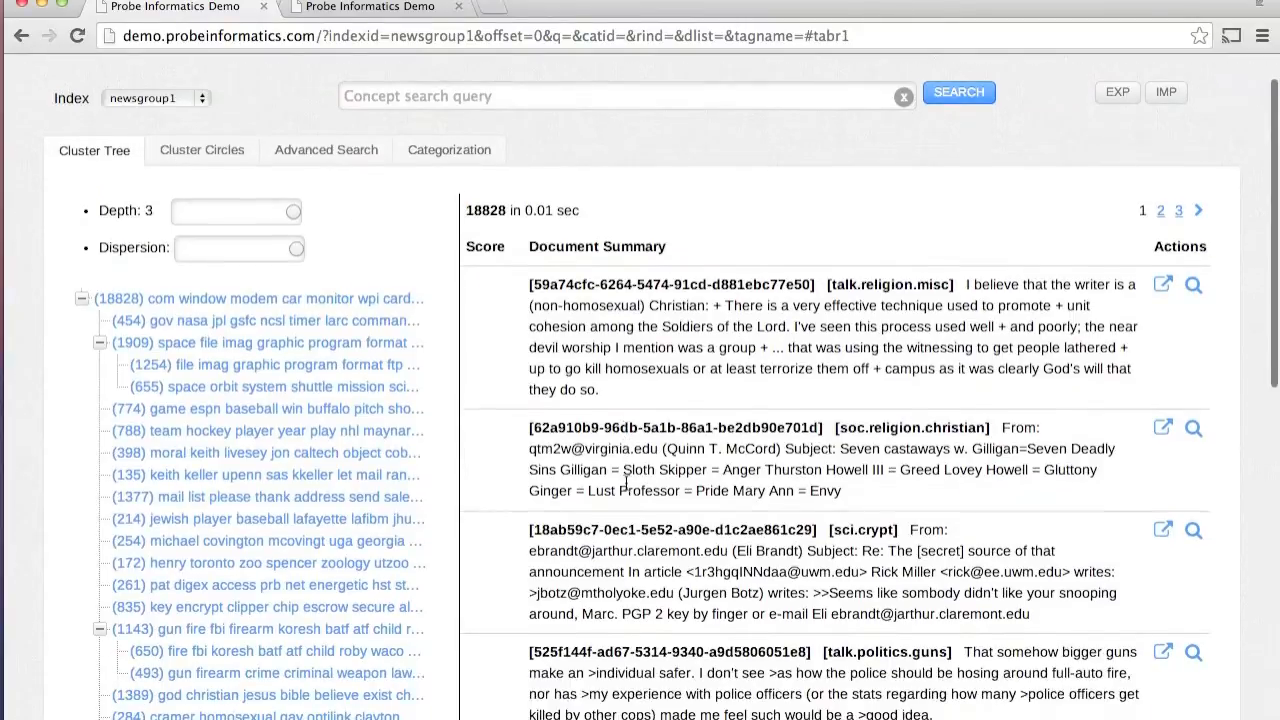
scroll(down, 3)
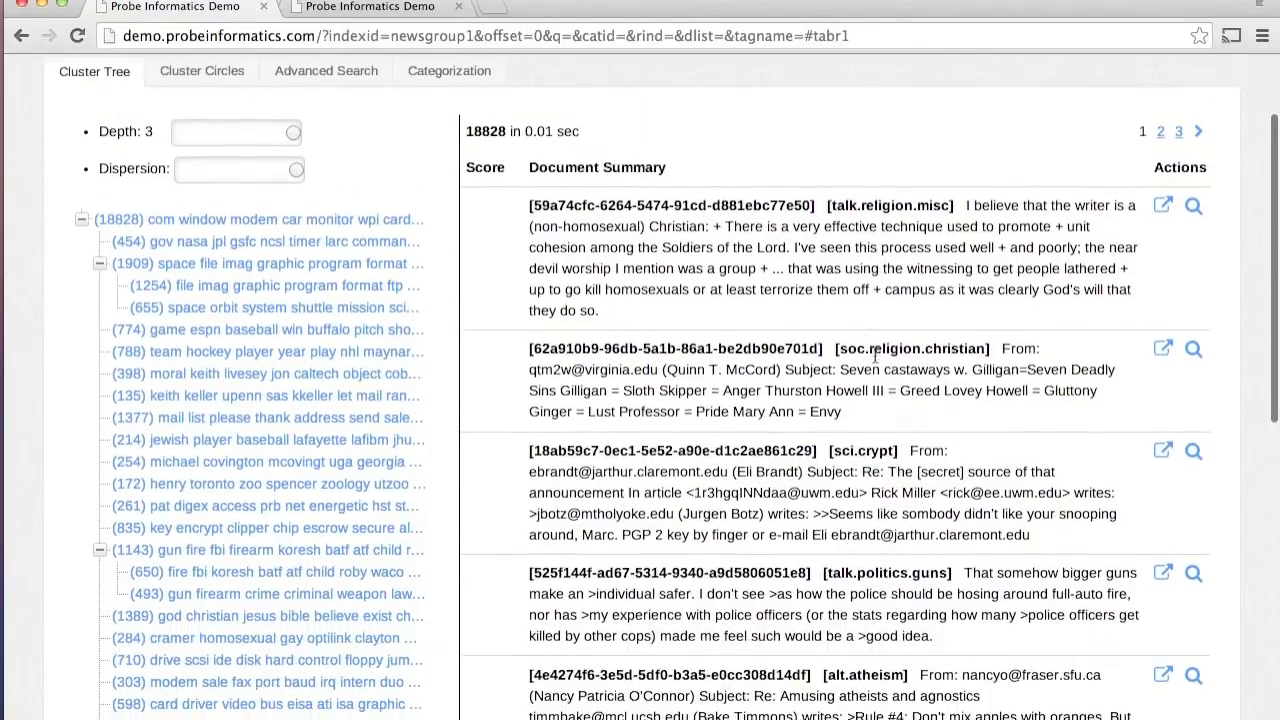
scroll(down, 3)
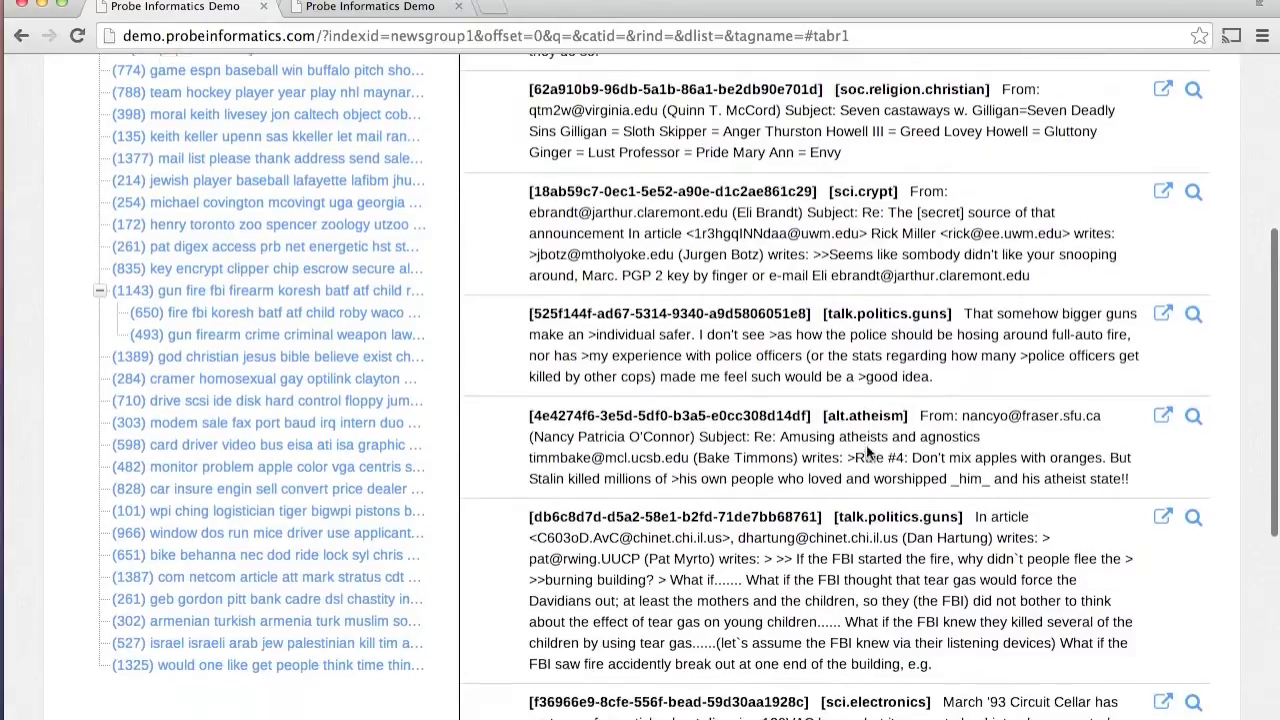
scroll(down, 3)
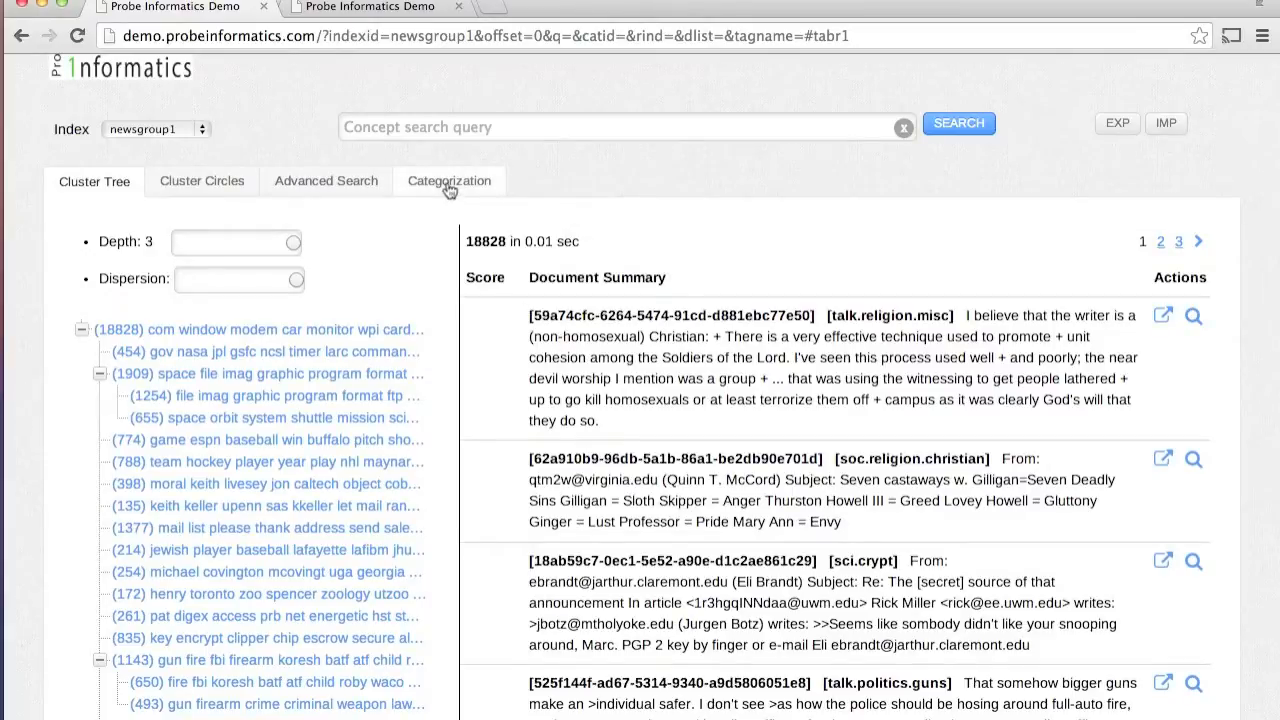
click(449, 181)
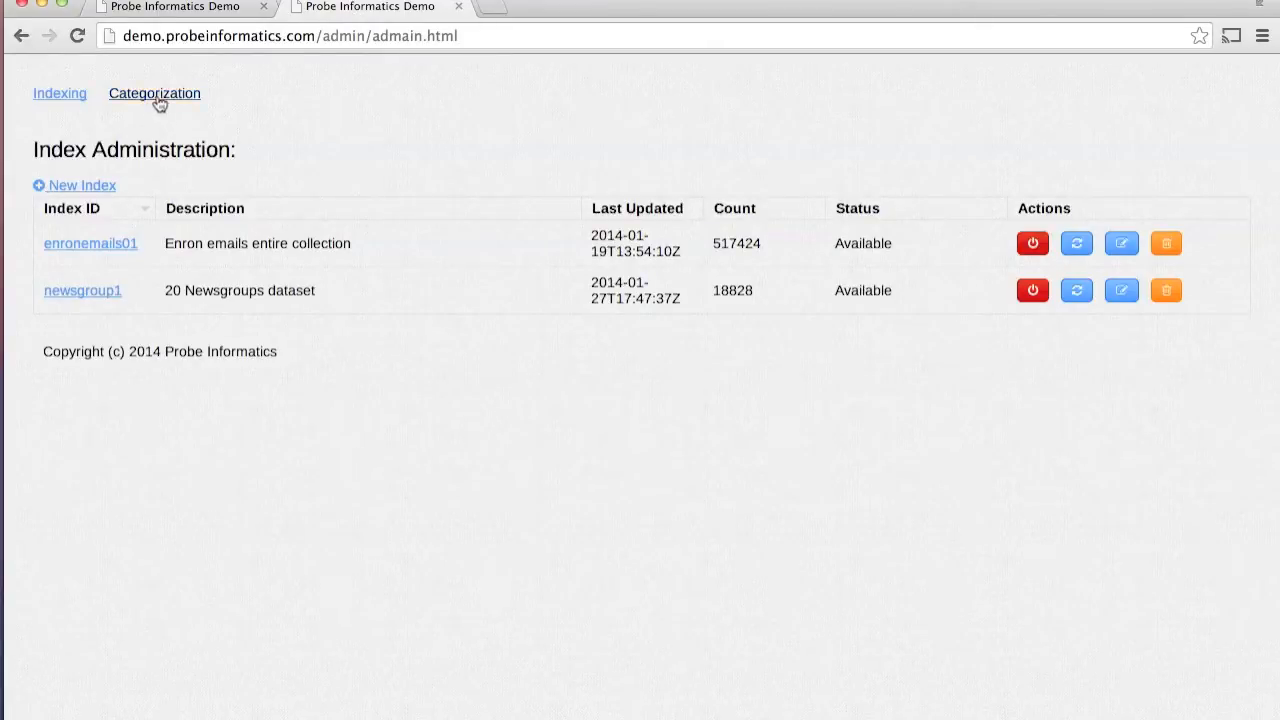
Step: Open Categorization, choose the newsgroup1 index, and start a new categorization set
click(154, 93)
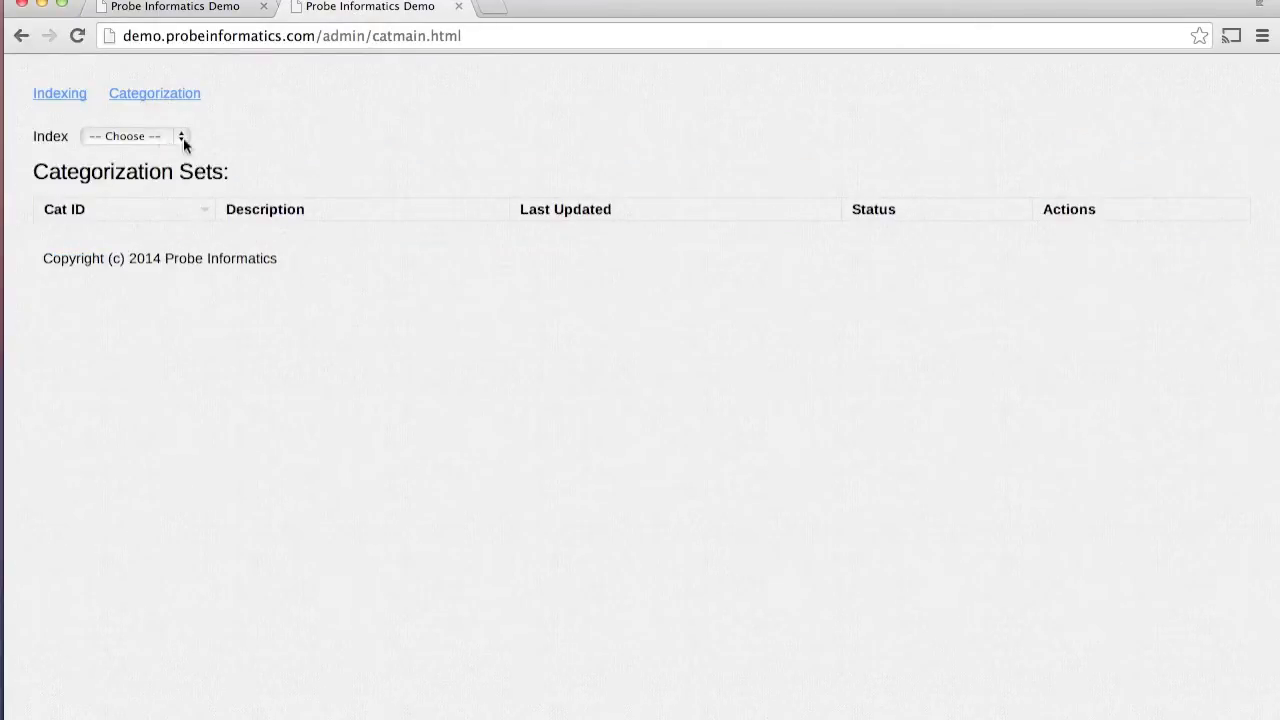
click(135, 136)
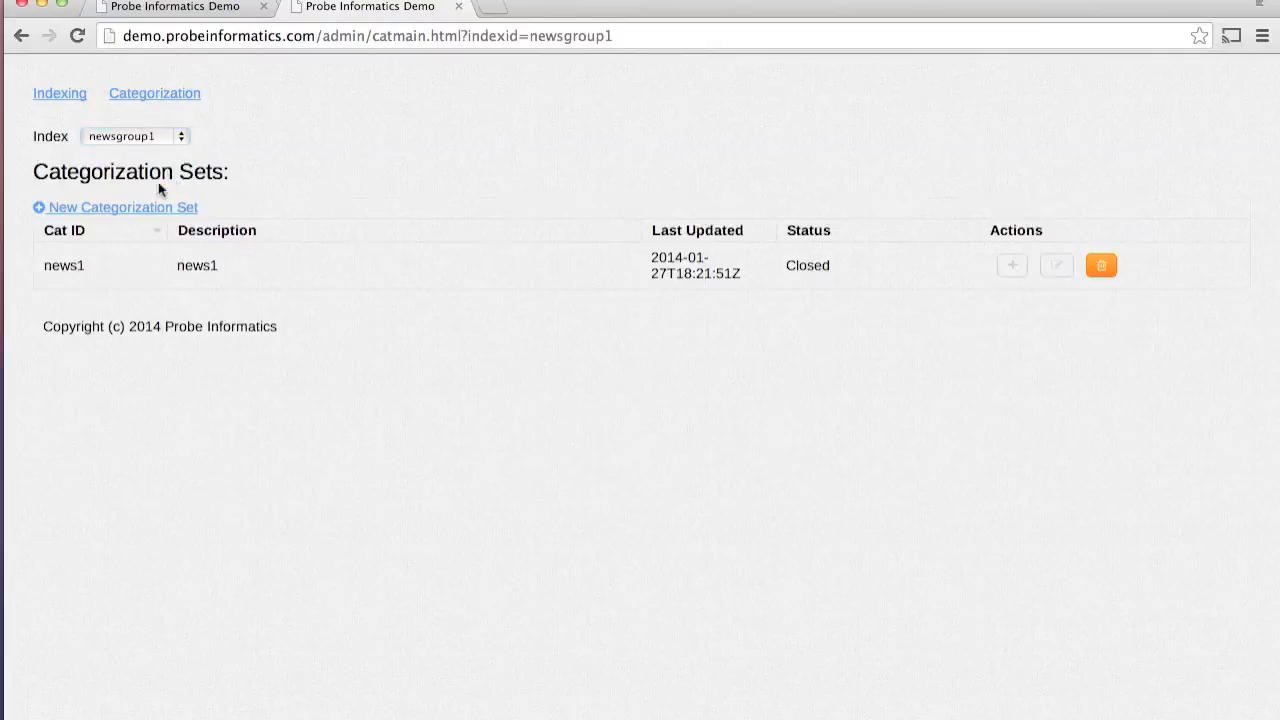
click(122, 207)
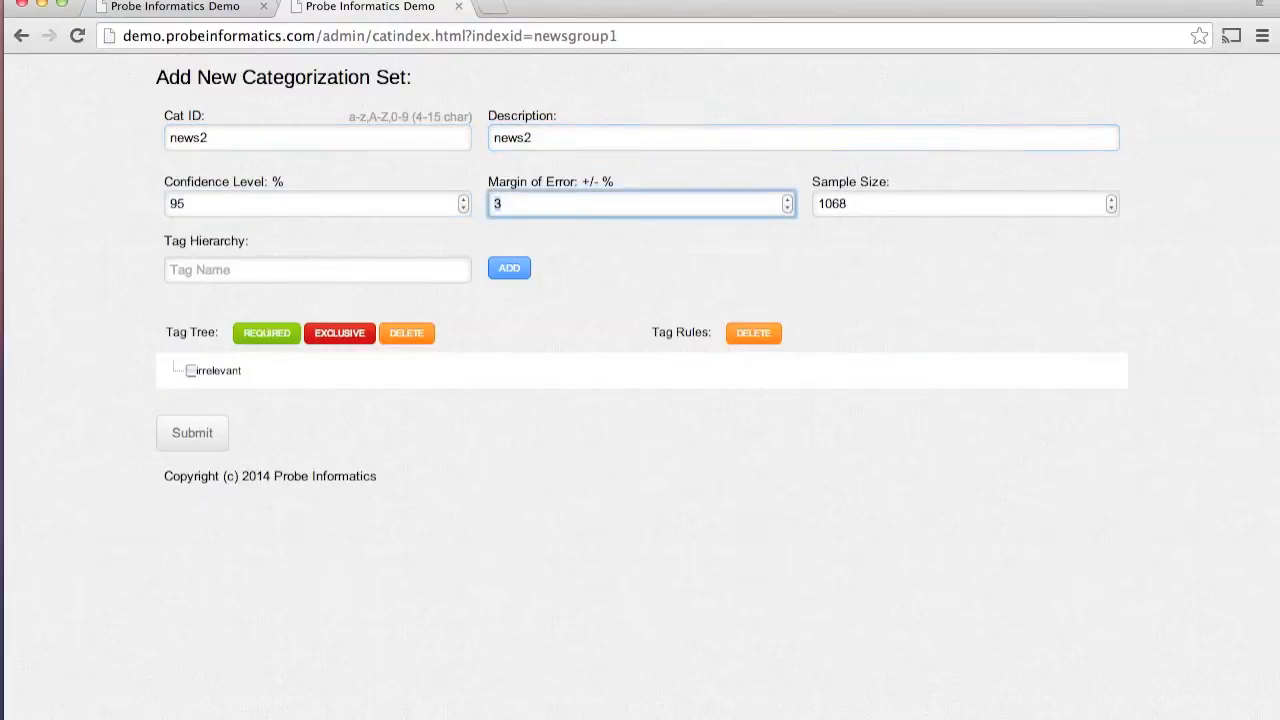
Step: Add top-level tag comp with graphics beneath it
text(comp)
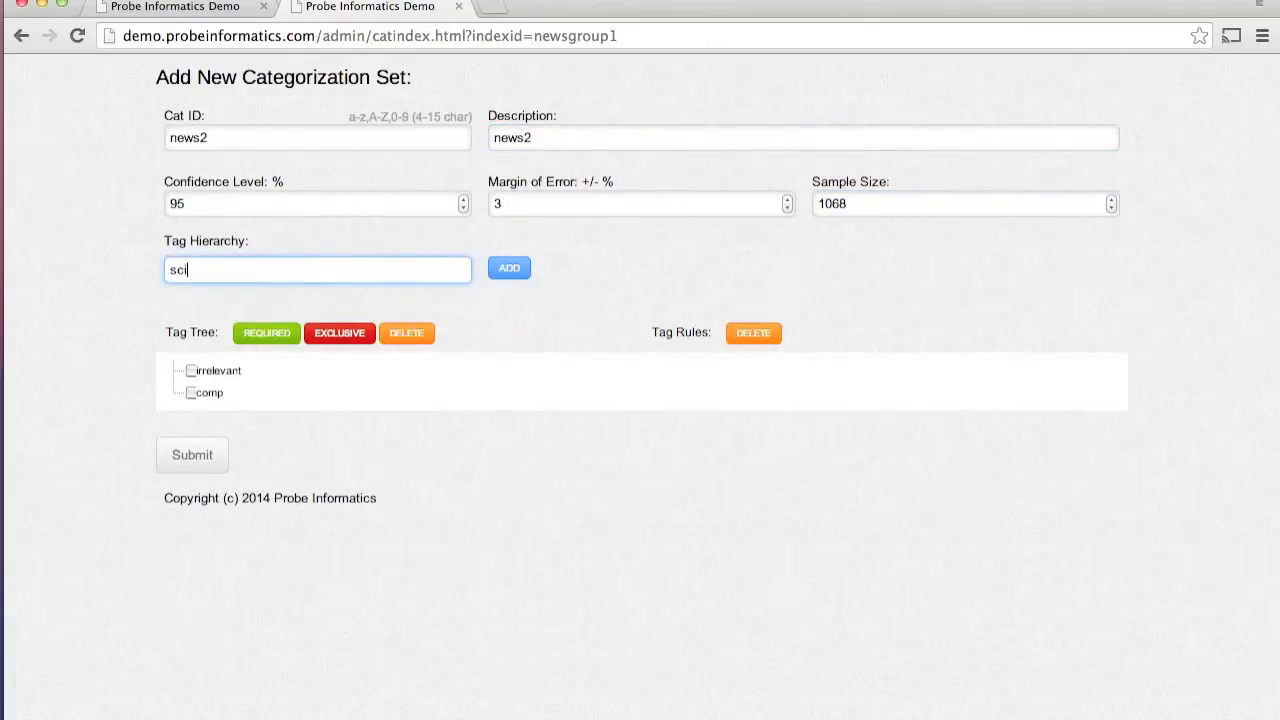
click(509, 268)
text(graphic)
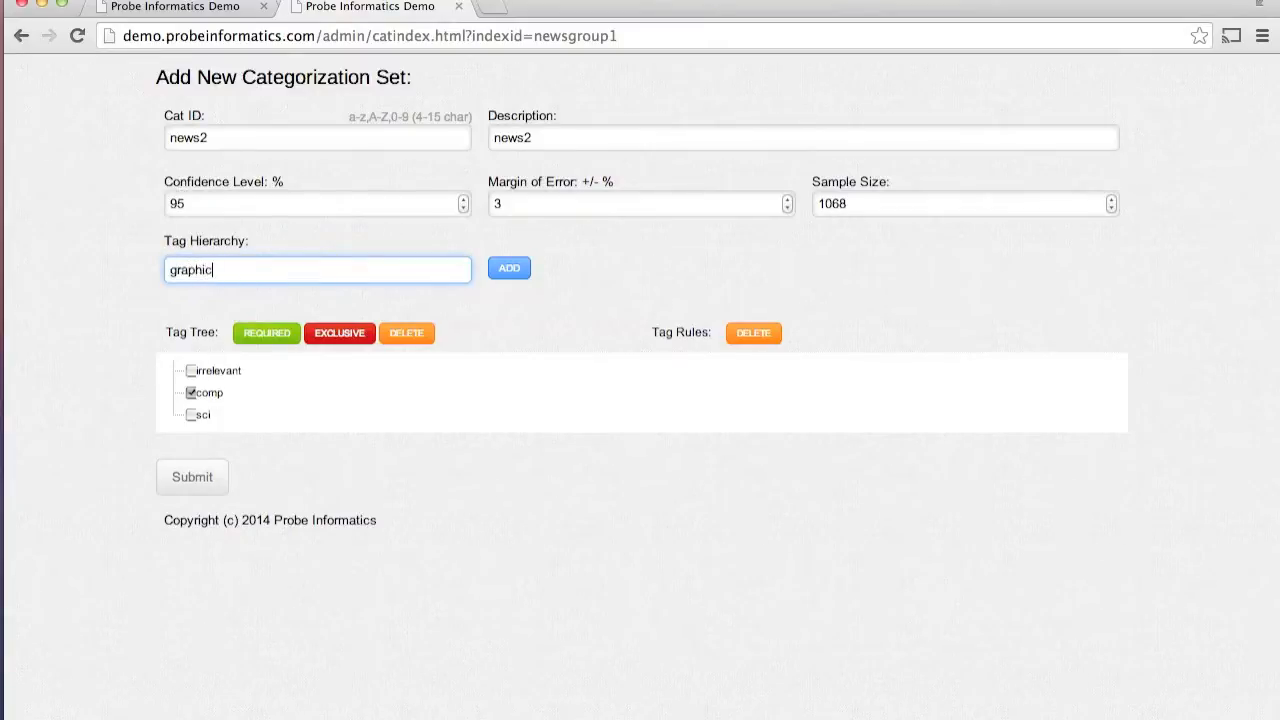
click(508, 268)
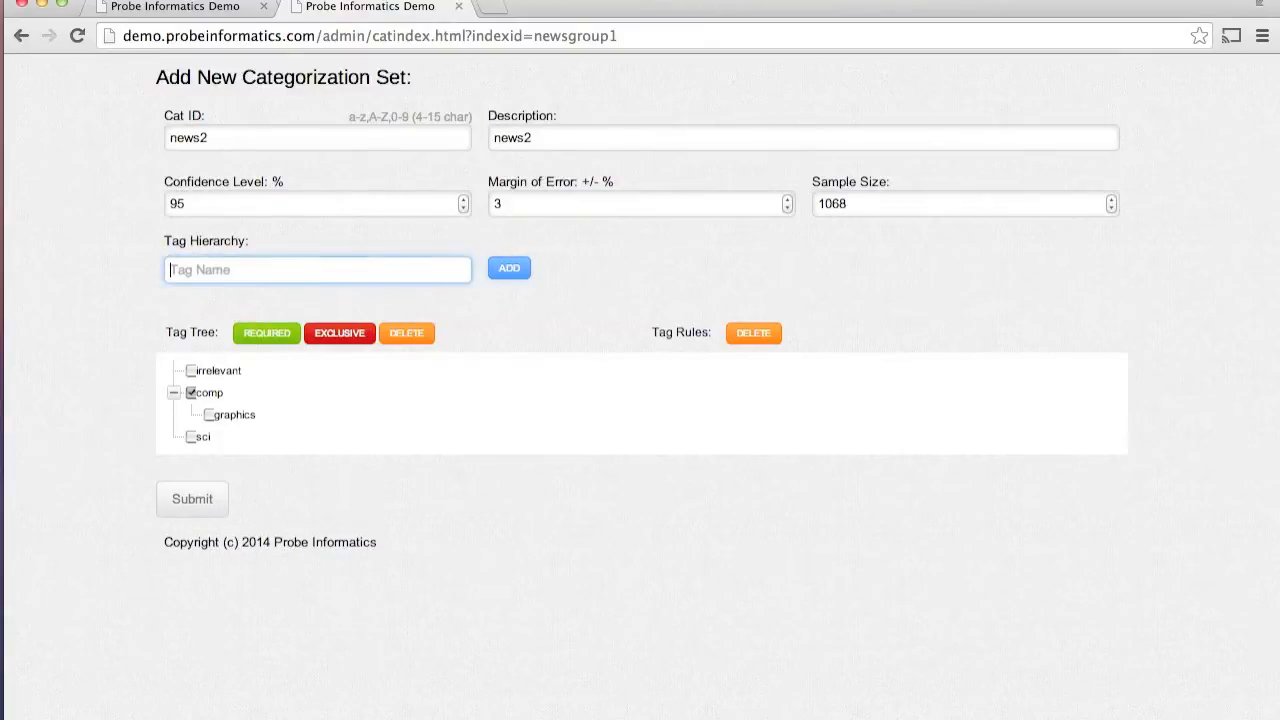
Step: Add space under the sci tag and save the news2 set
click(190, 436)
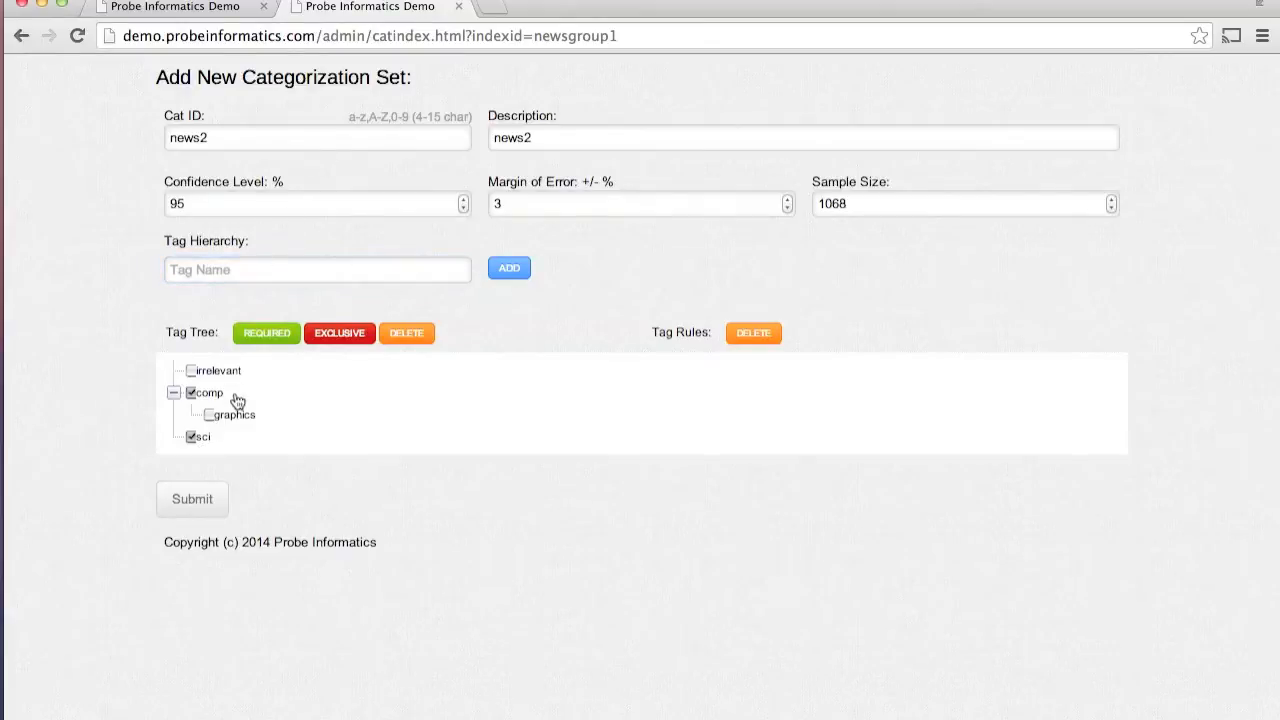
text(space)
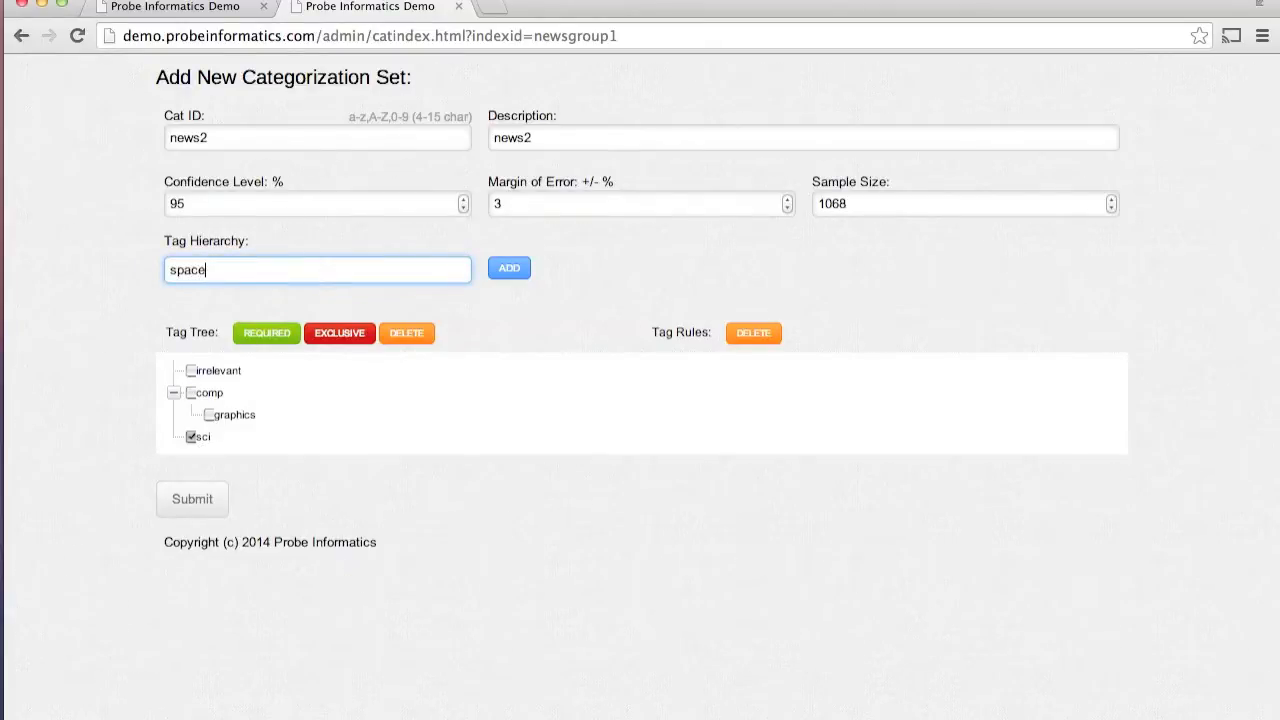
click(508, 268)
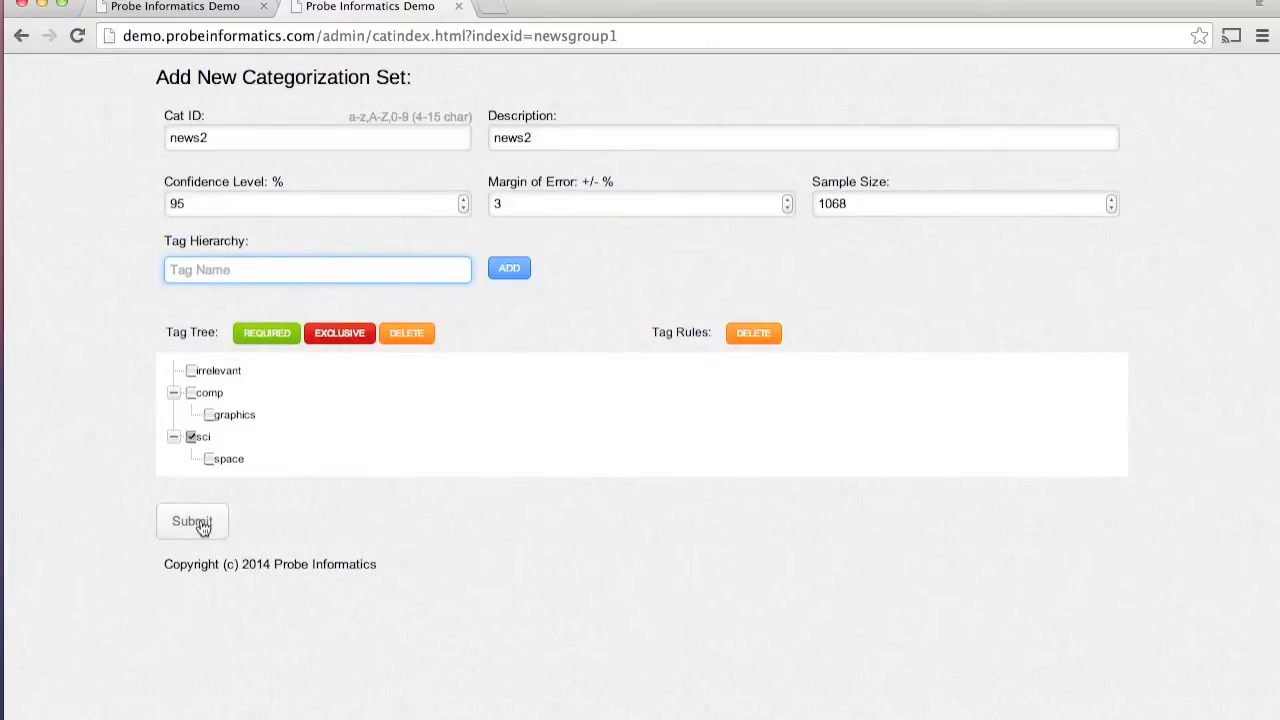
click(192, 521)
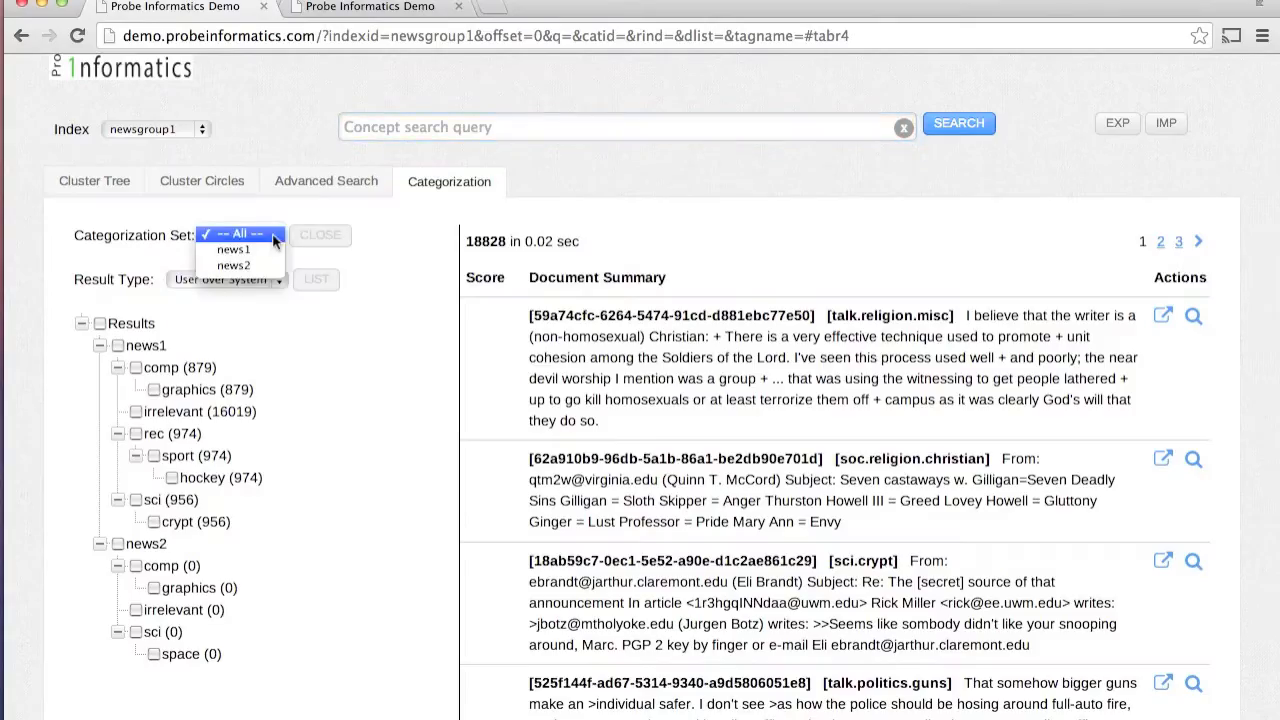
Step: Make news2 the active categorization set, showing Round #0 with 2,136 documents to review
click(233, 265)
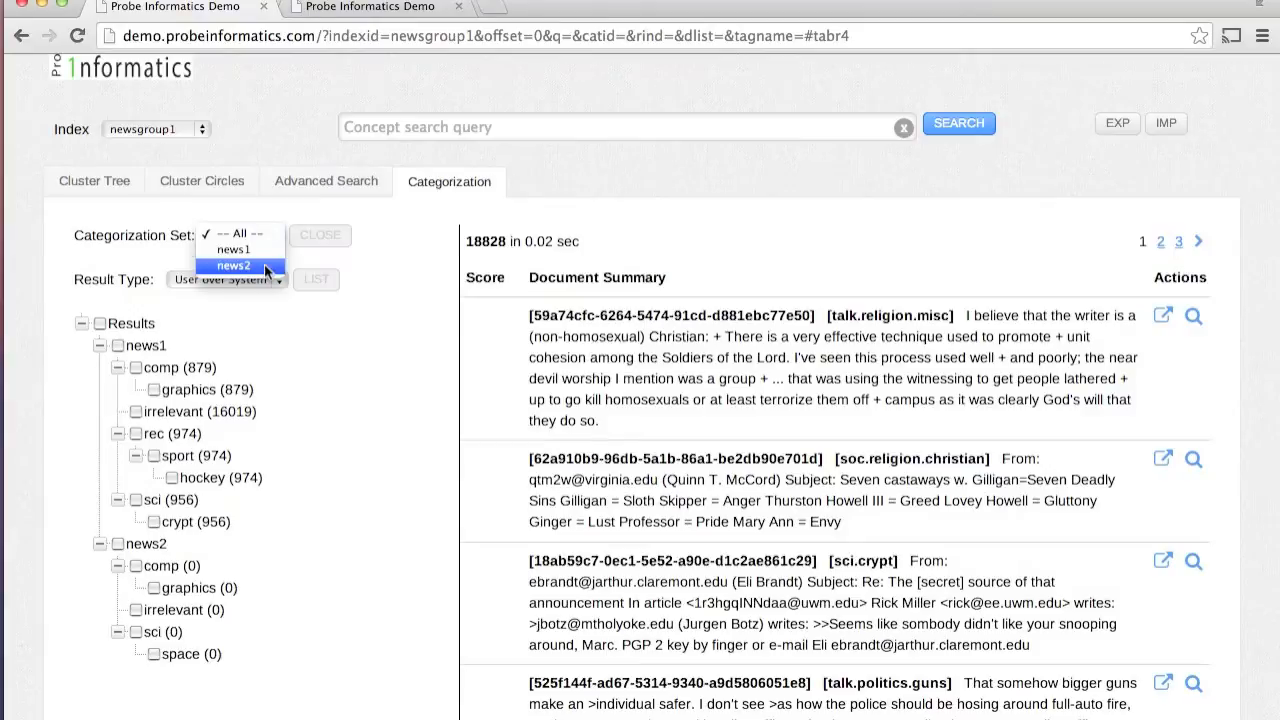
click(232, 266)
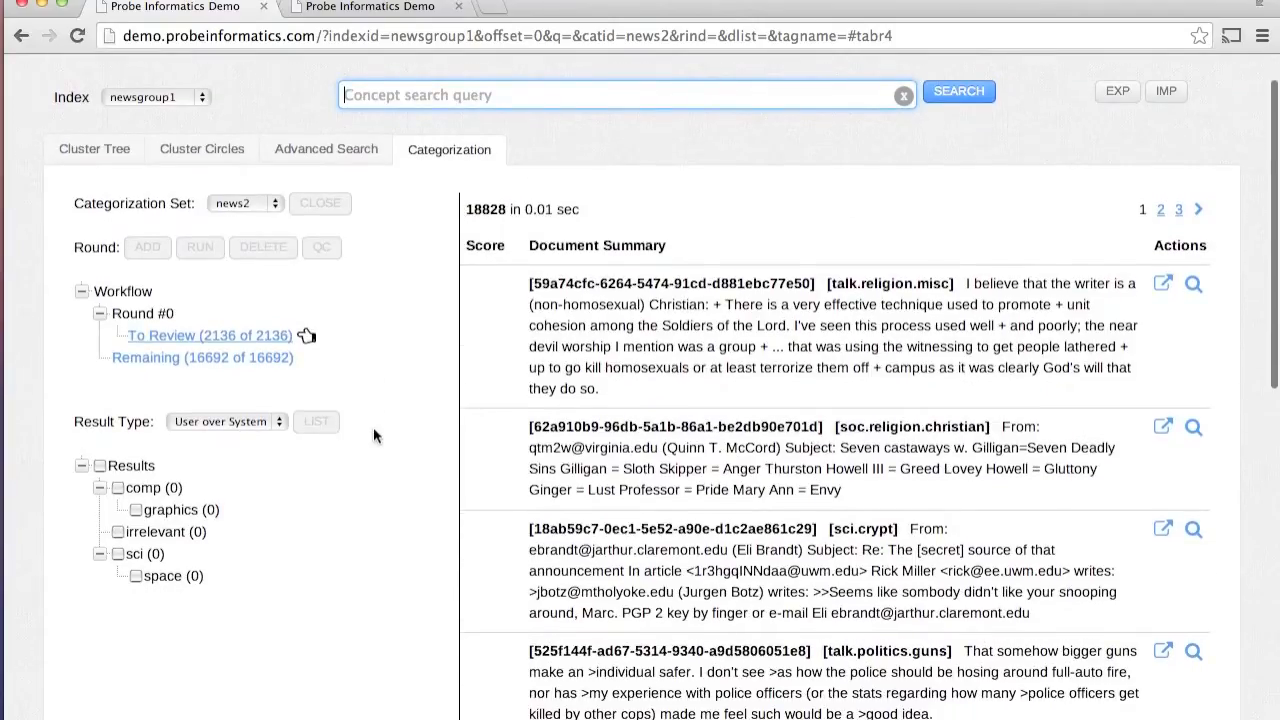
mouse_move(367, 361)
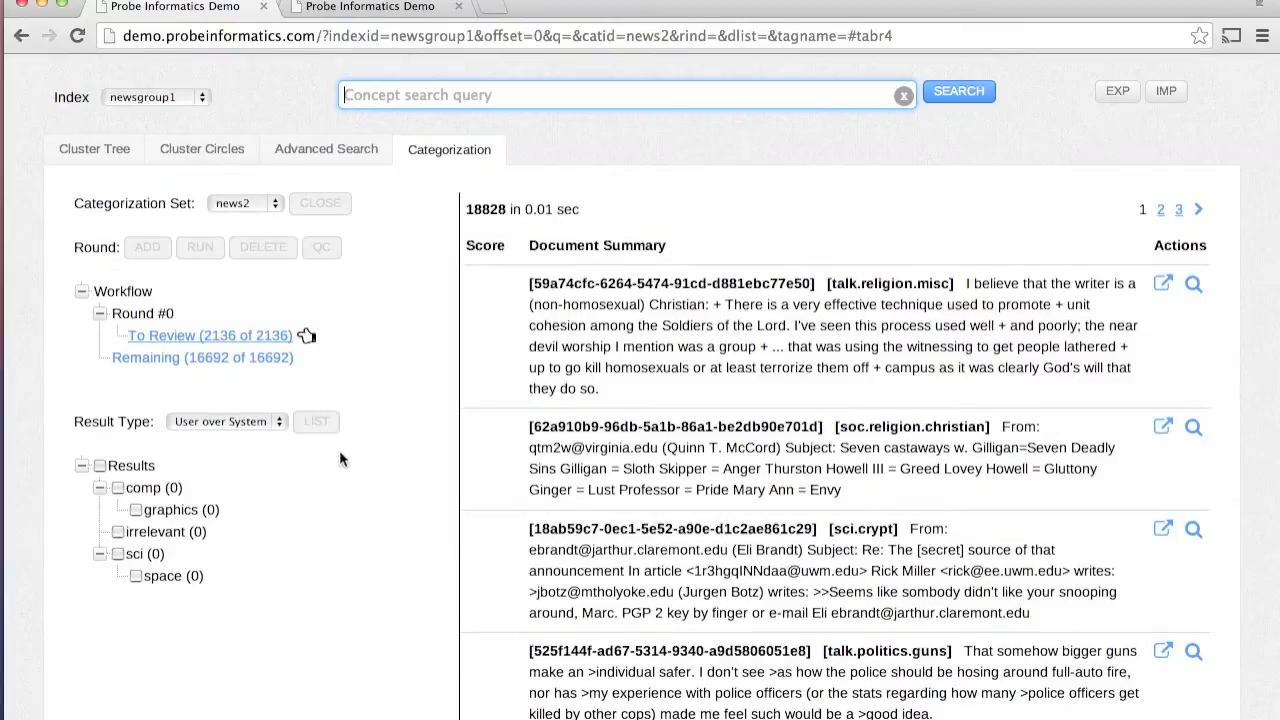
mouse_move(278, 212)
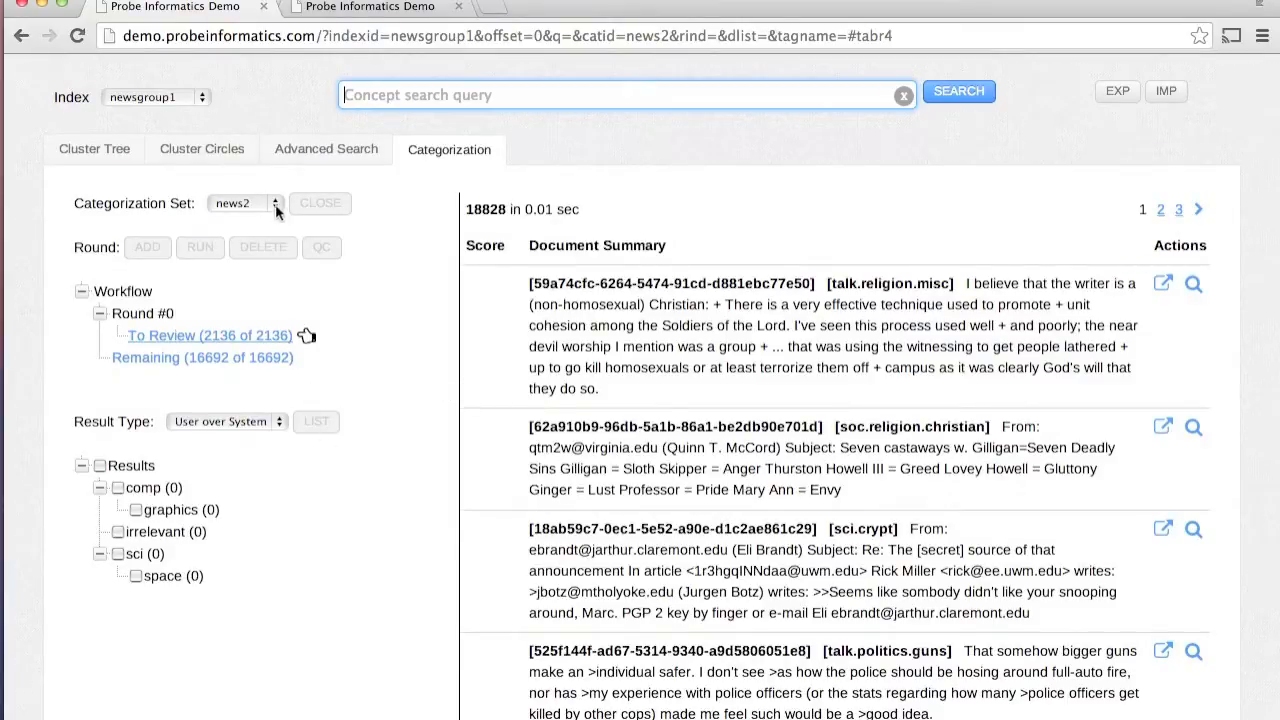
Step: Switch briefly to the news1 set, then back to news2
click(243, 202)
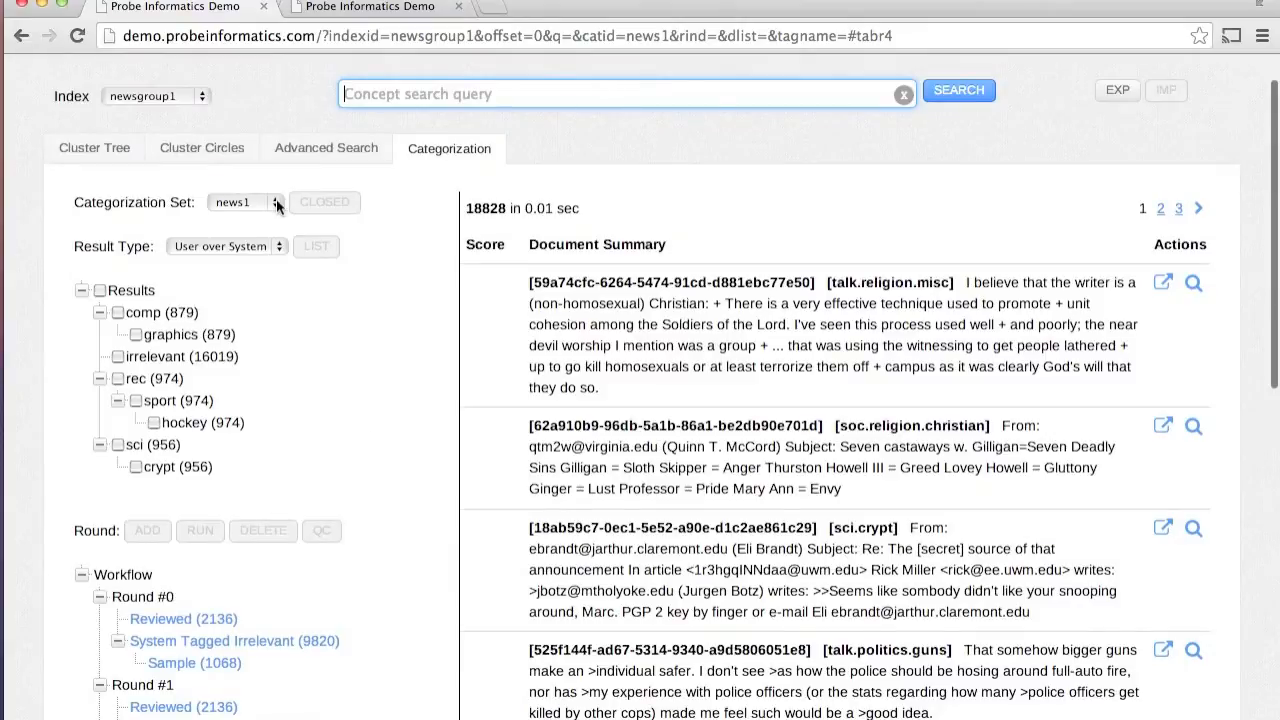
click(245, 202)
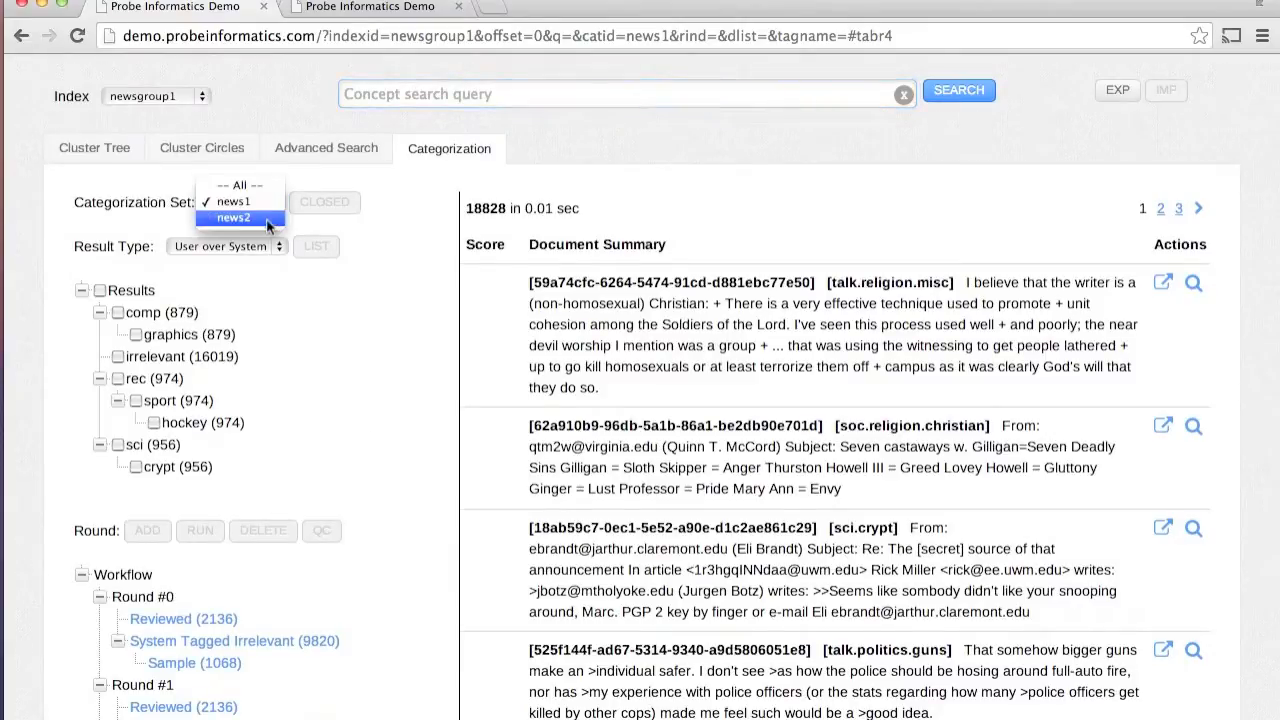
click(234, 218)
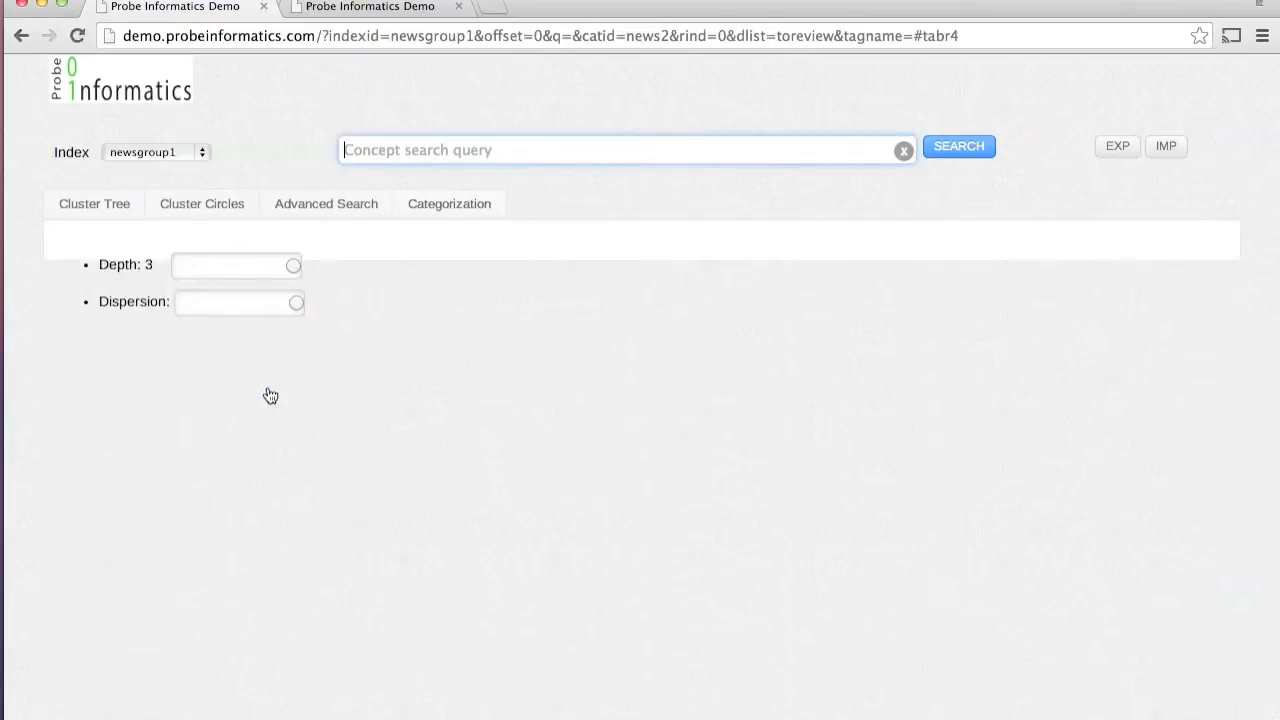
Step: Tag the first Round #0 documents, including one comp/graphics, leaving 2,134 to review
click(449, 204)
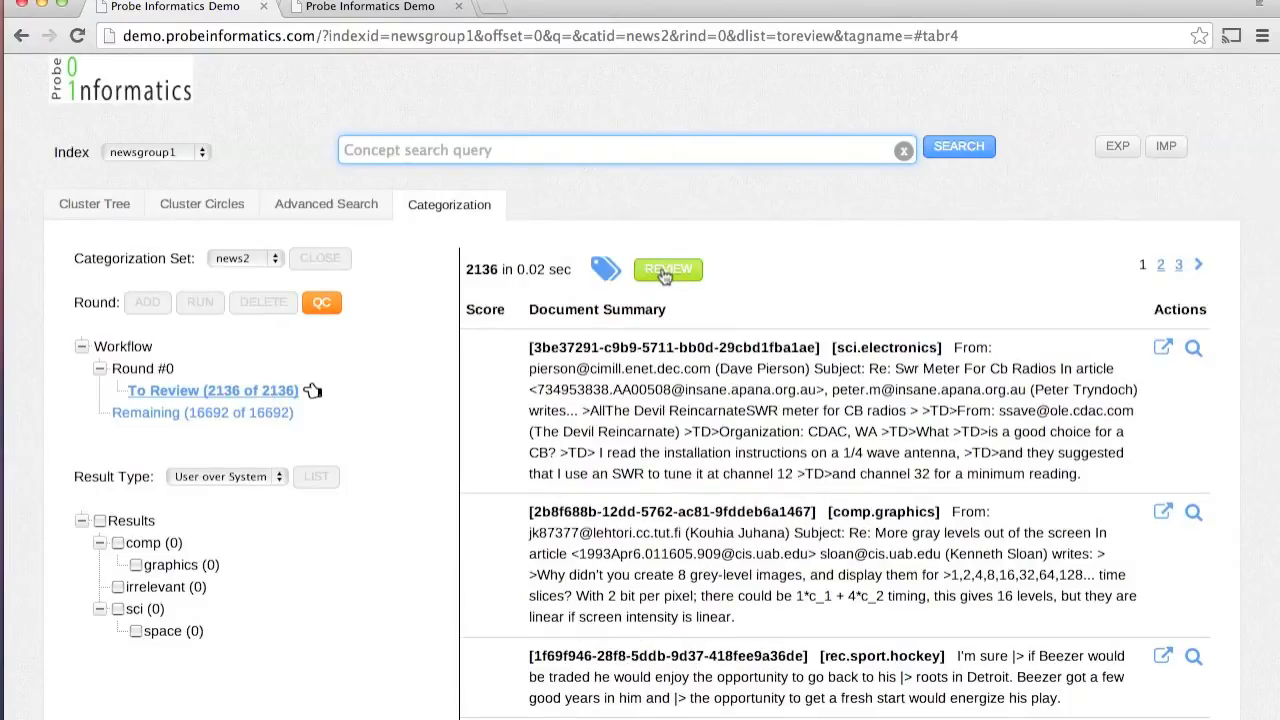
click(667, 269)
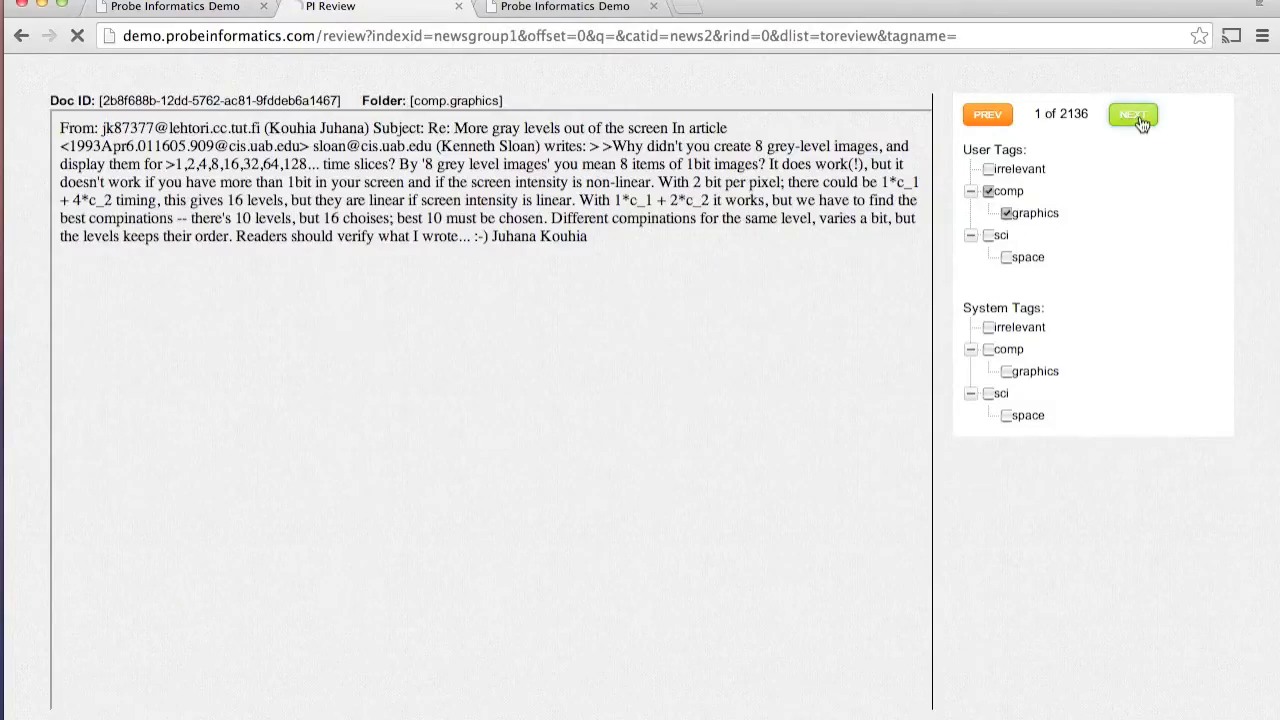
click(1132, 113)
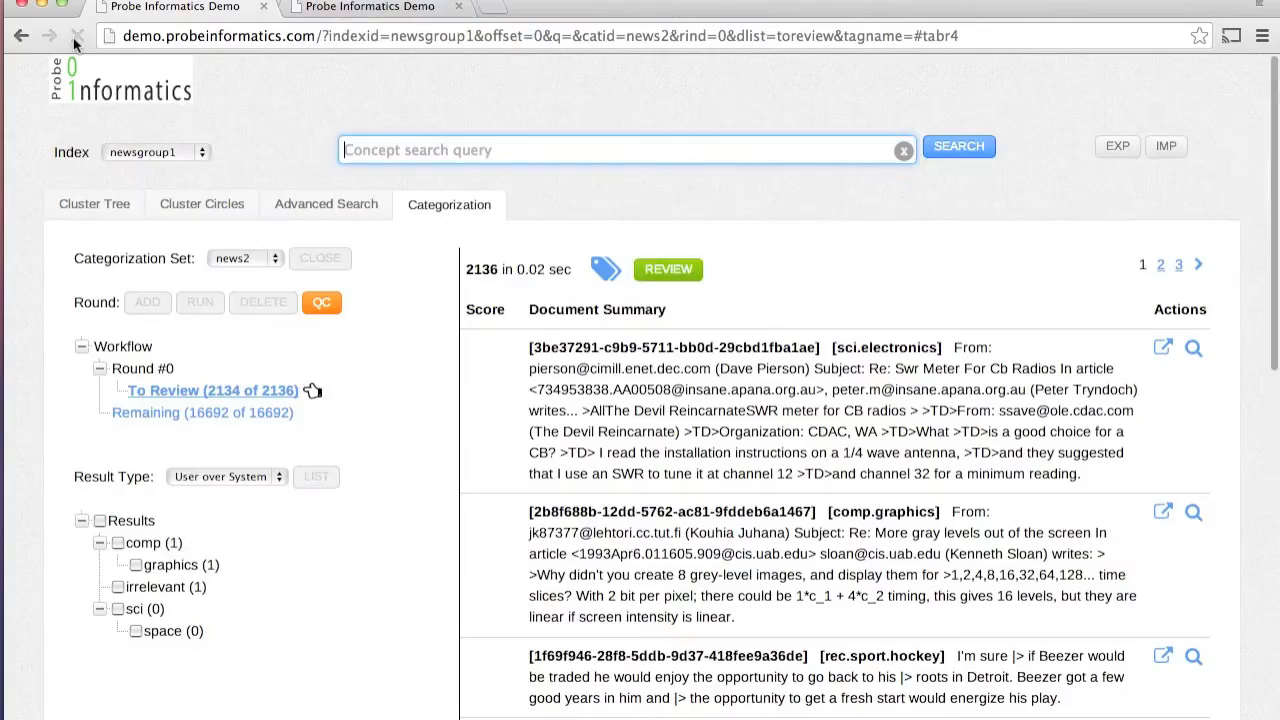
click(1166, 146)
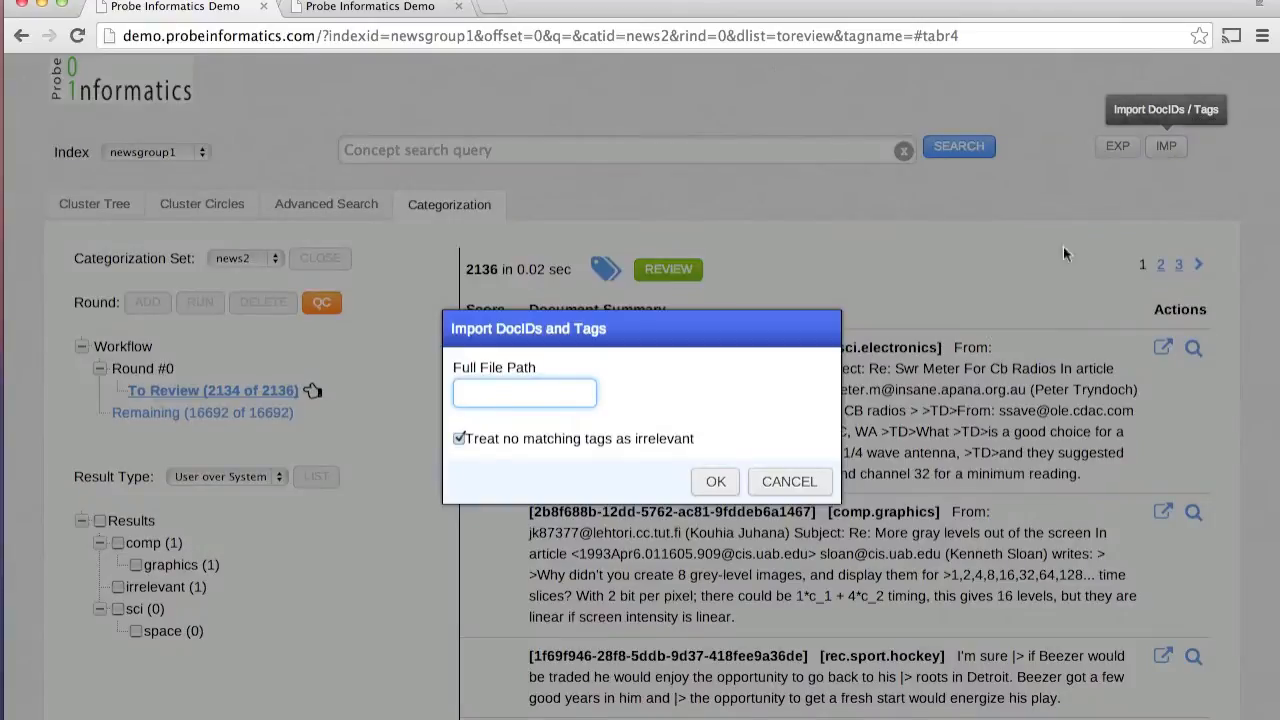
Step: Import tags from newsgroup1-news2.json, cutting Round #0 to 1,827 documents to review
text(sgroup1-news2.json)
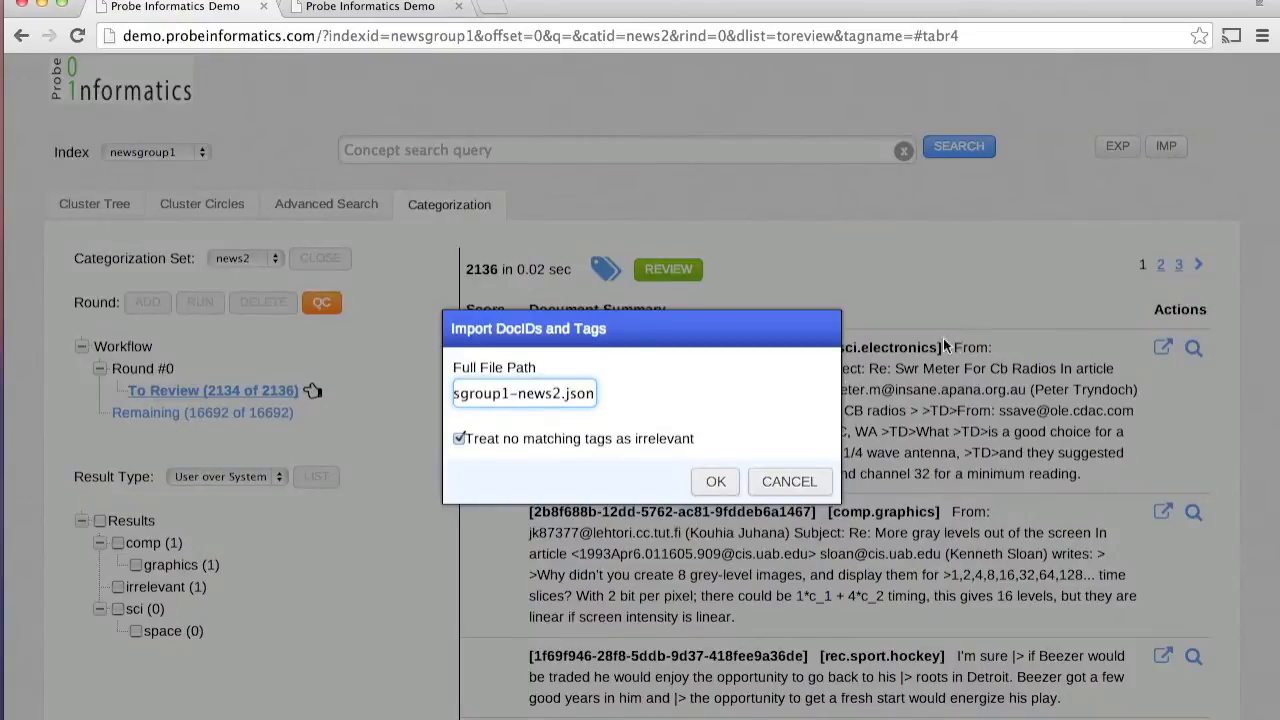
click(715, 481)
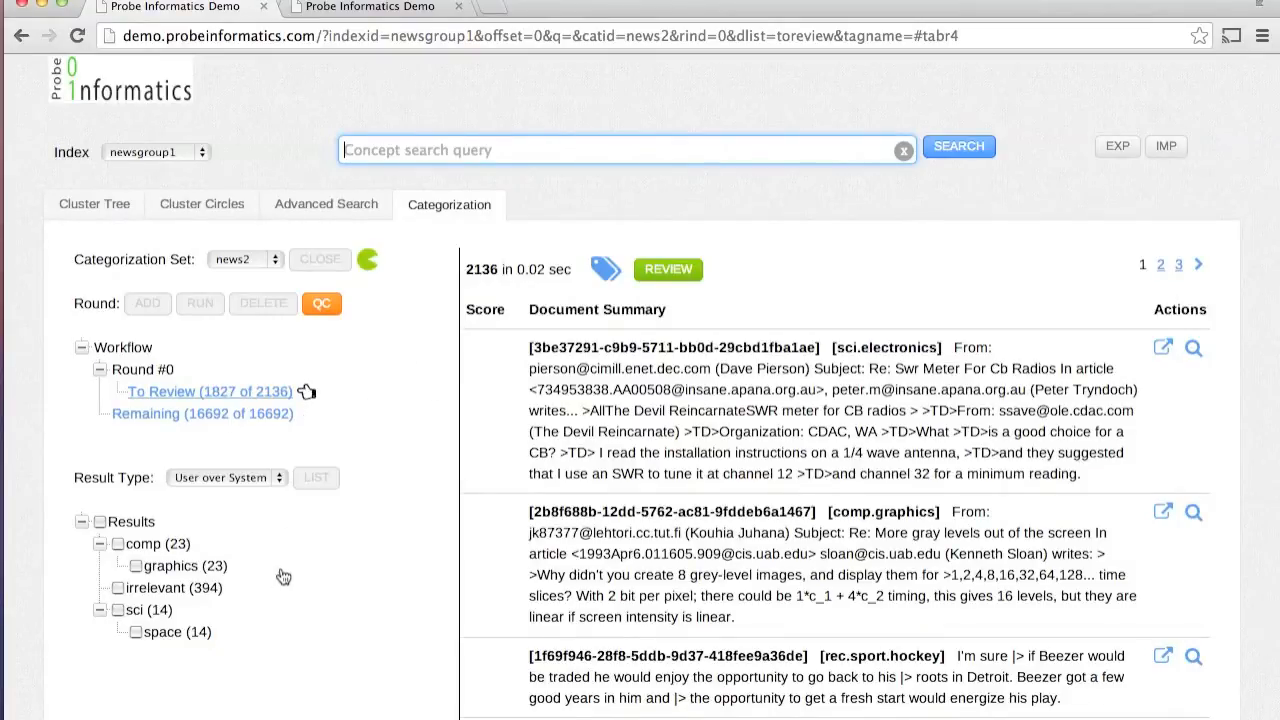
mouse_move(279, 596)
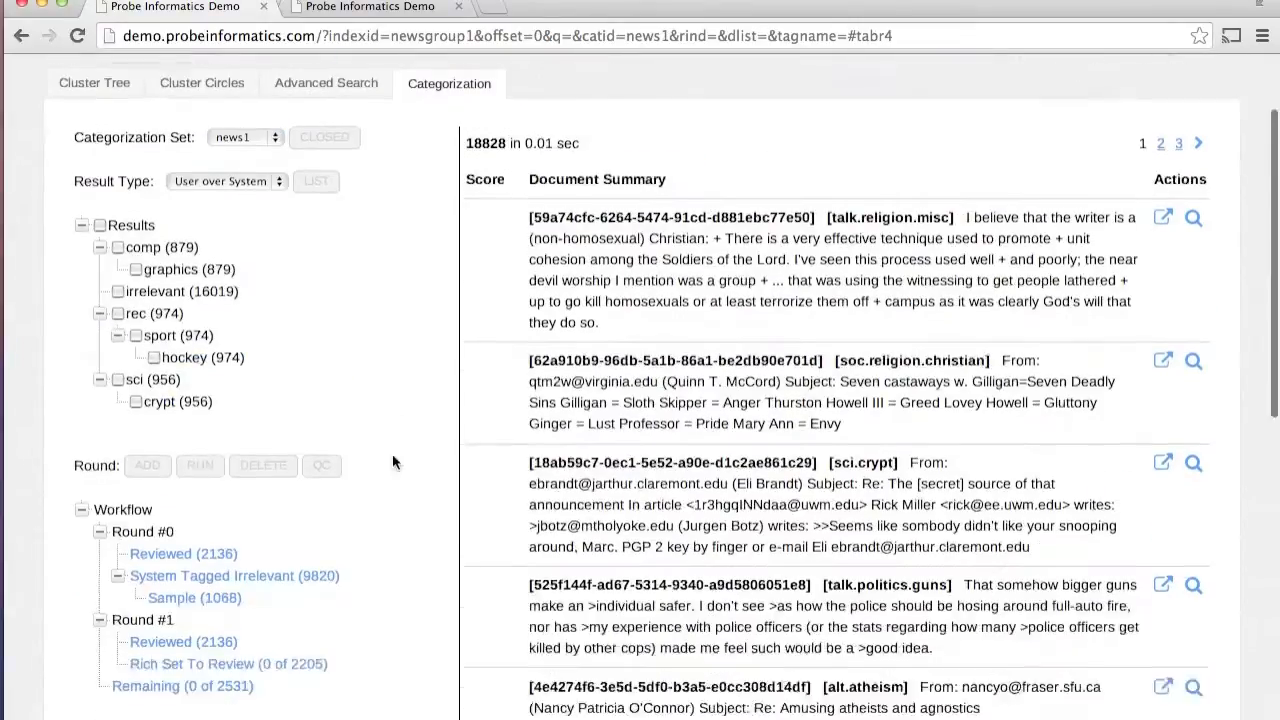
Step: Reselect news2, showing Round #0 fully reviewed with 0 of 2,136 left
scroll(down, 3)
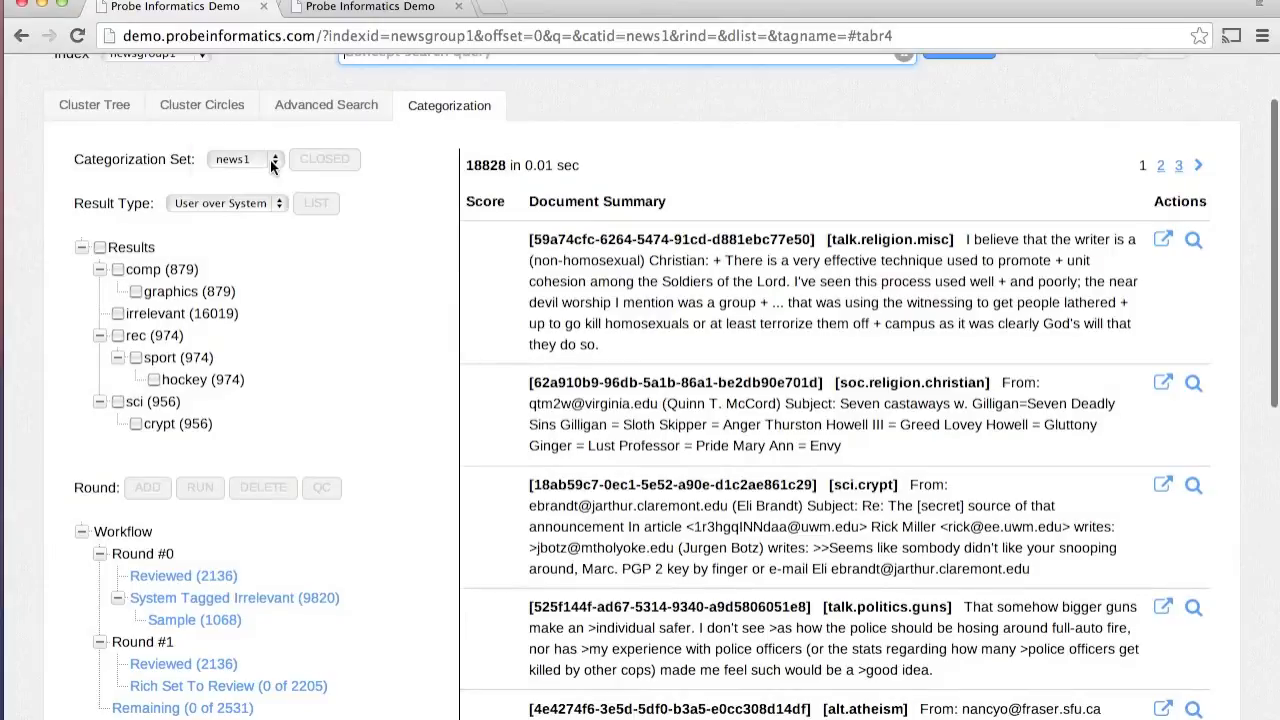
click(245, 159)
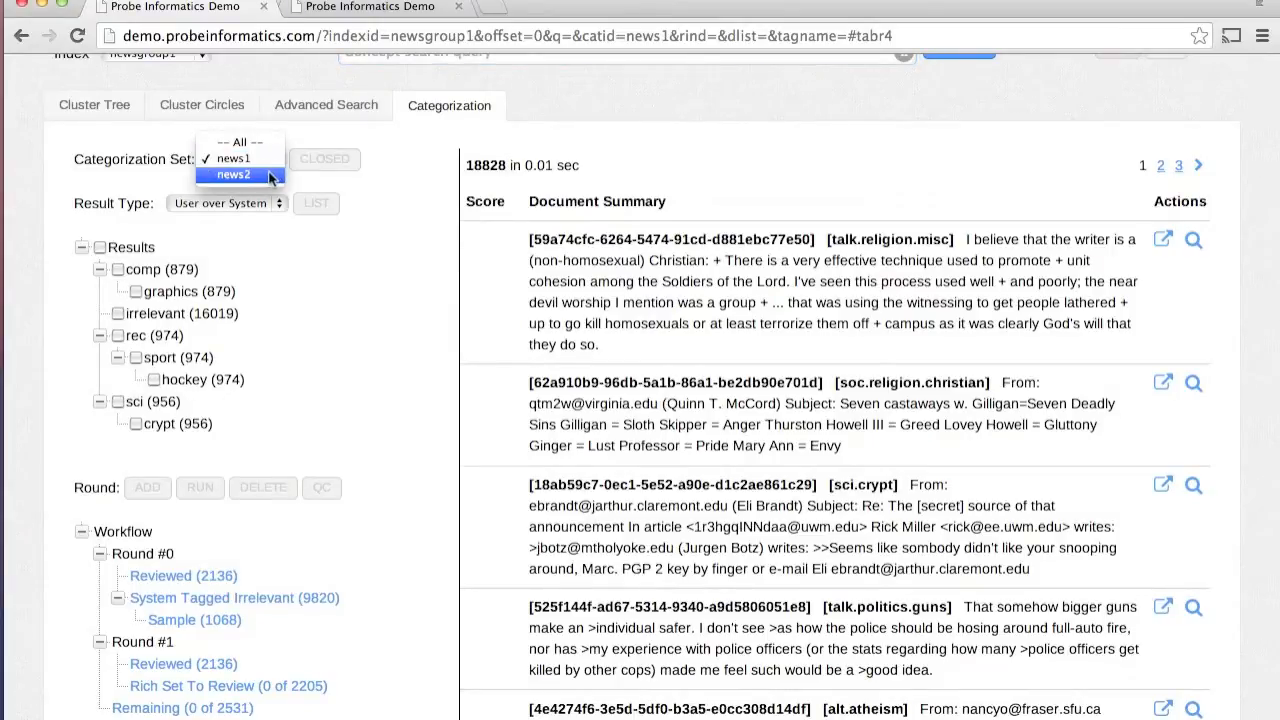
click(234, 174)
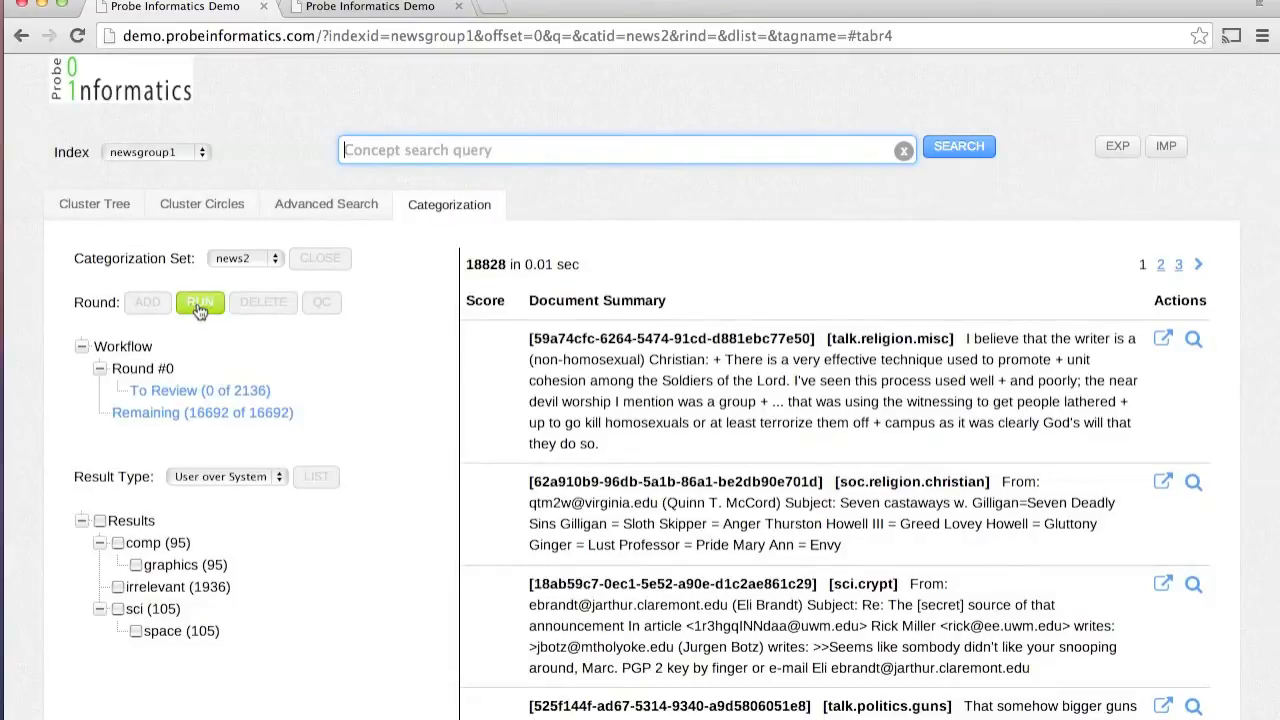
Step: Run round 0 system tagging and draw a default-size QC sample
click(200, 302)
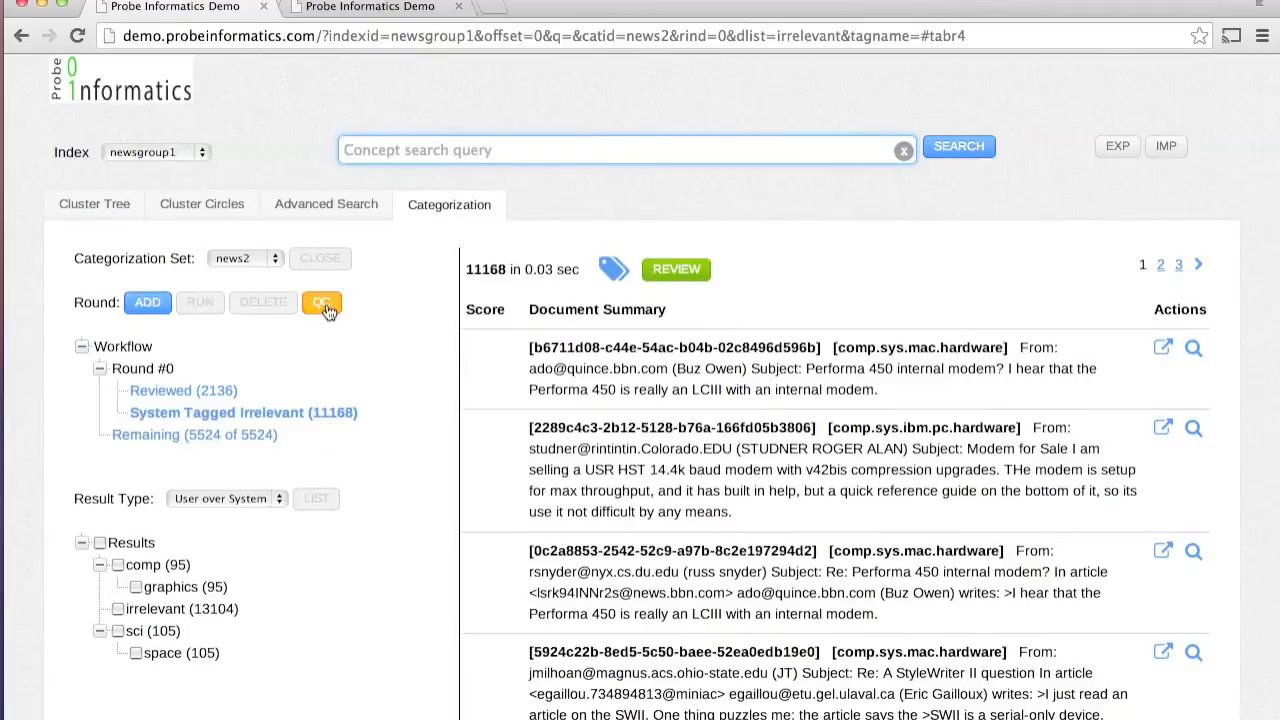
click(322, 302)
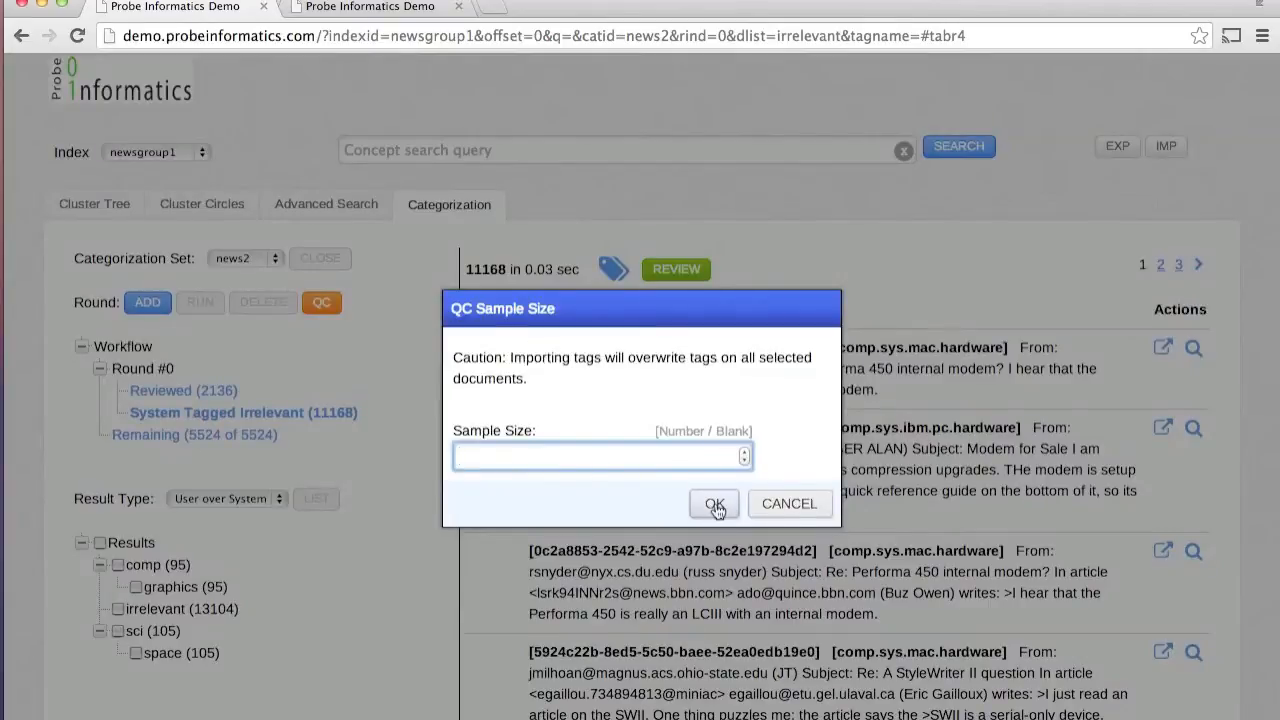
click(713, 503)
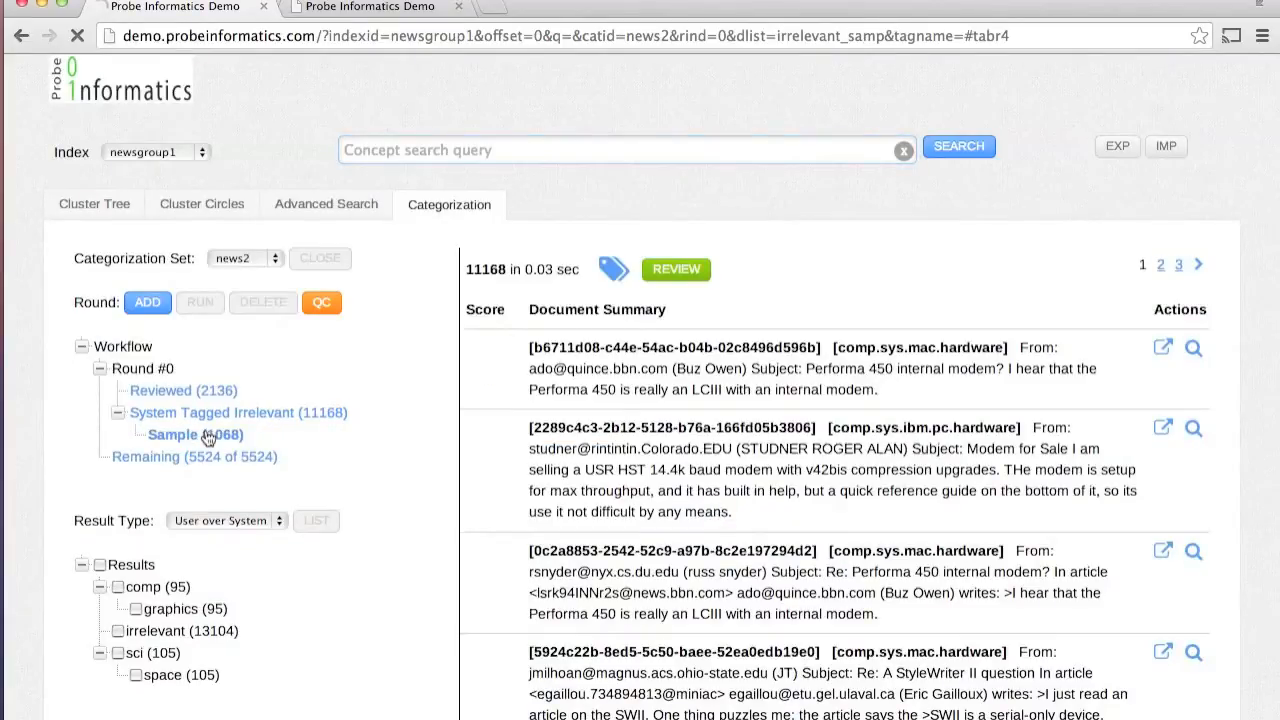
Step: Review the 1,068-document QC sample and view its QC report
click(195, 434)
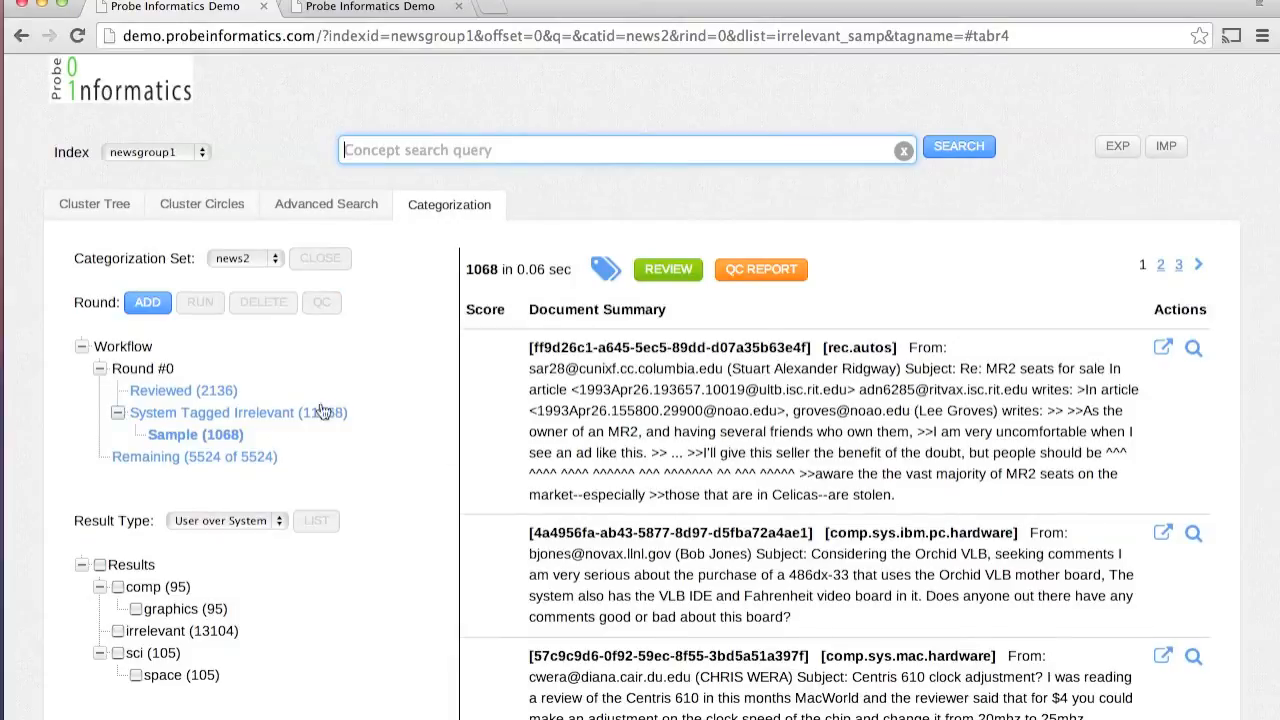
click(1165, 146)
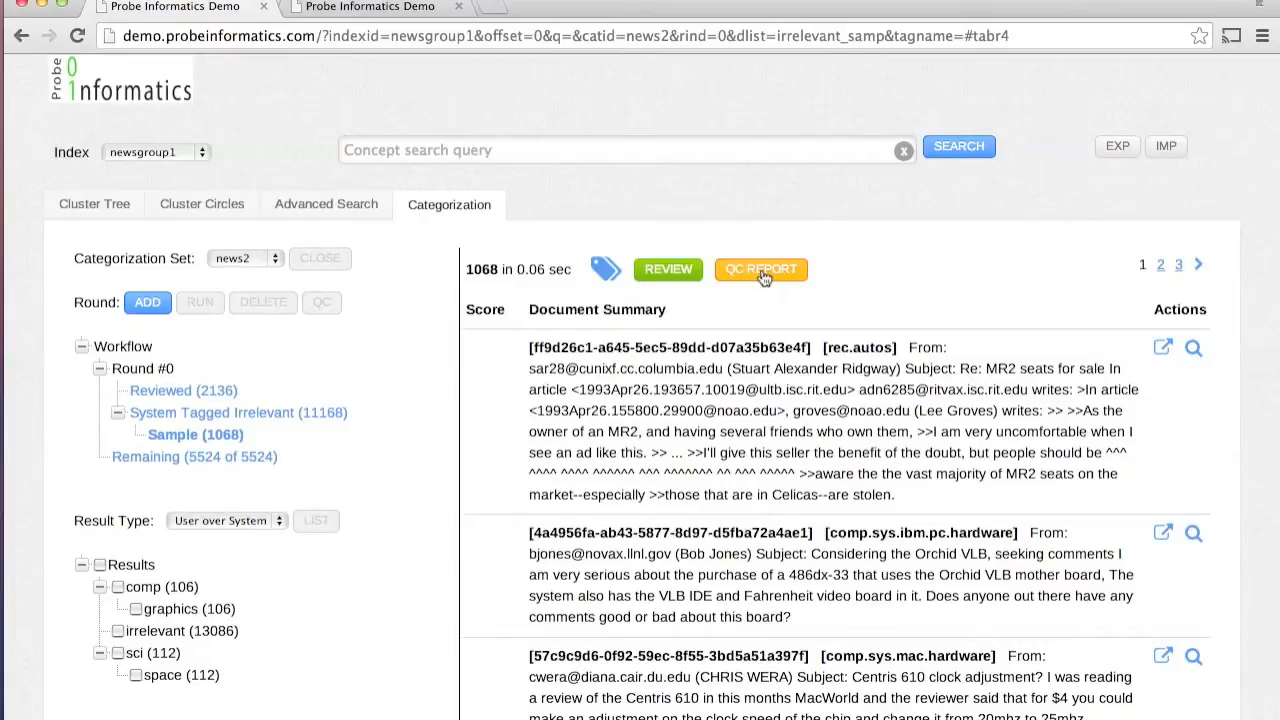
click(760, 269)
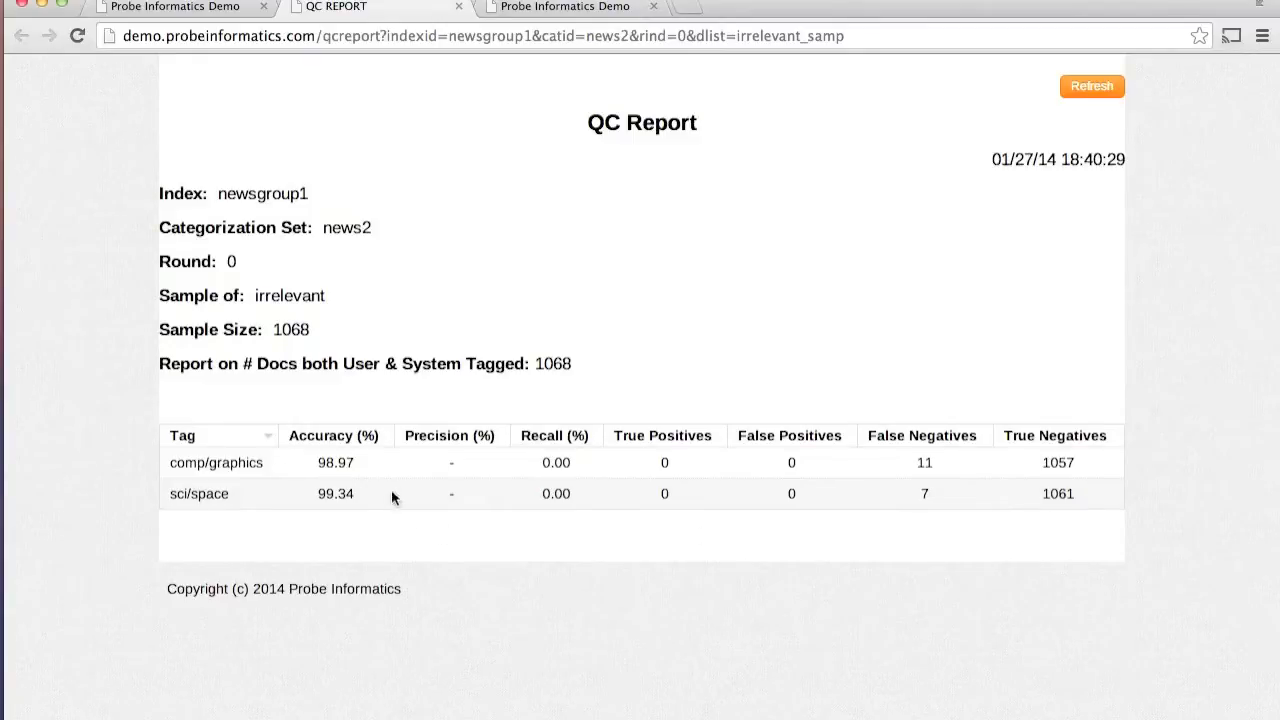
mouse_move(375, 467)
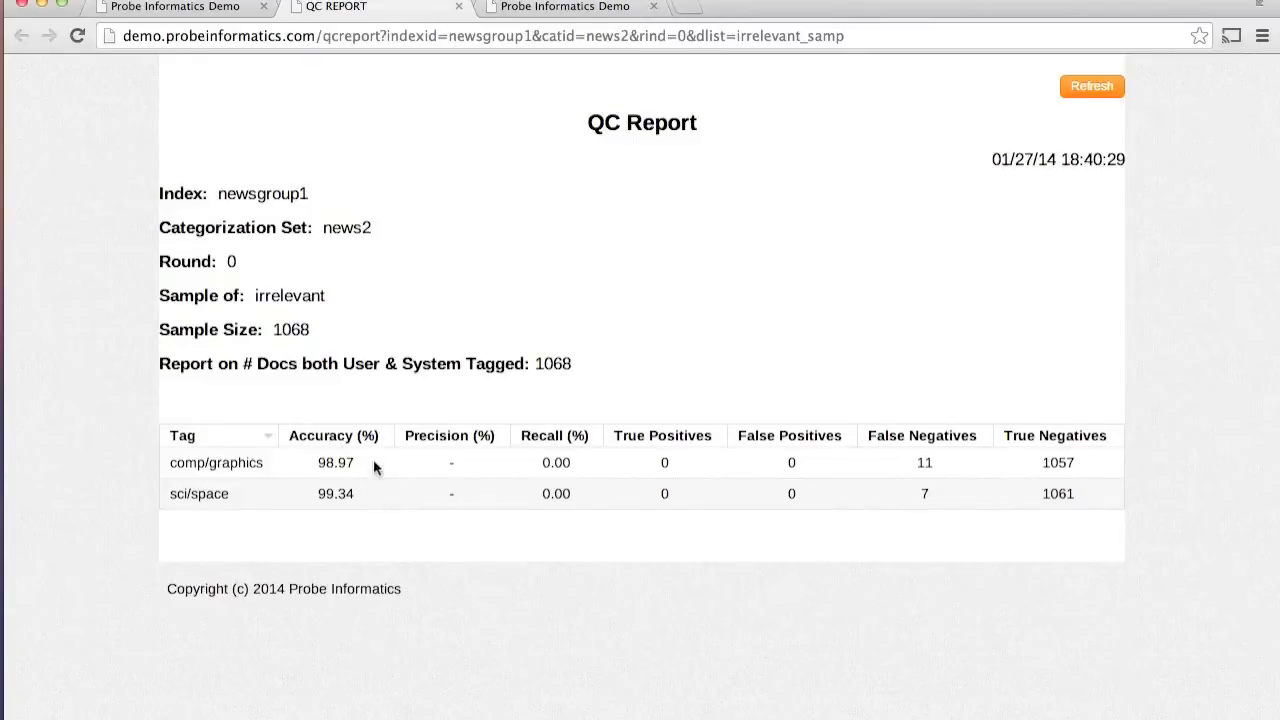
mouse_move(465, 370)
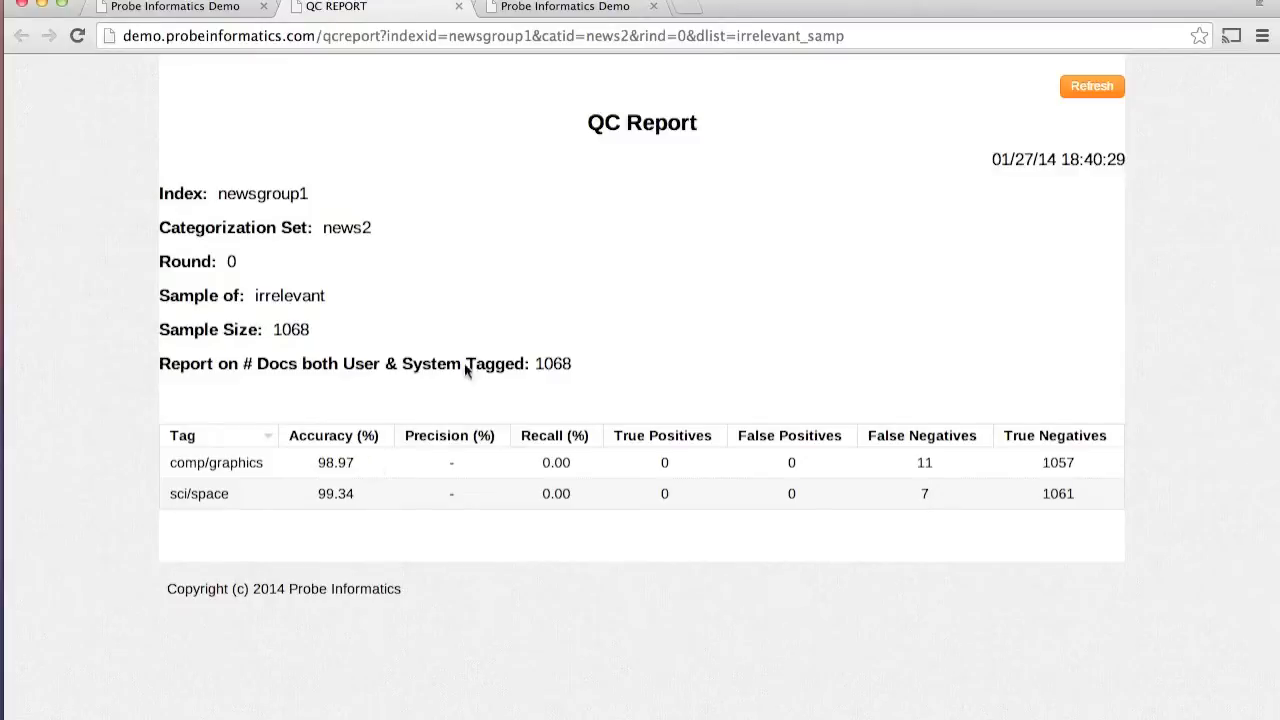
mouse_move(447, 78)
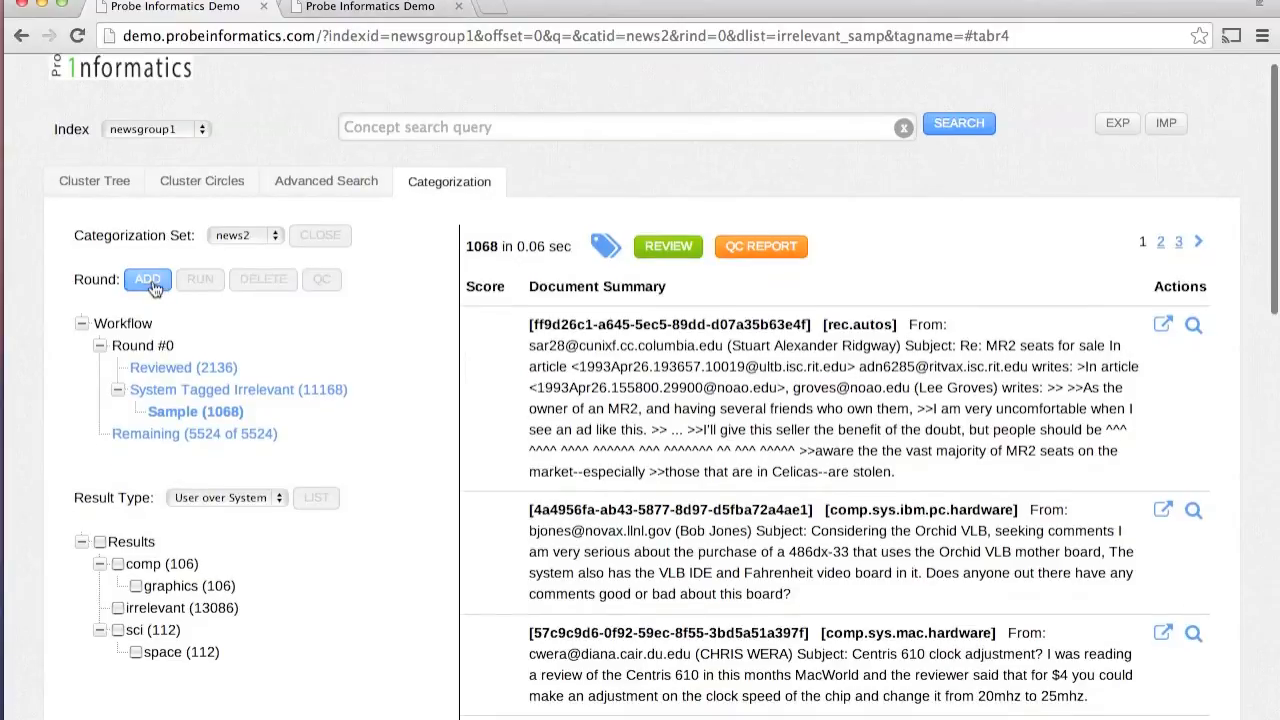
Step: Add Round #1 and import newsgroup1-news2.json tags, yielding a 2,164-document rich set
click(195, 433)
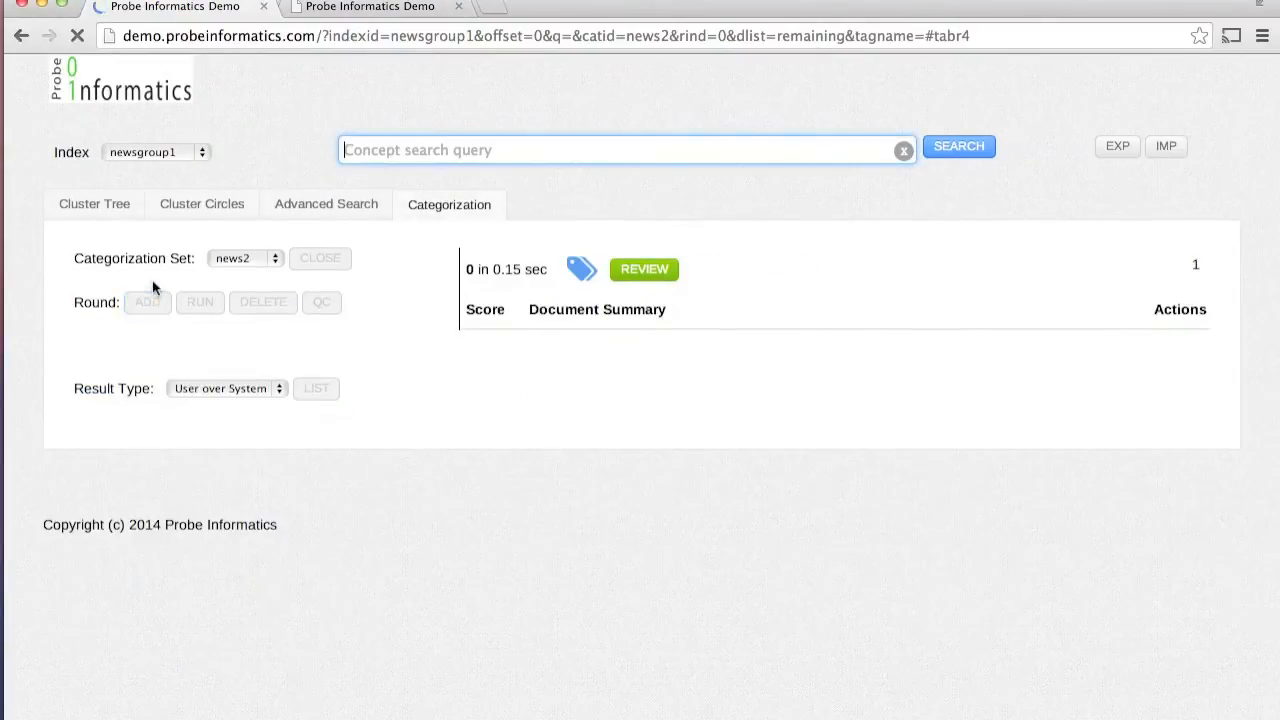
click(1165, 146)
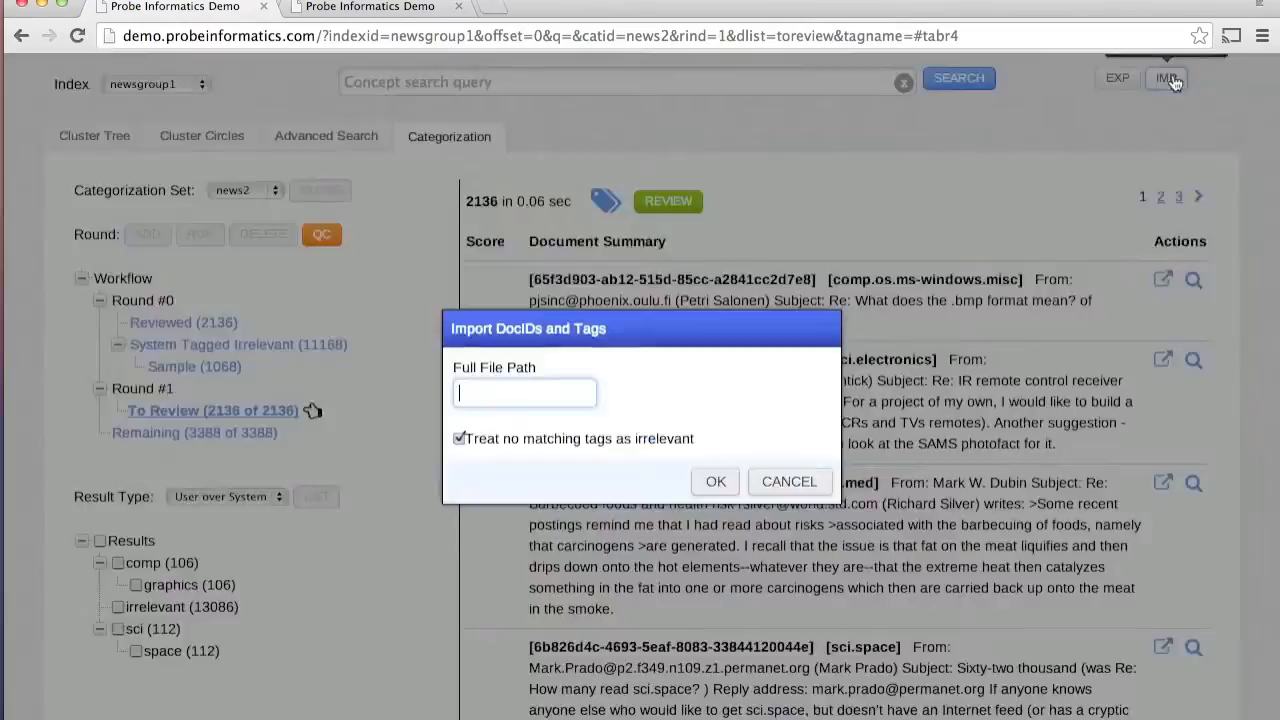
text(sgroup1-news2.json)
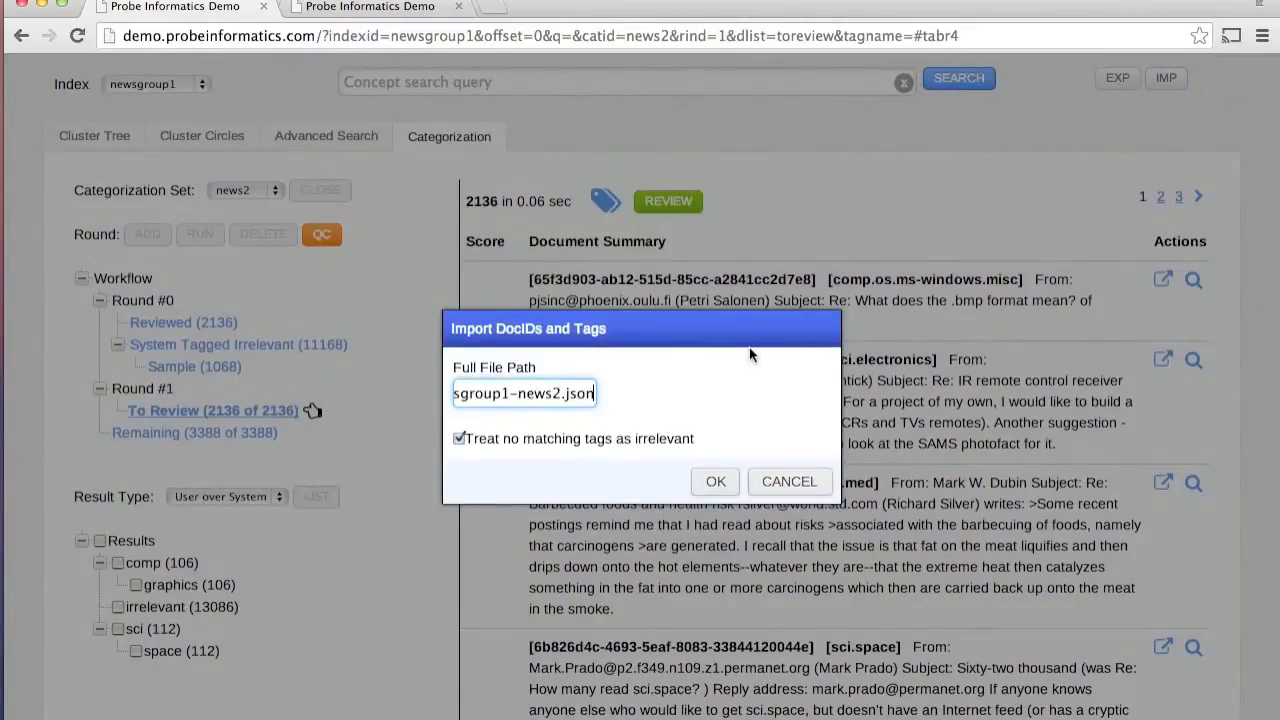
mouse_move(715, 482)
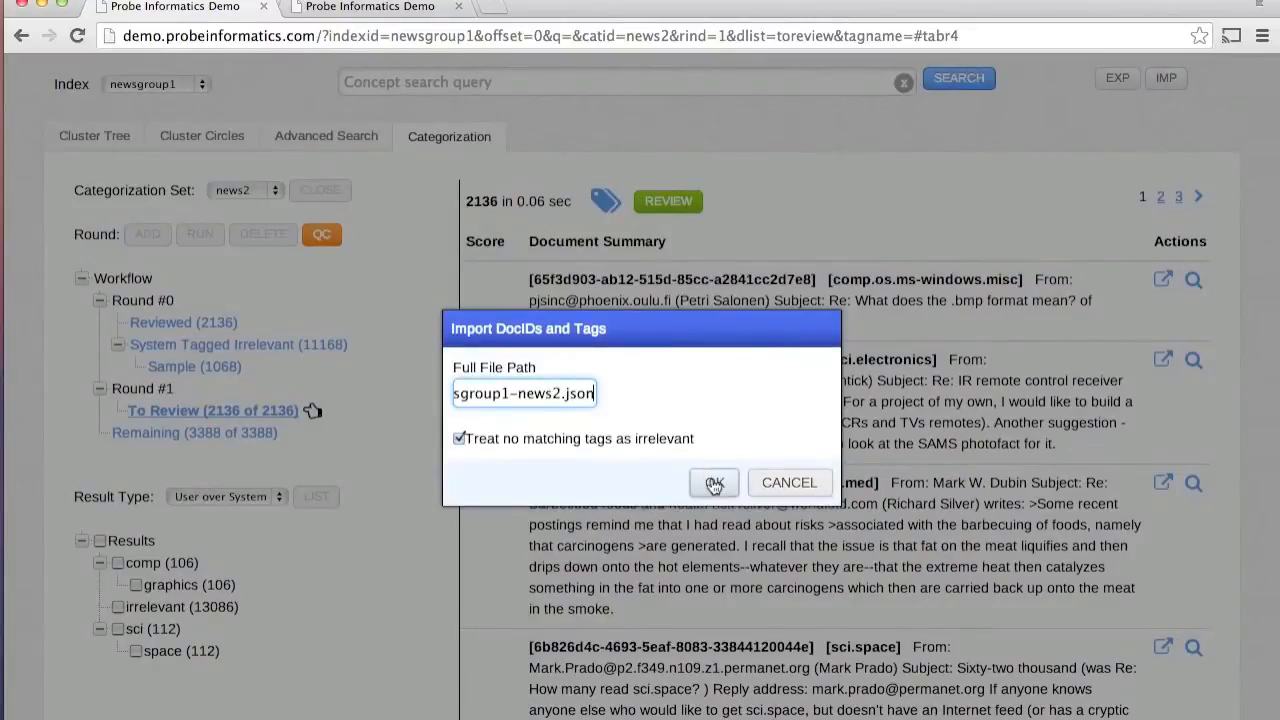
click(713, 482)
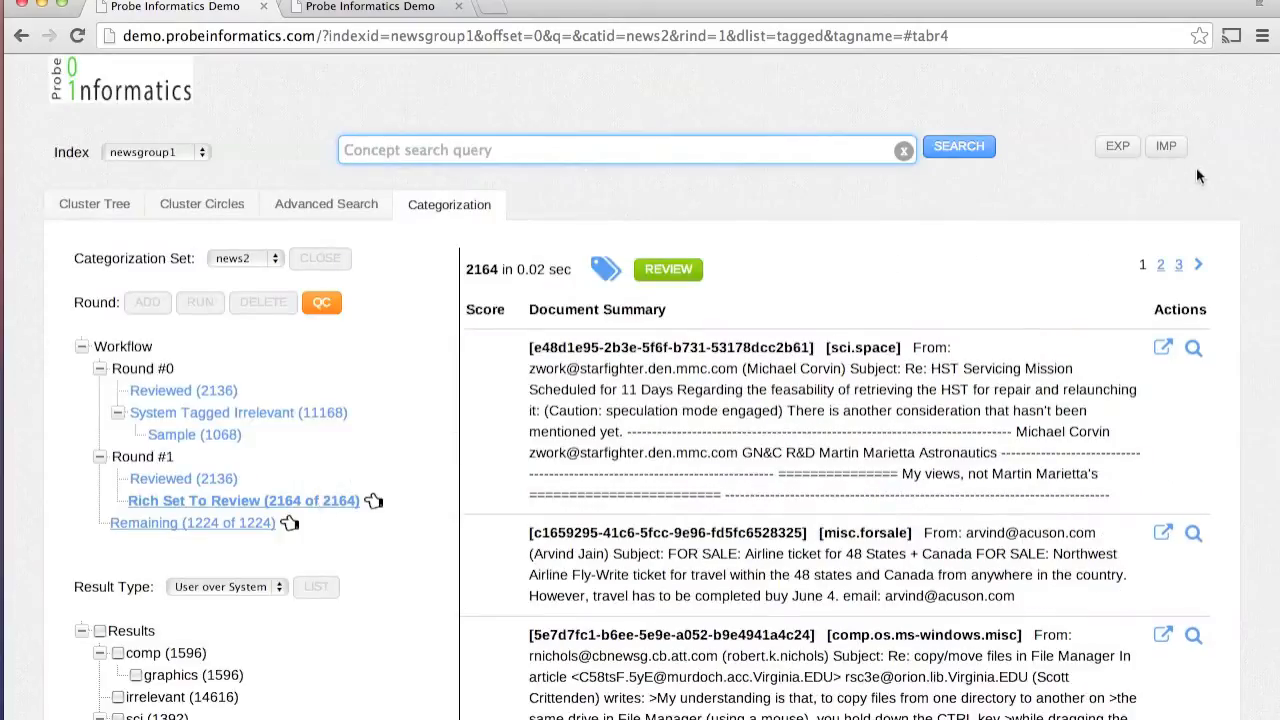
Step: Re-import newsgroup1-news2.json tags to clear the rich set and 1,224 remaining documents
click(1166, 146)
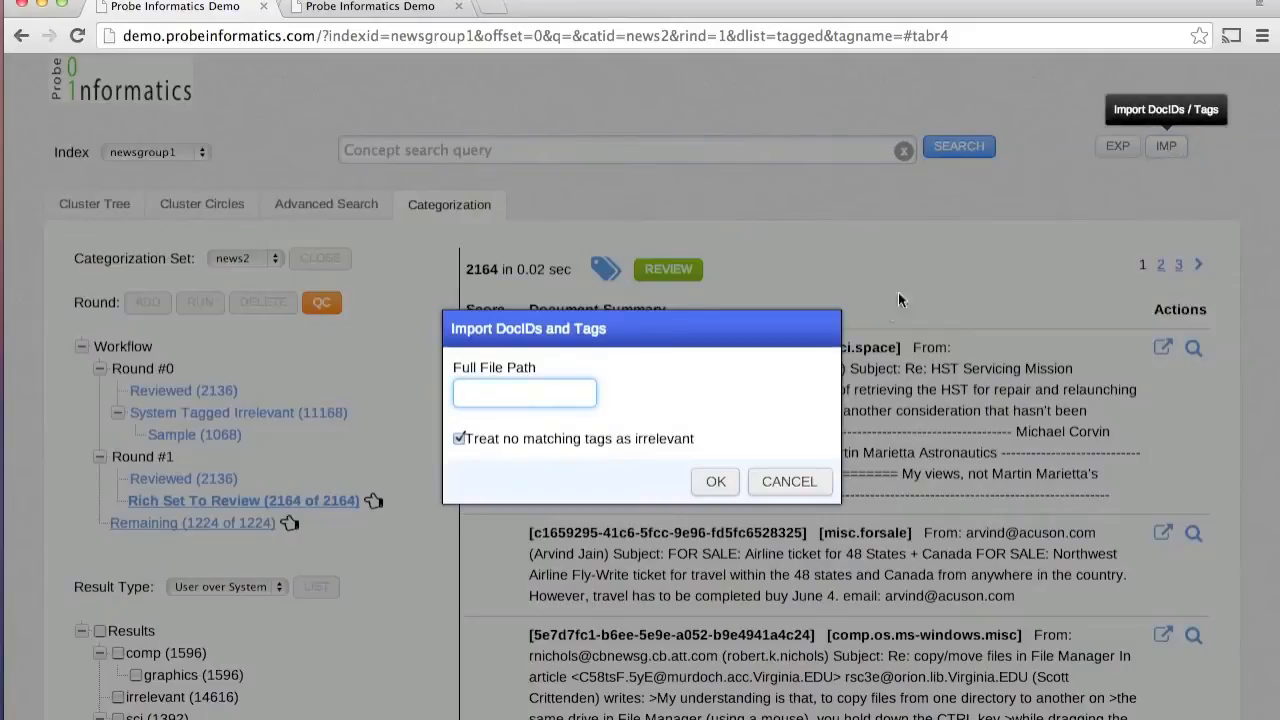
text(group1-news2.json)
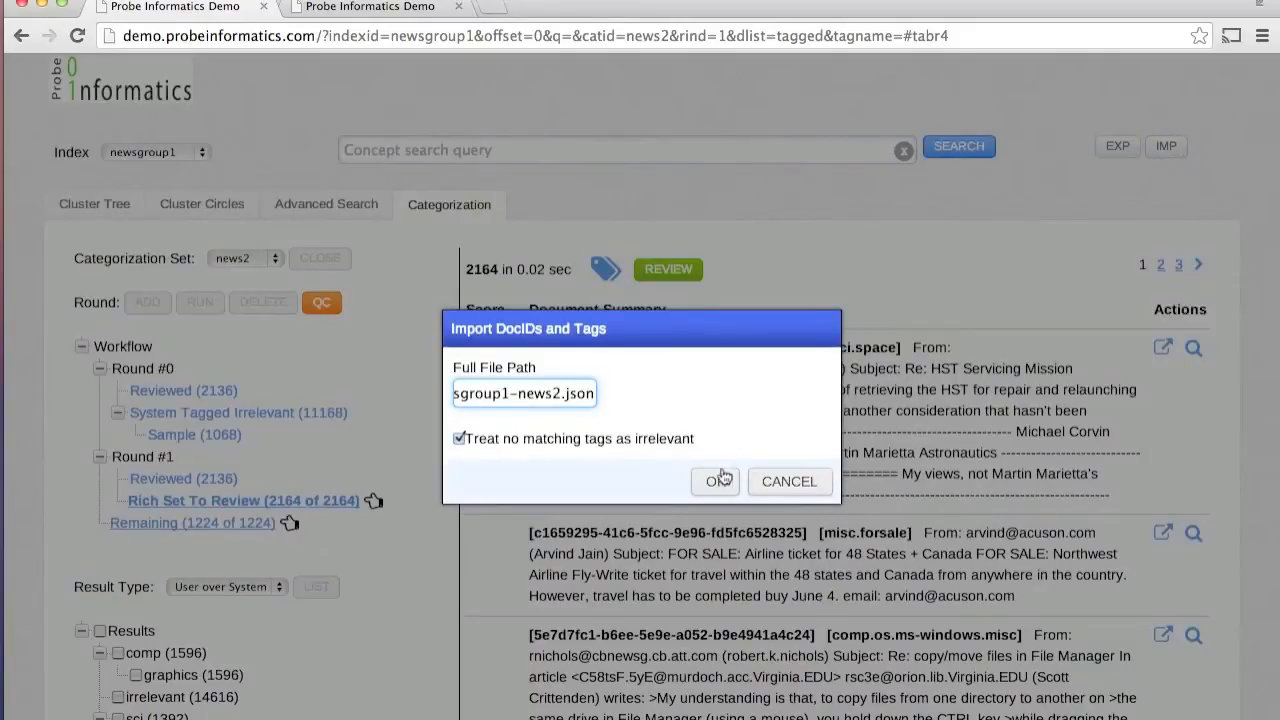
click(716, 481)
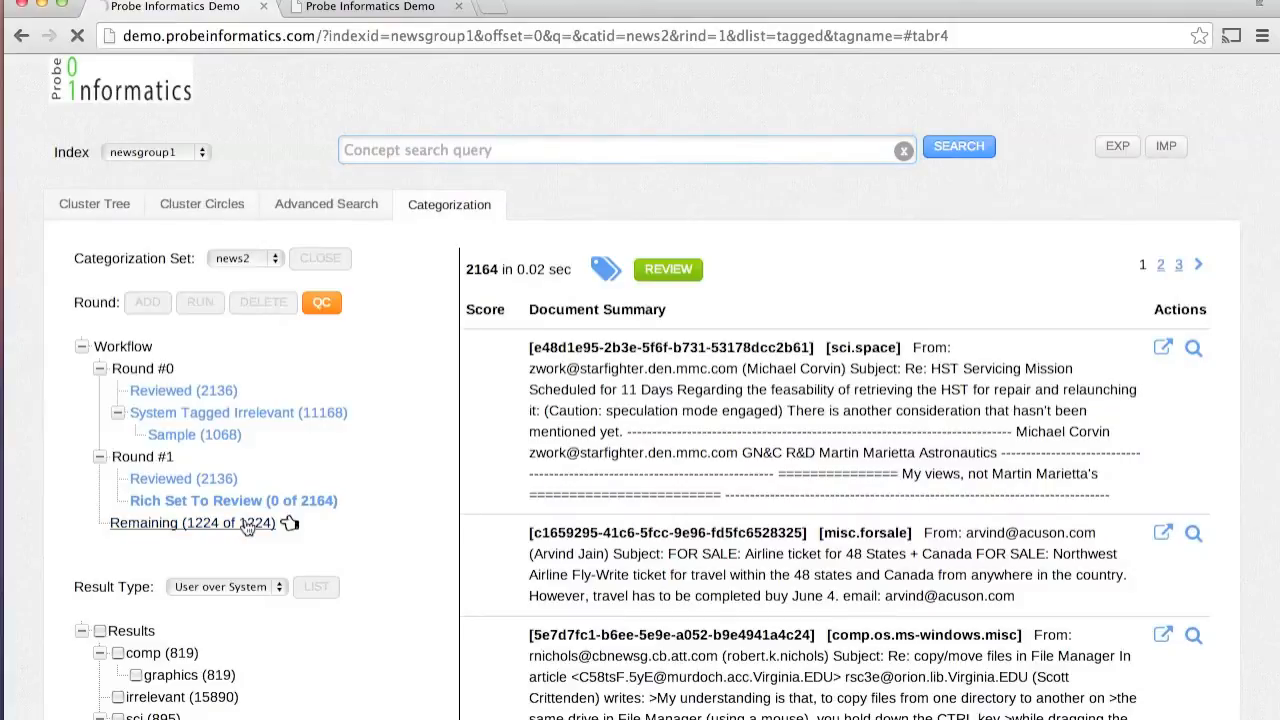
click(173, 523)
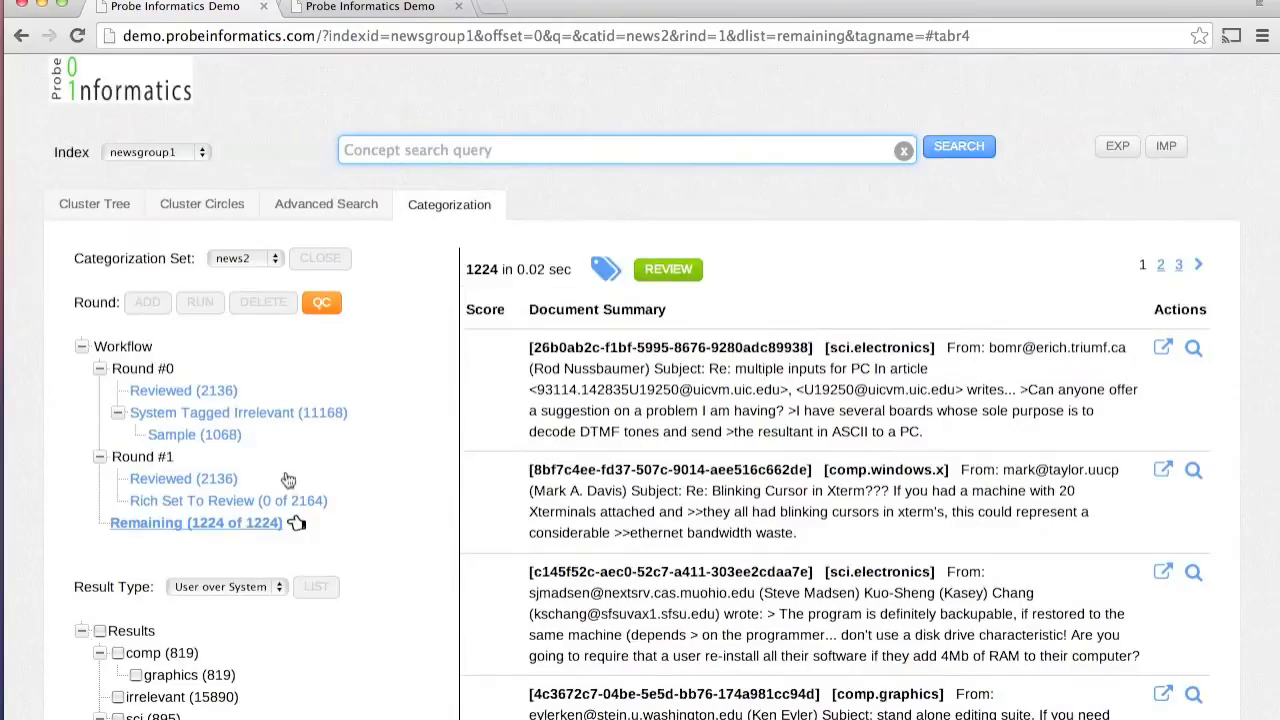
click(1165, 146)
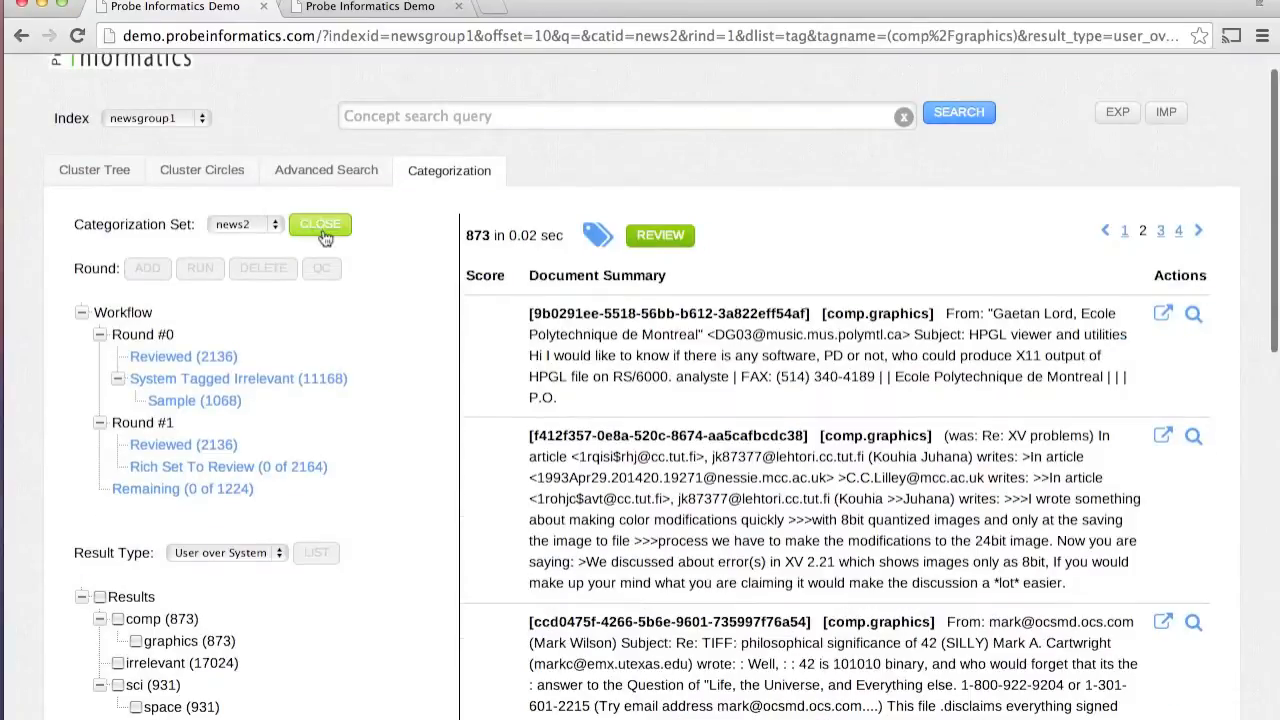
Step: Close news2, try System-only results with LIST, and change the counted result type
click(320, 224)
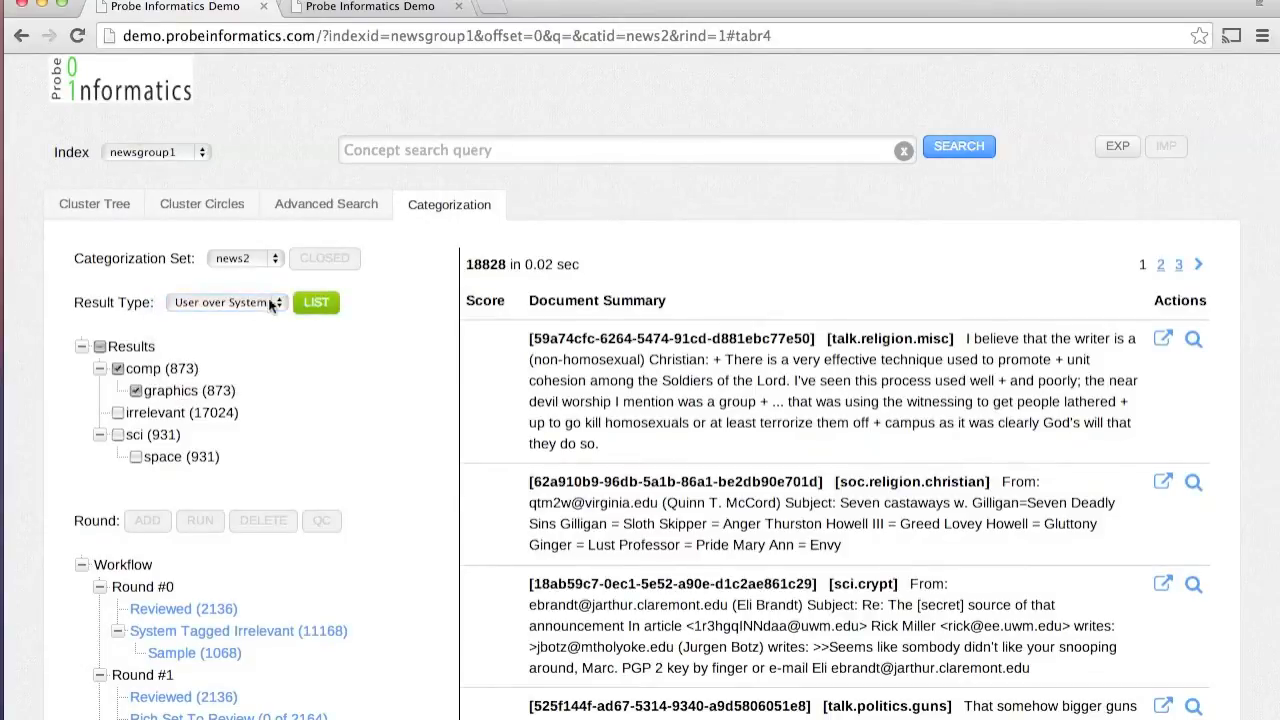
click(225, 302)
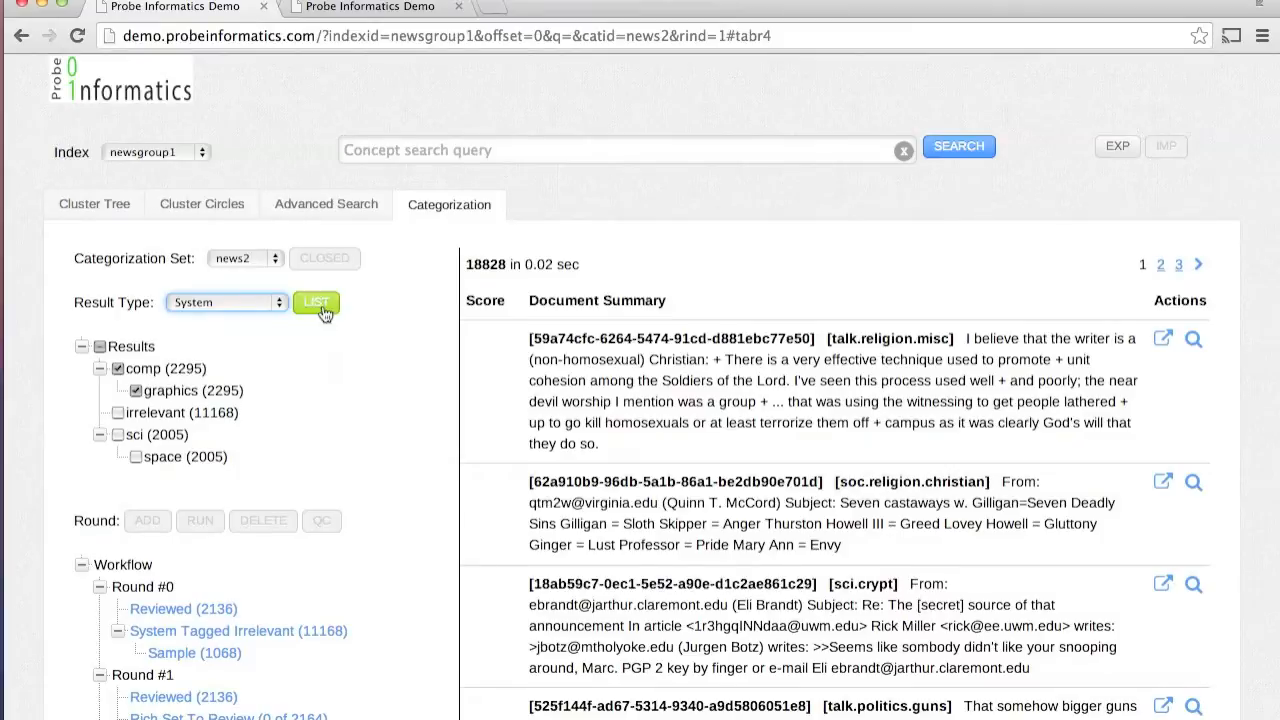
click(316, 302)
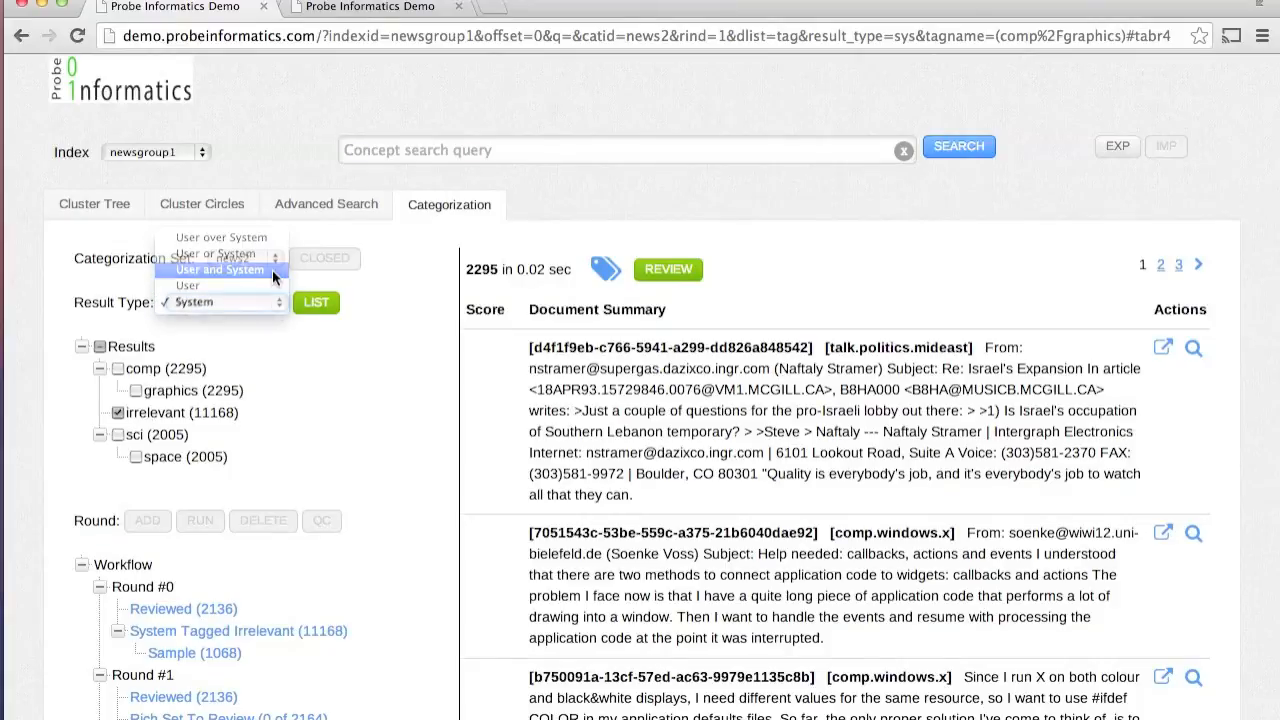
click(219, 270)
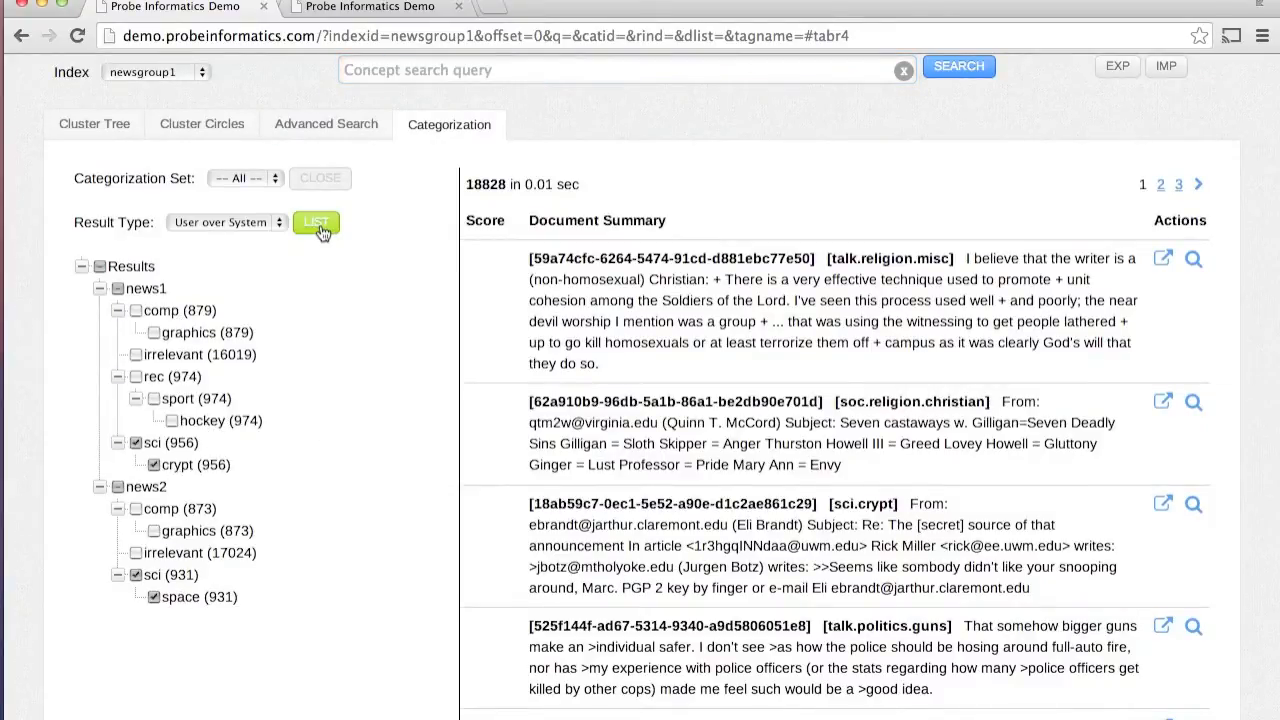
Step: Concept-search 'moon cryogenic' in crypt-or-space documents and narrow to the two-document cluster
click(316, 221)
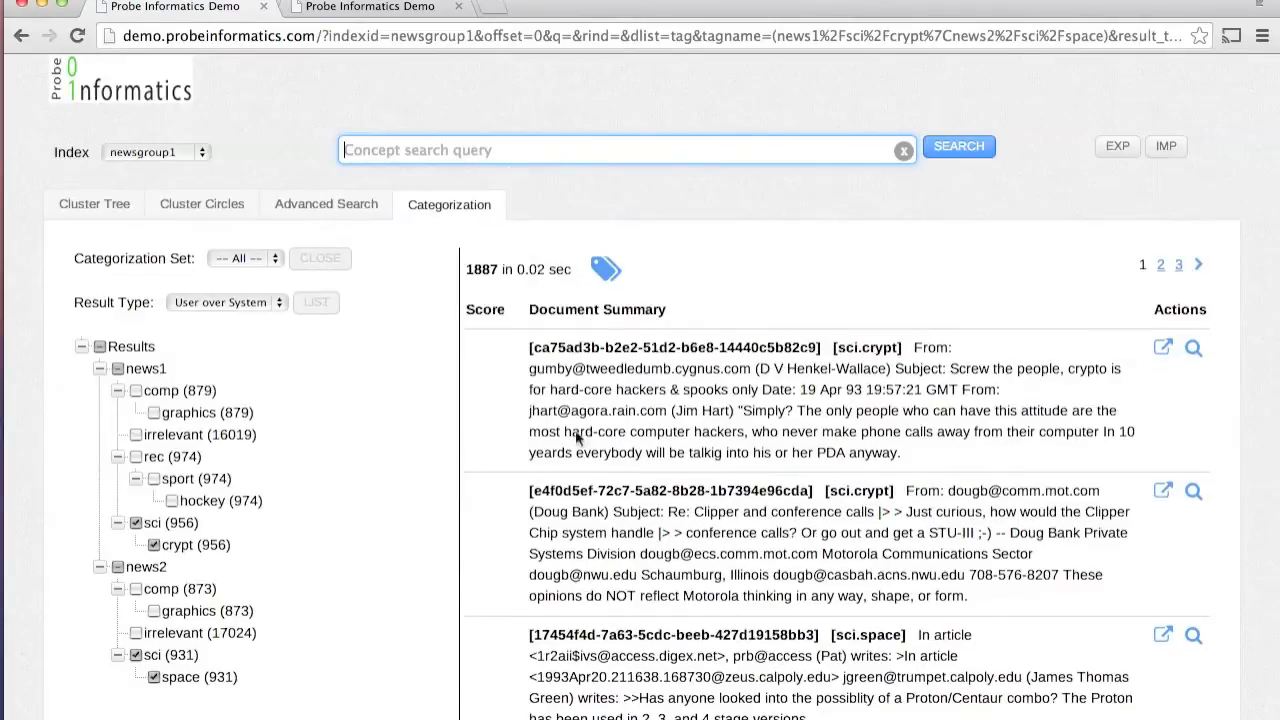
scroll(down, 3)
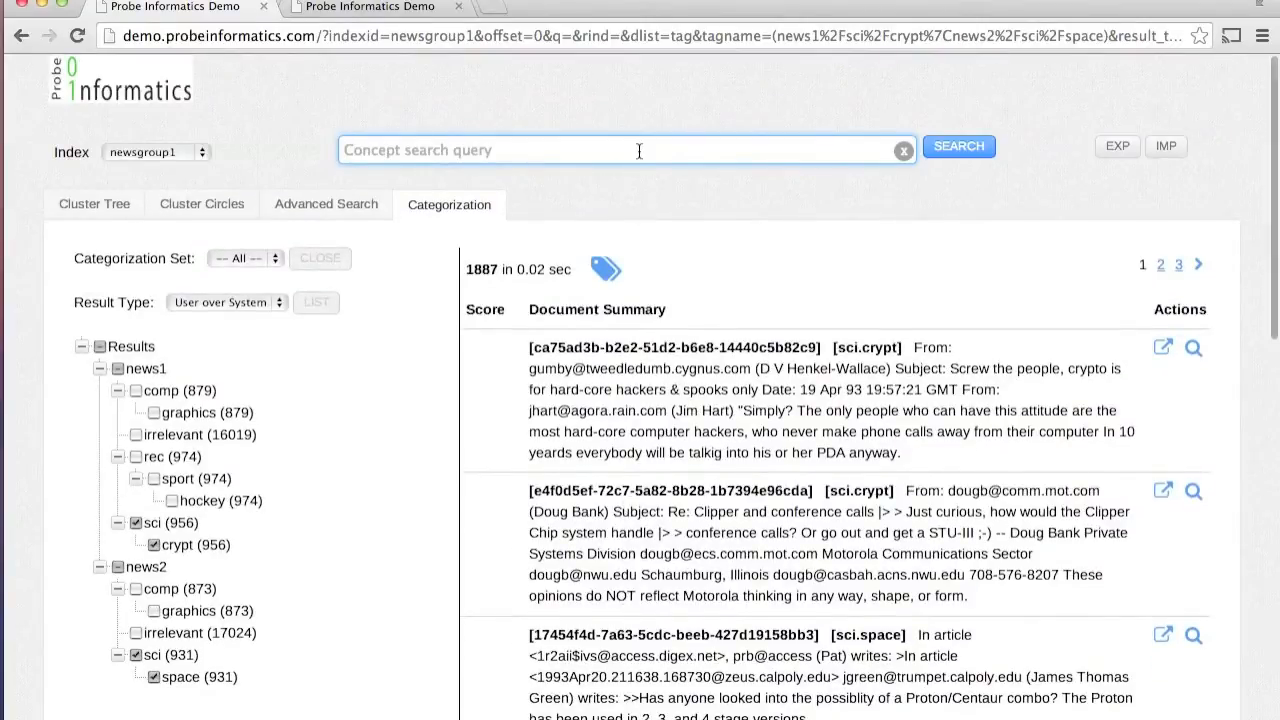
text(moon cryogenic)
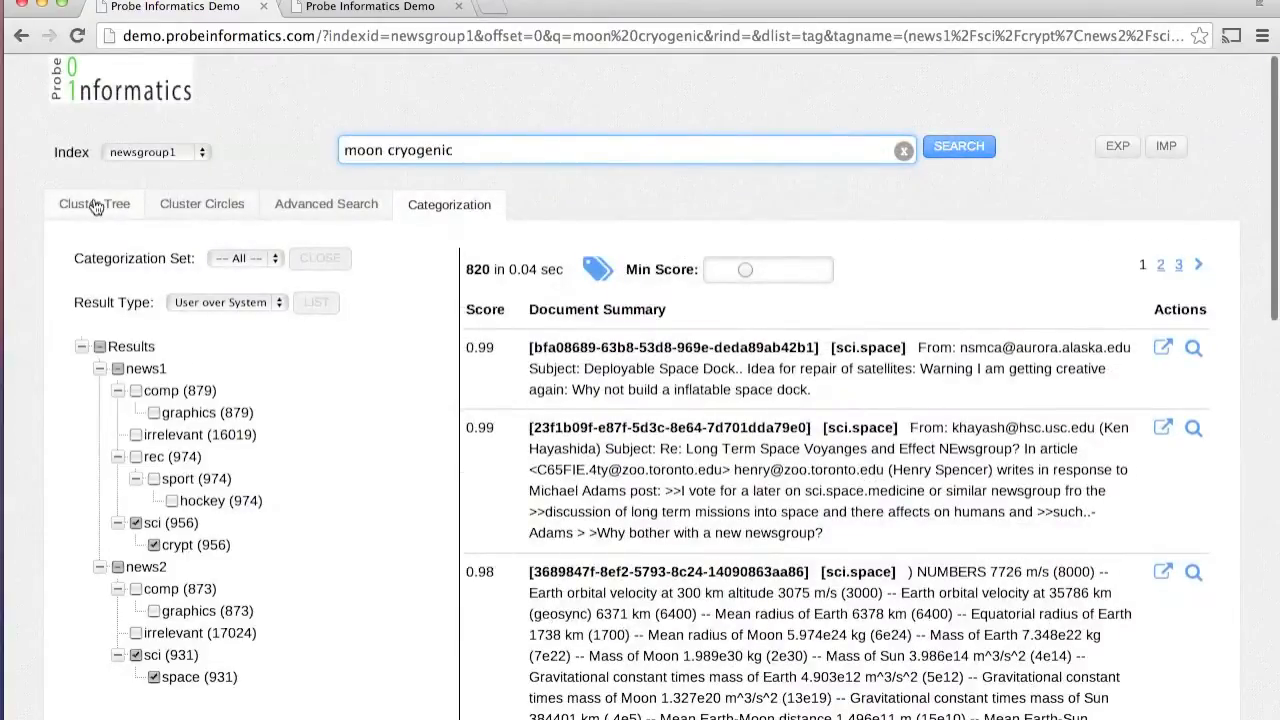
click(93, 204)
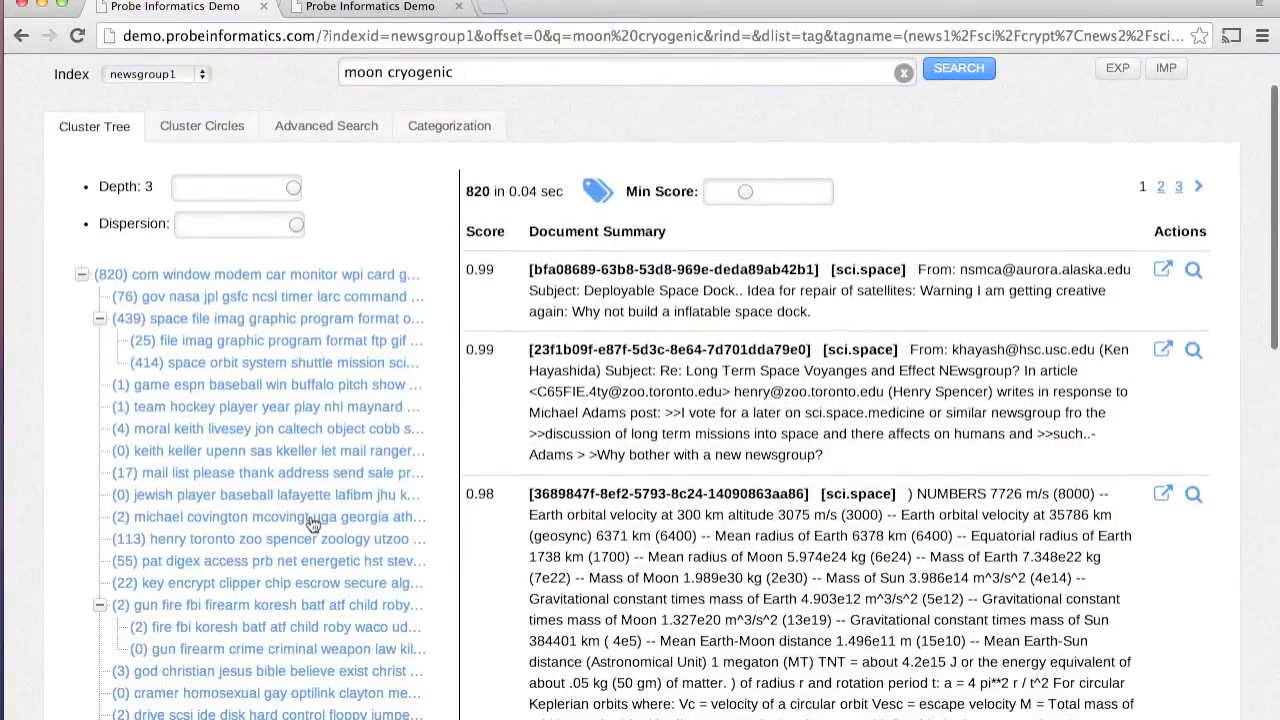
click(270, 517)
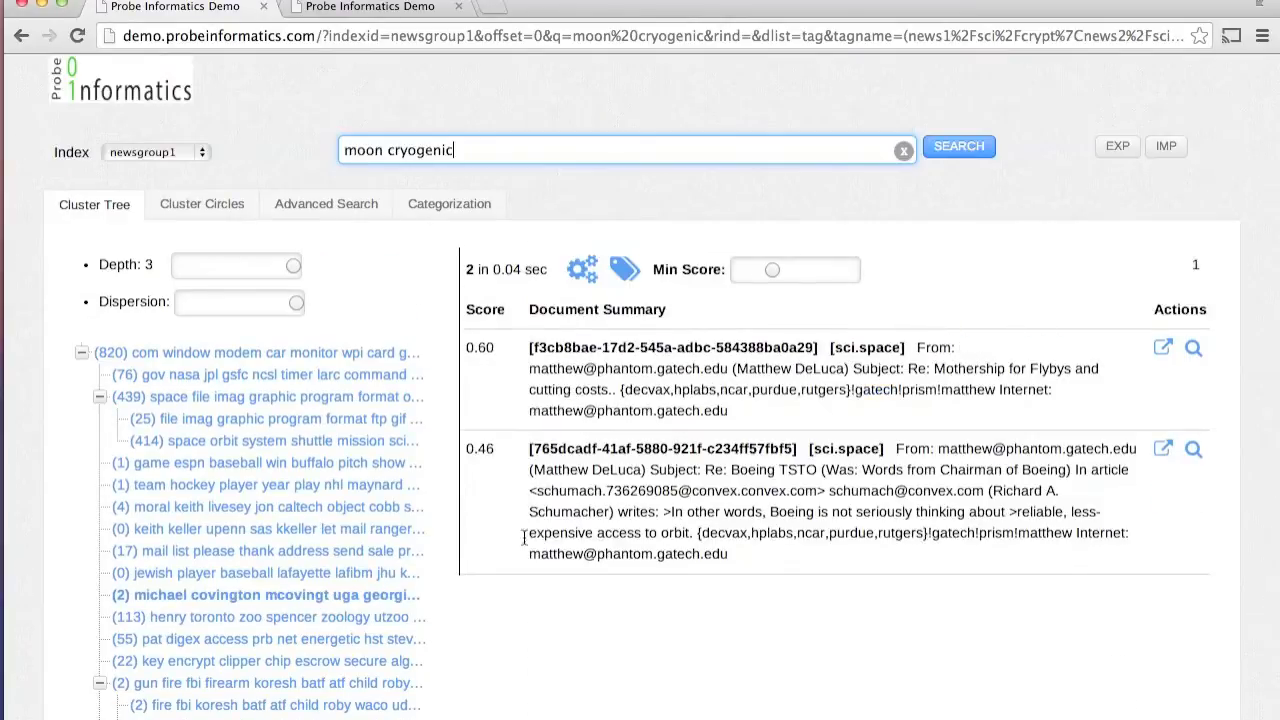